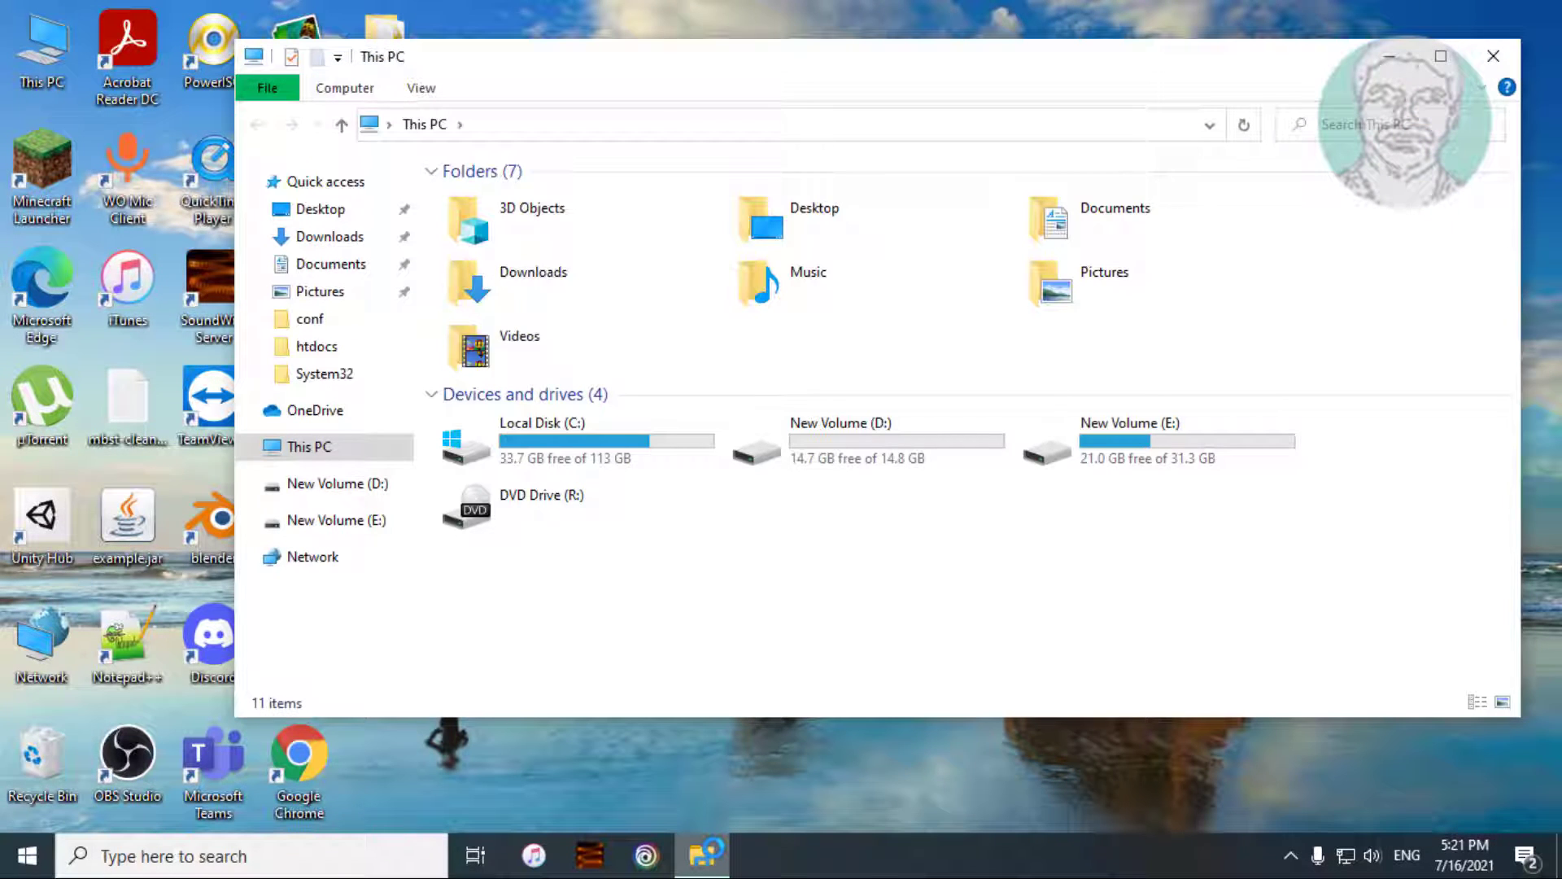
- Browse C:\Windows\System32 into WinBioPlugIns and select the FaceDriver folder
{"action": "double_click", "coordinate": [543, 440]}
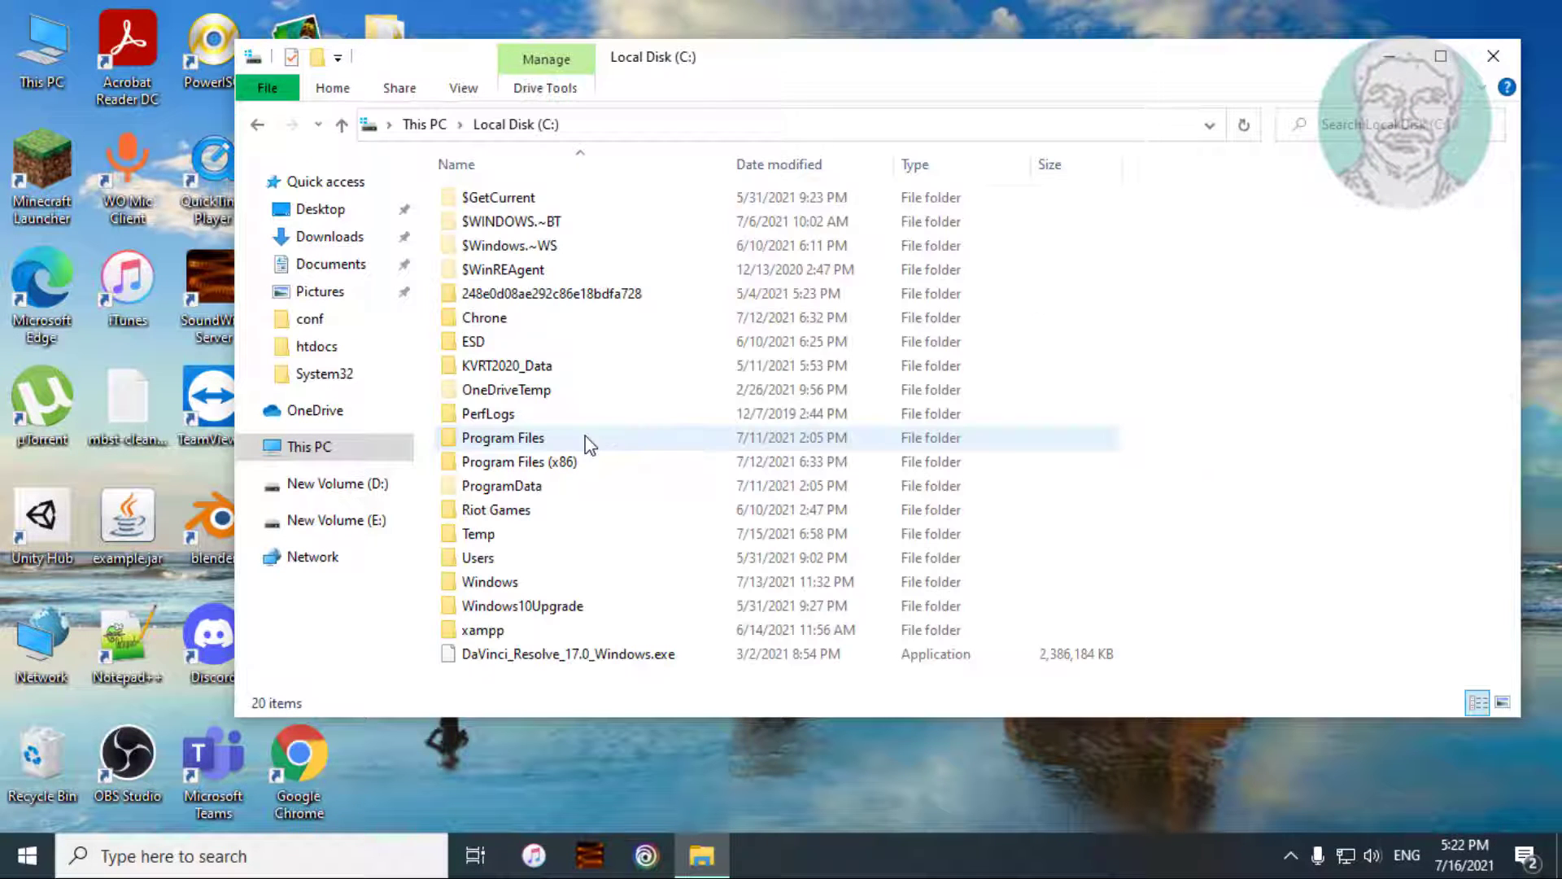
{"action": "double_click", "coordinate": [488, 581]}
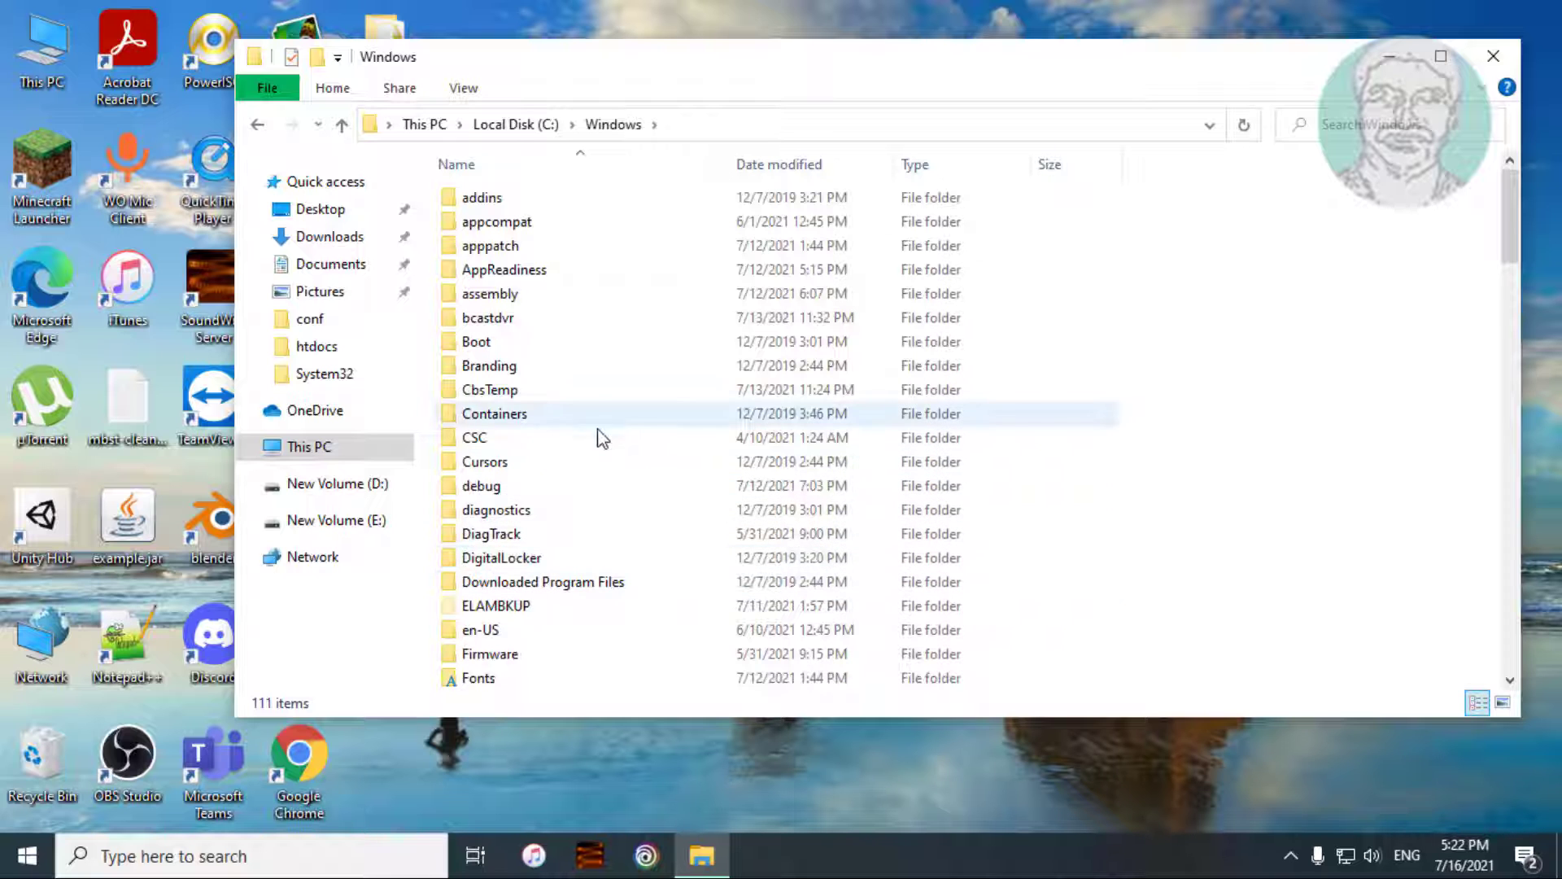
{"action": "scroll", "scroll_direction": "down", "scroll_amount": 3}
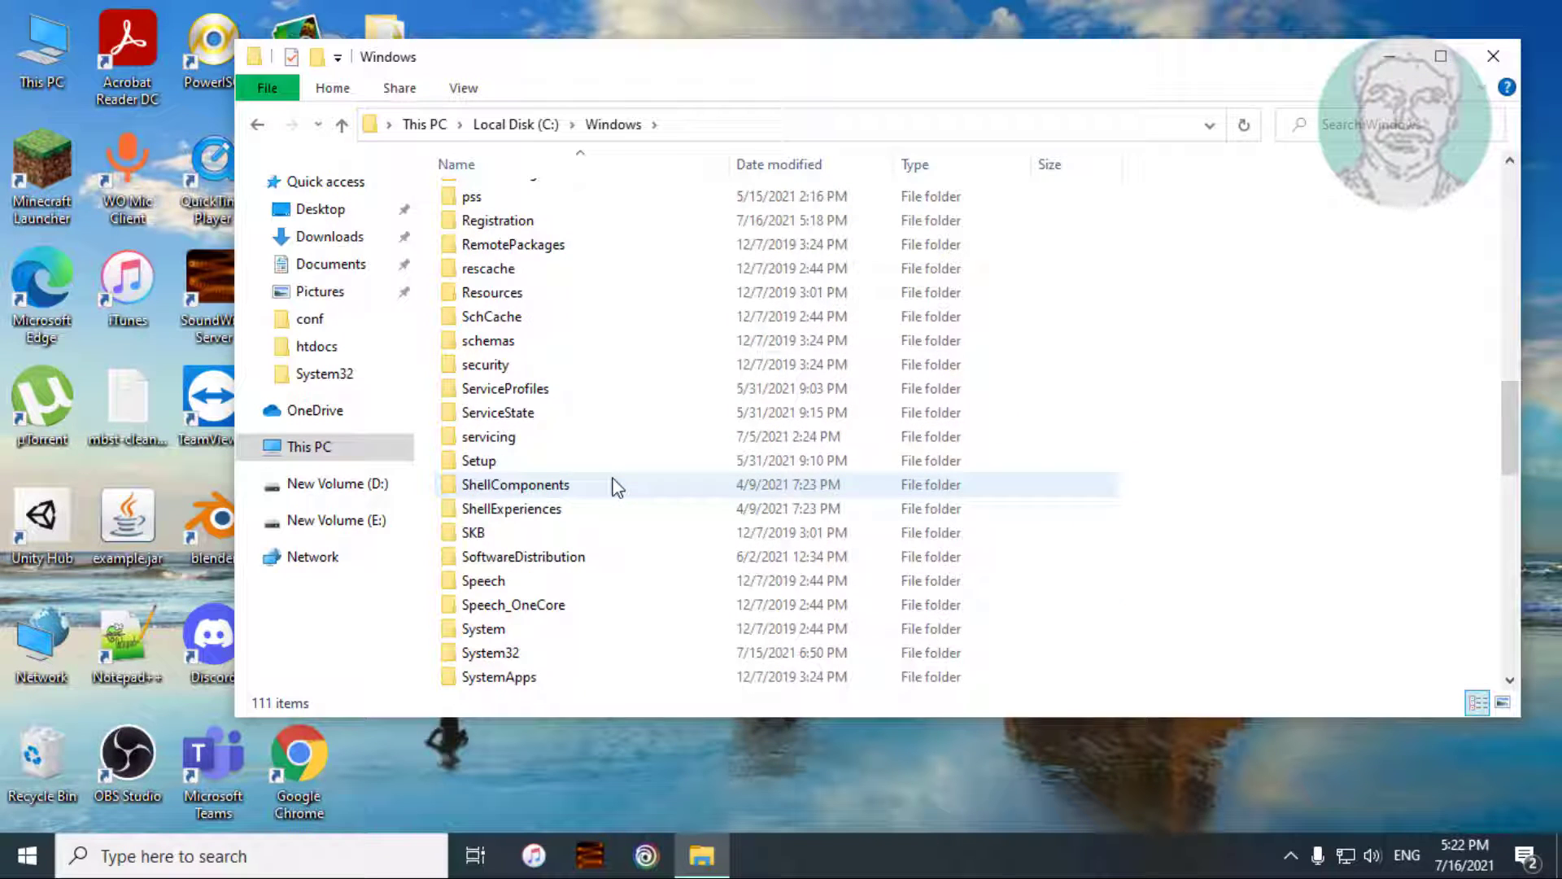
{"action": "left_click", "coordinate": [490, 580]}
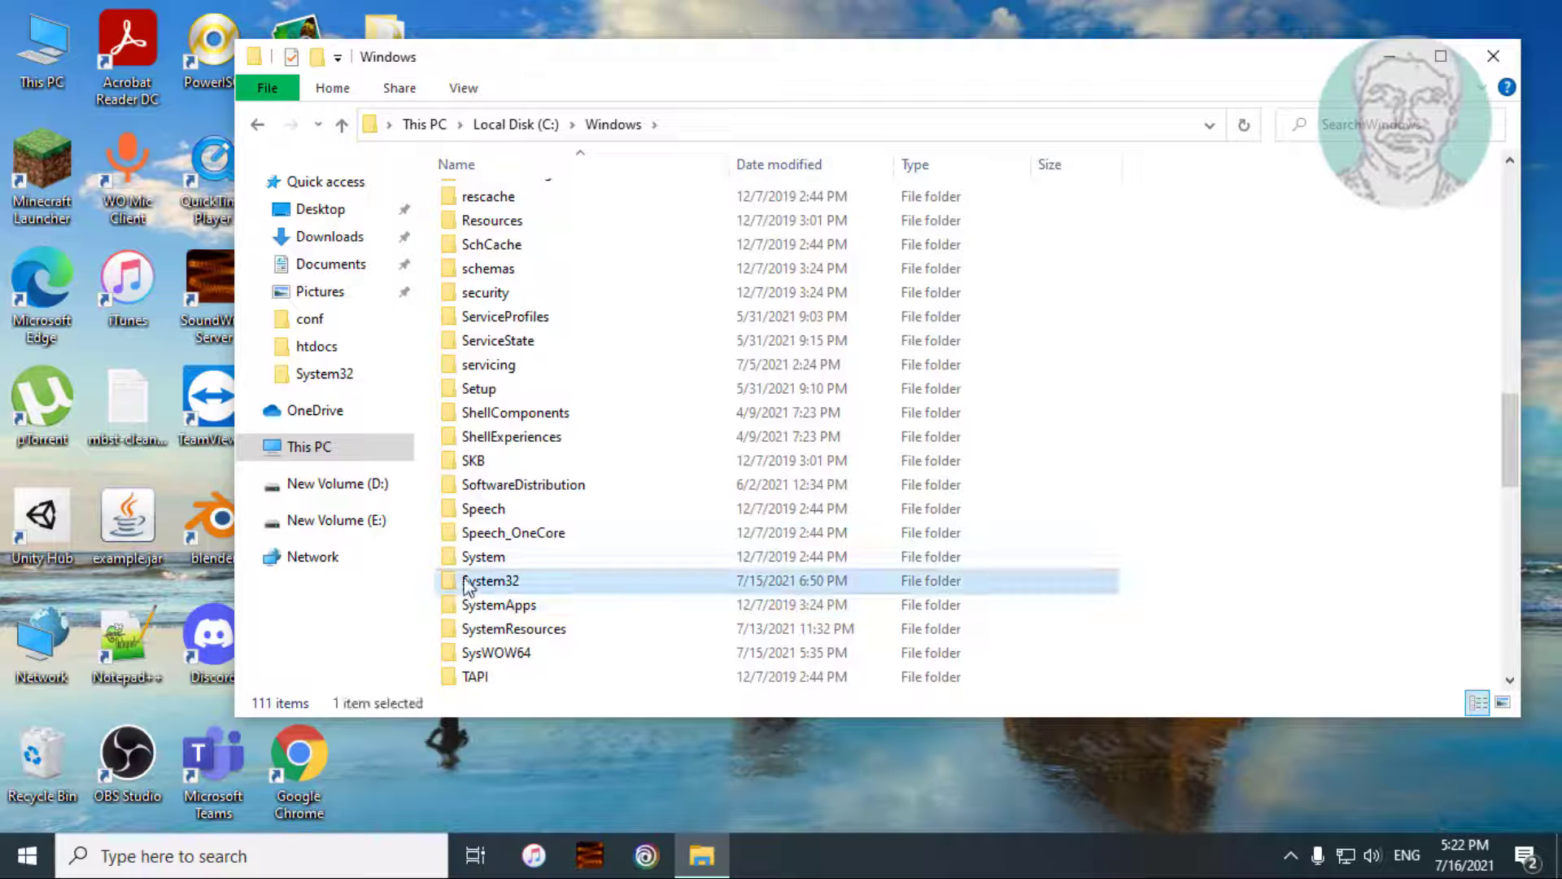
{"action": "double_click", "coordinate": [491, 580]}
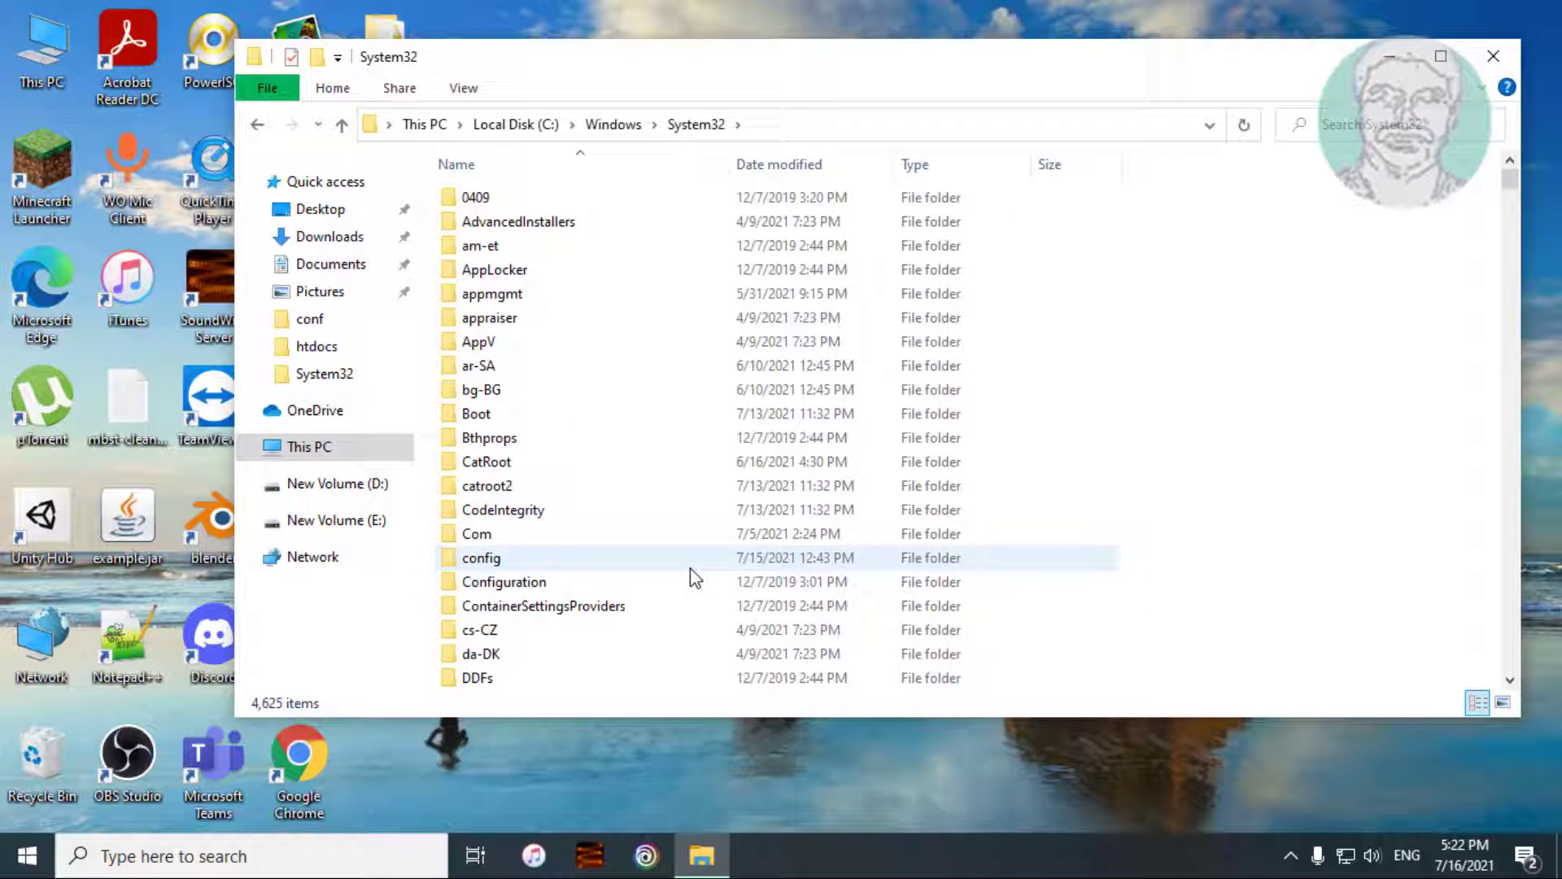
{"action": "scroll", "scroll_direction": "down", "scroll_amount": 3}
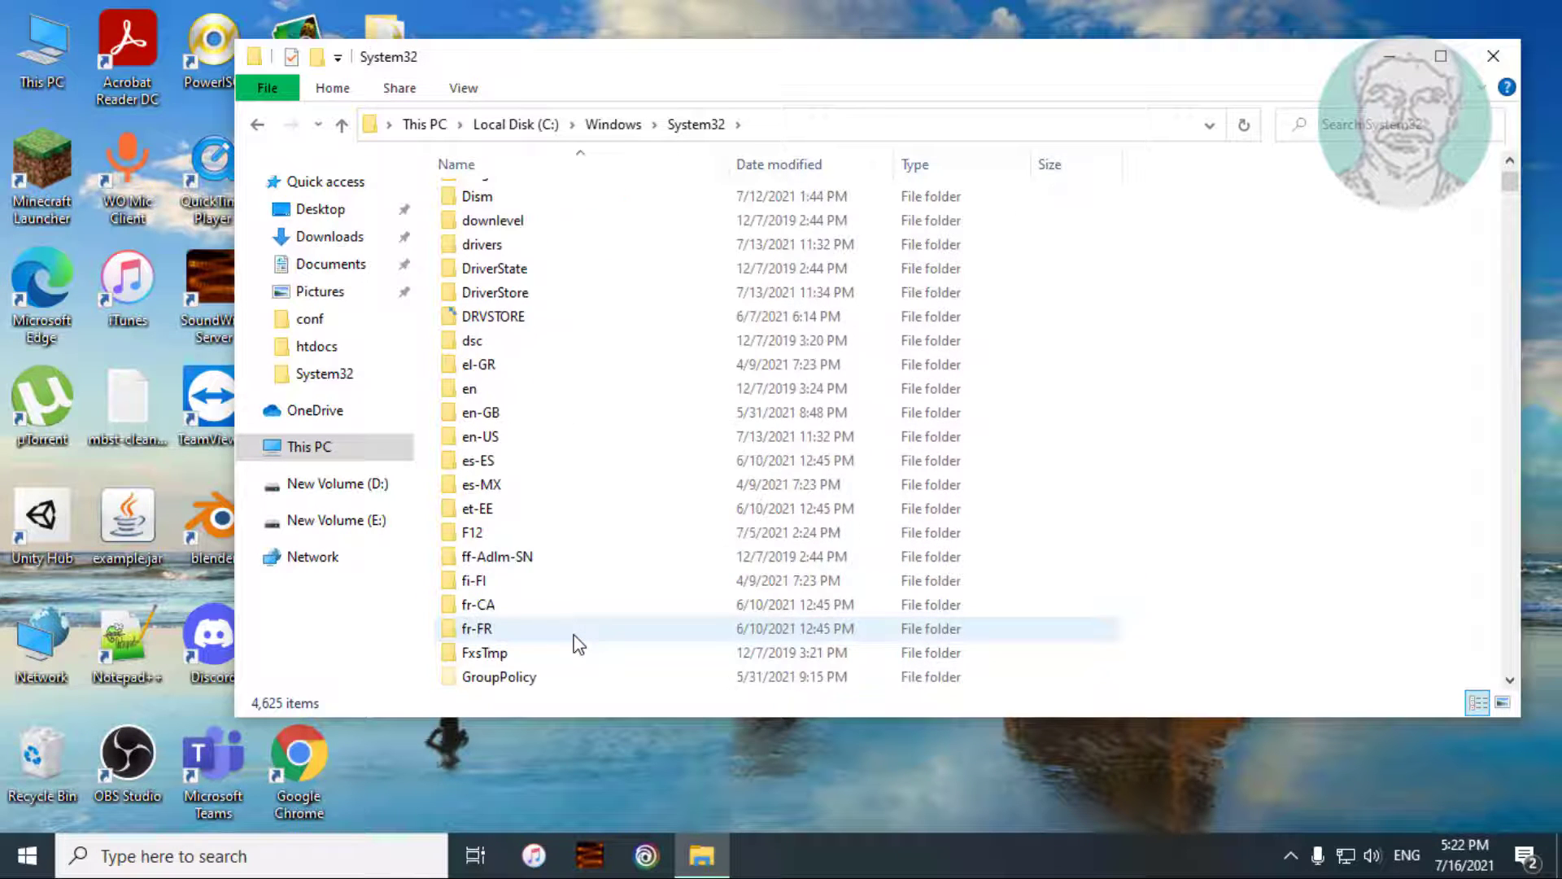
{"action": "scroll", "scroll_direction": "down", "scroll_amount": 3}
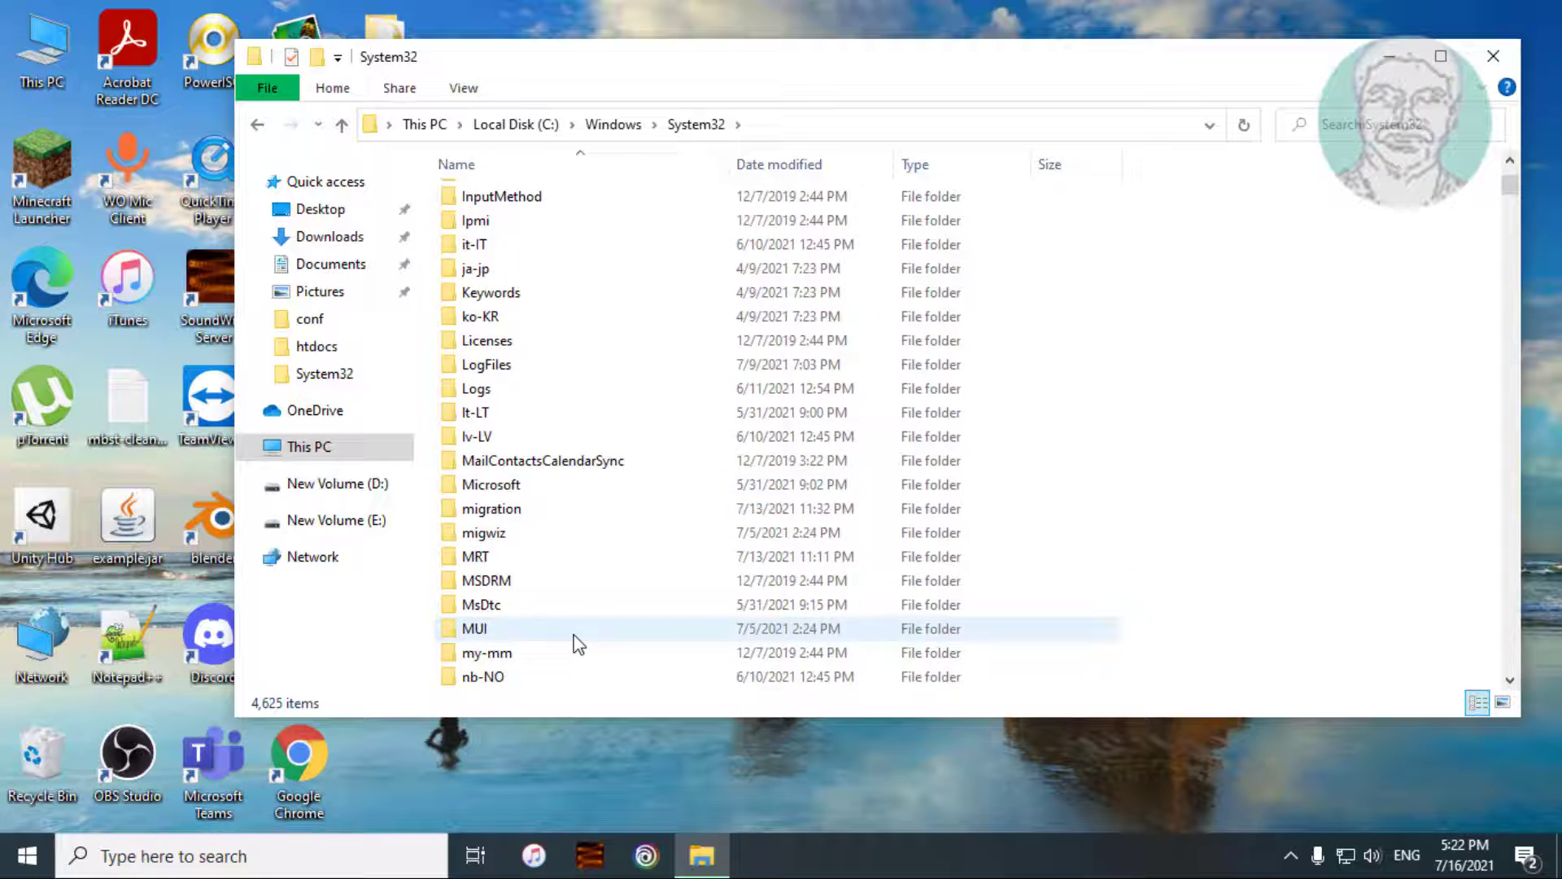
{"action": "scroll", "scroll_direction": "down", "scroll_amount": 3}
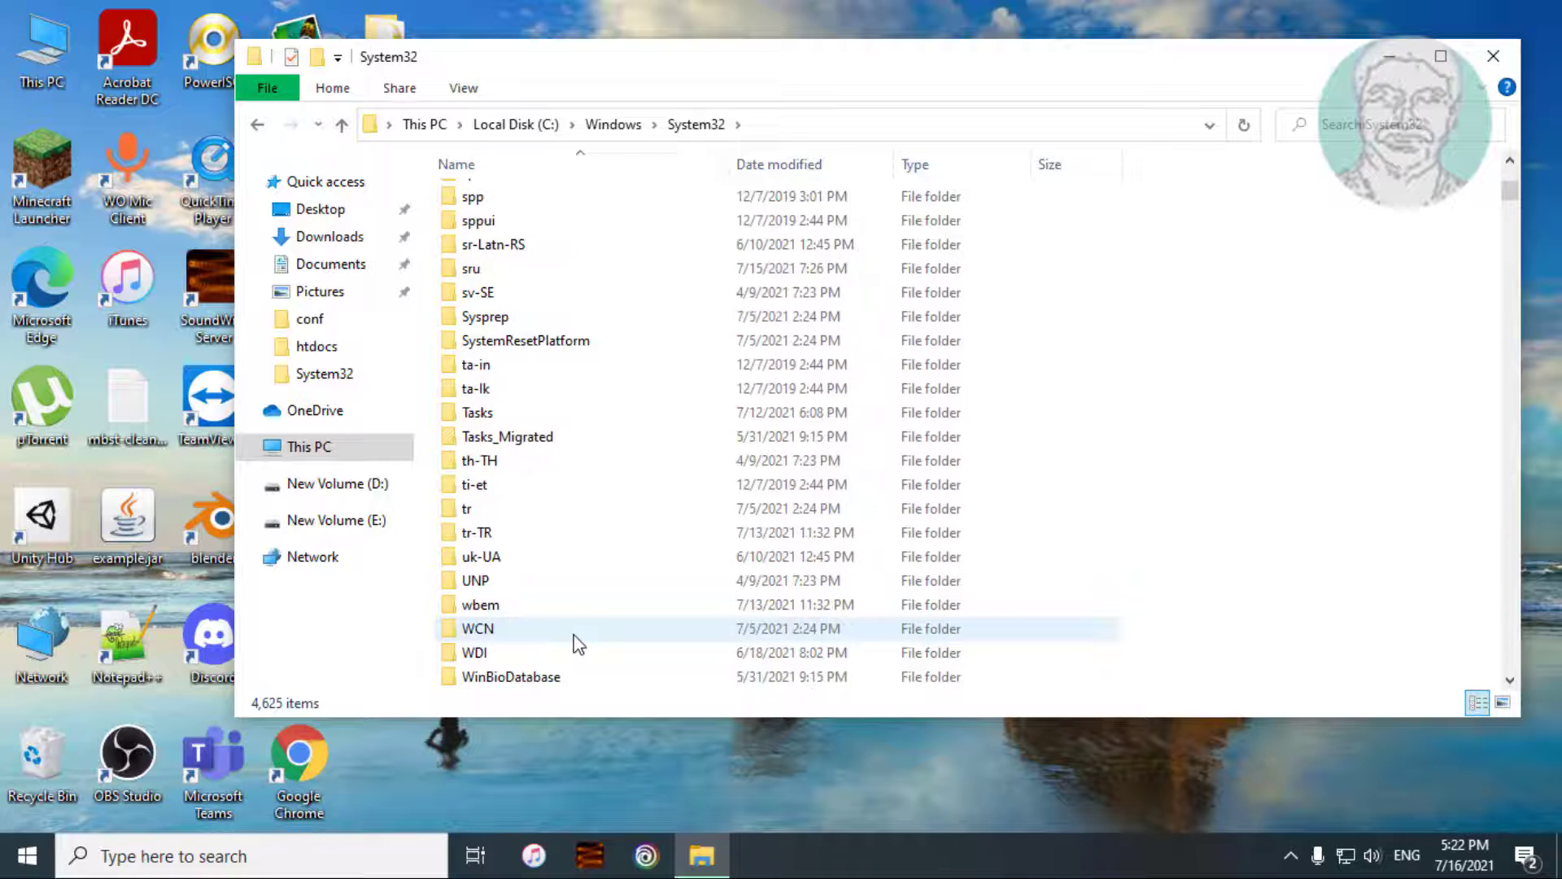
{"action": "scroll", "scroll_direction": "down", "scroll_amount": 3}
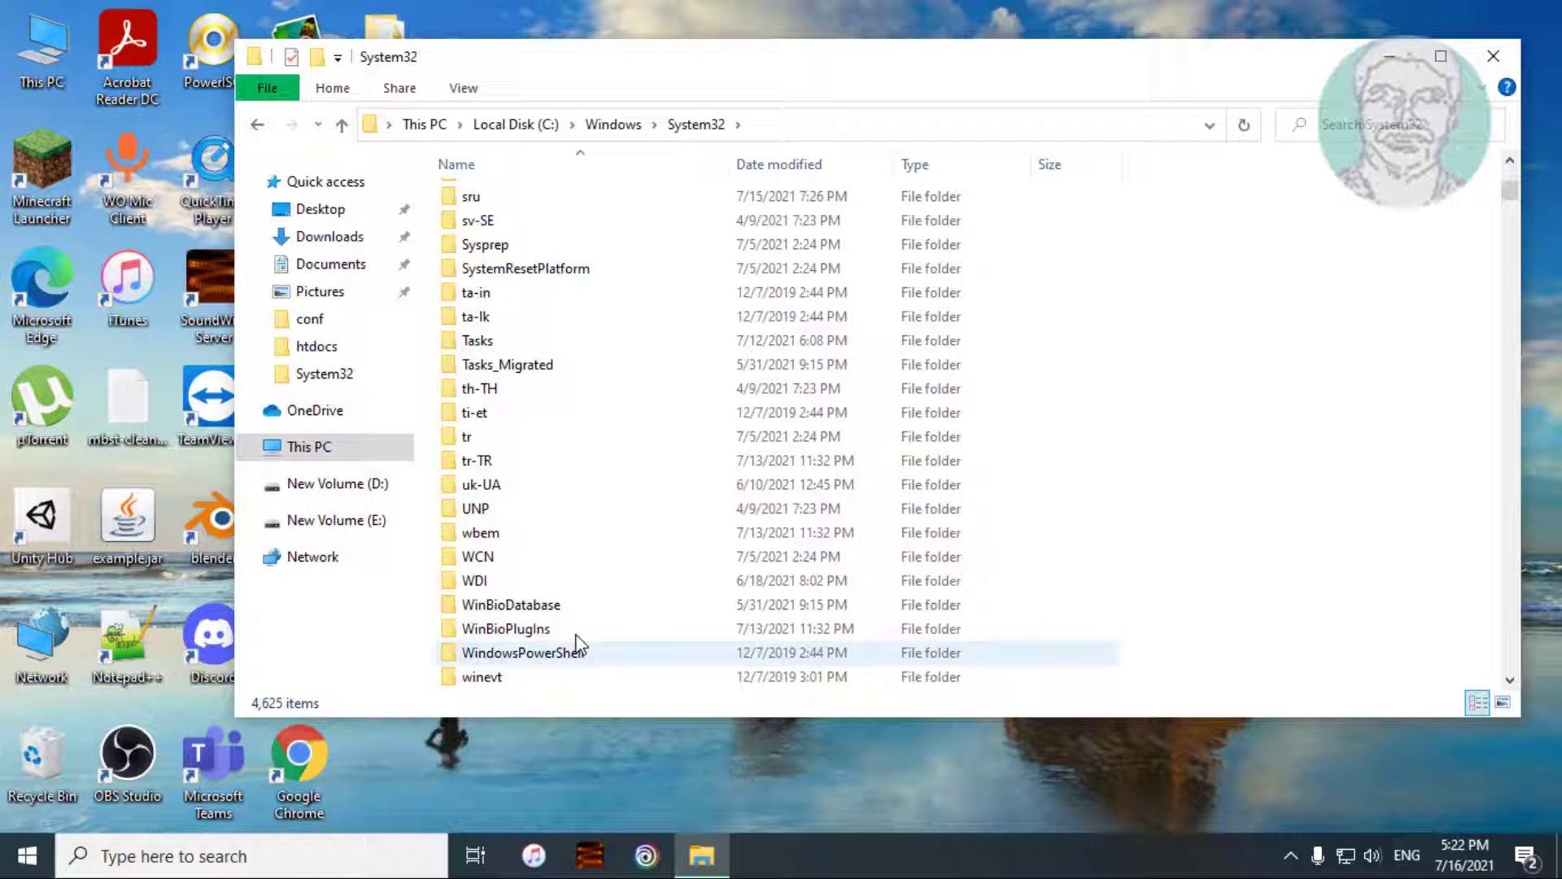
{"action": "mouse_move", "coordinate": [593, 642]}
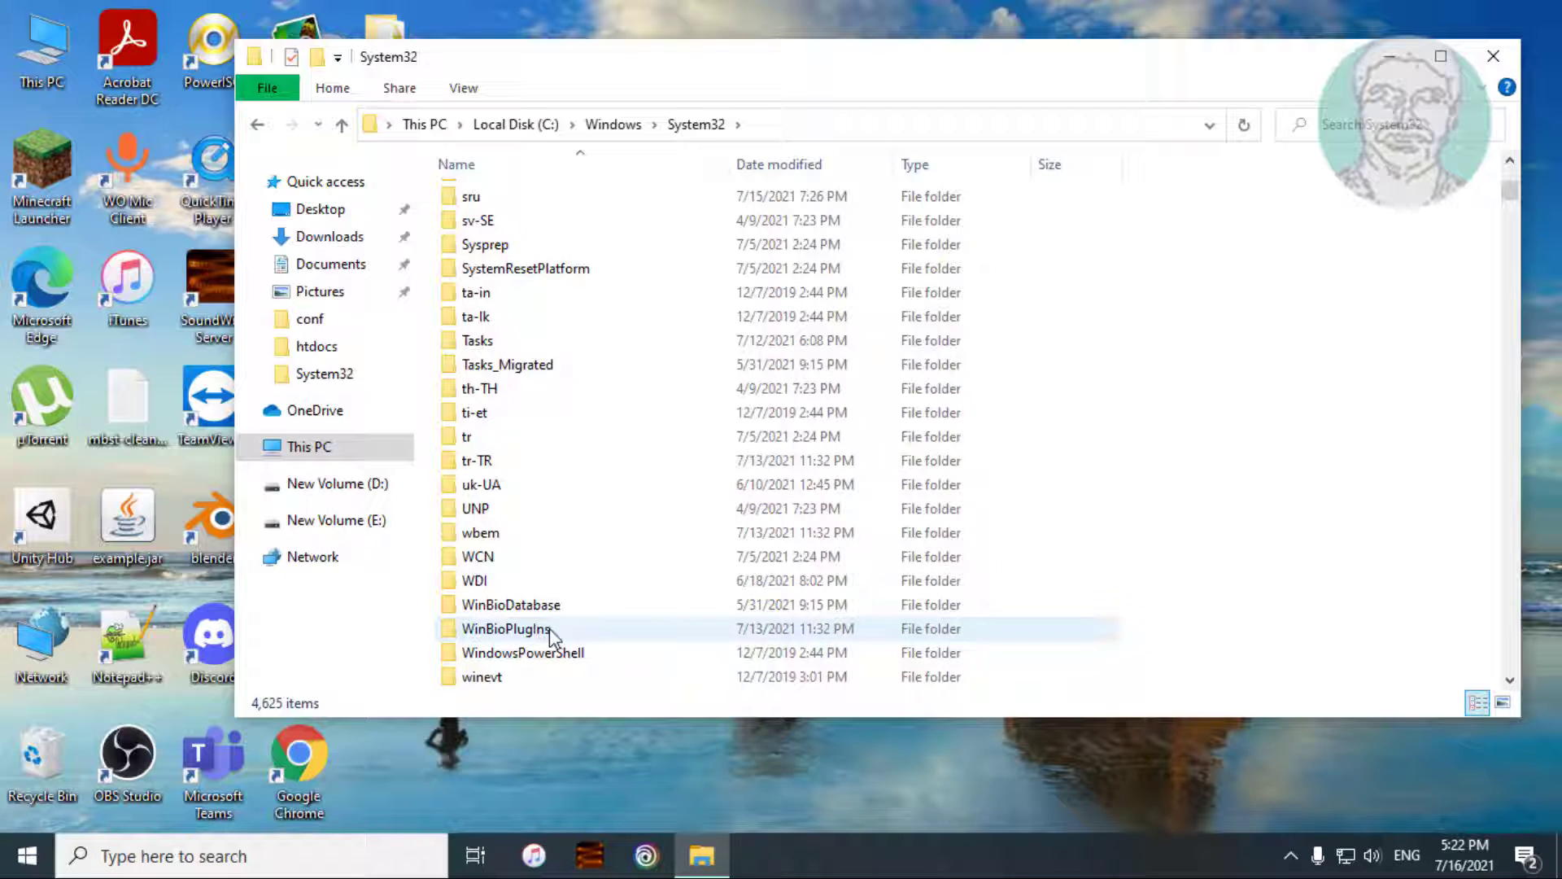
{"action": "double_click", "coordinate": [507, 629]}
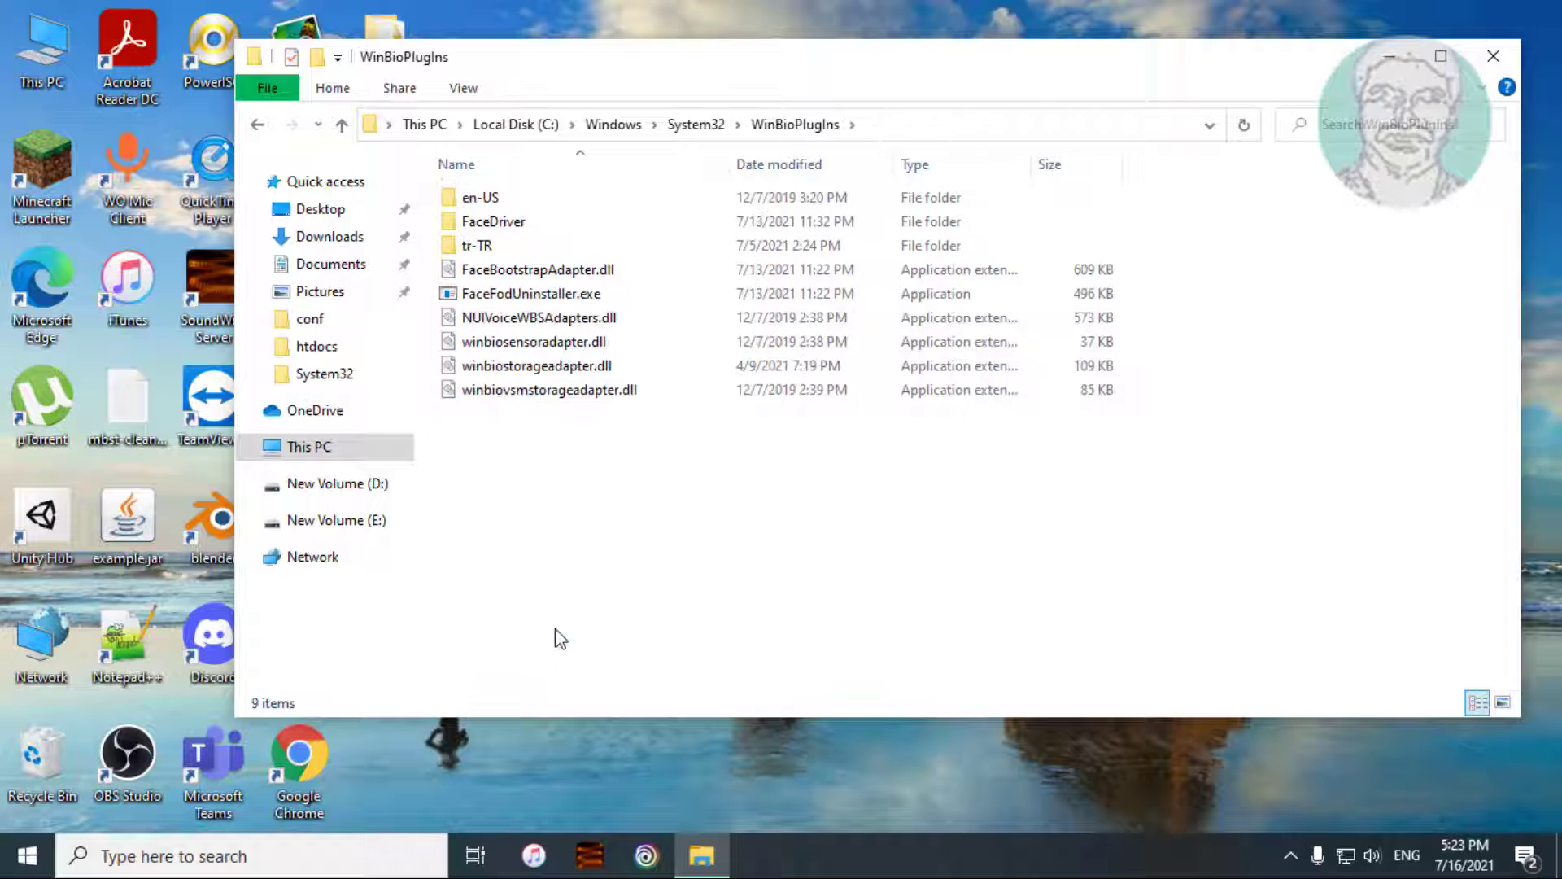
{"action": "left_click", "coordinate": [493, 221]}
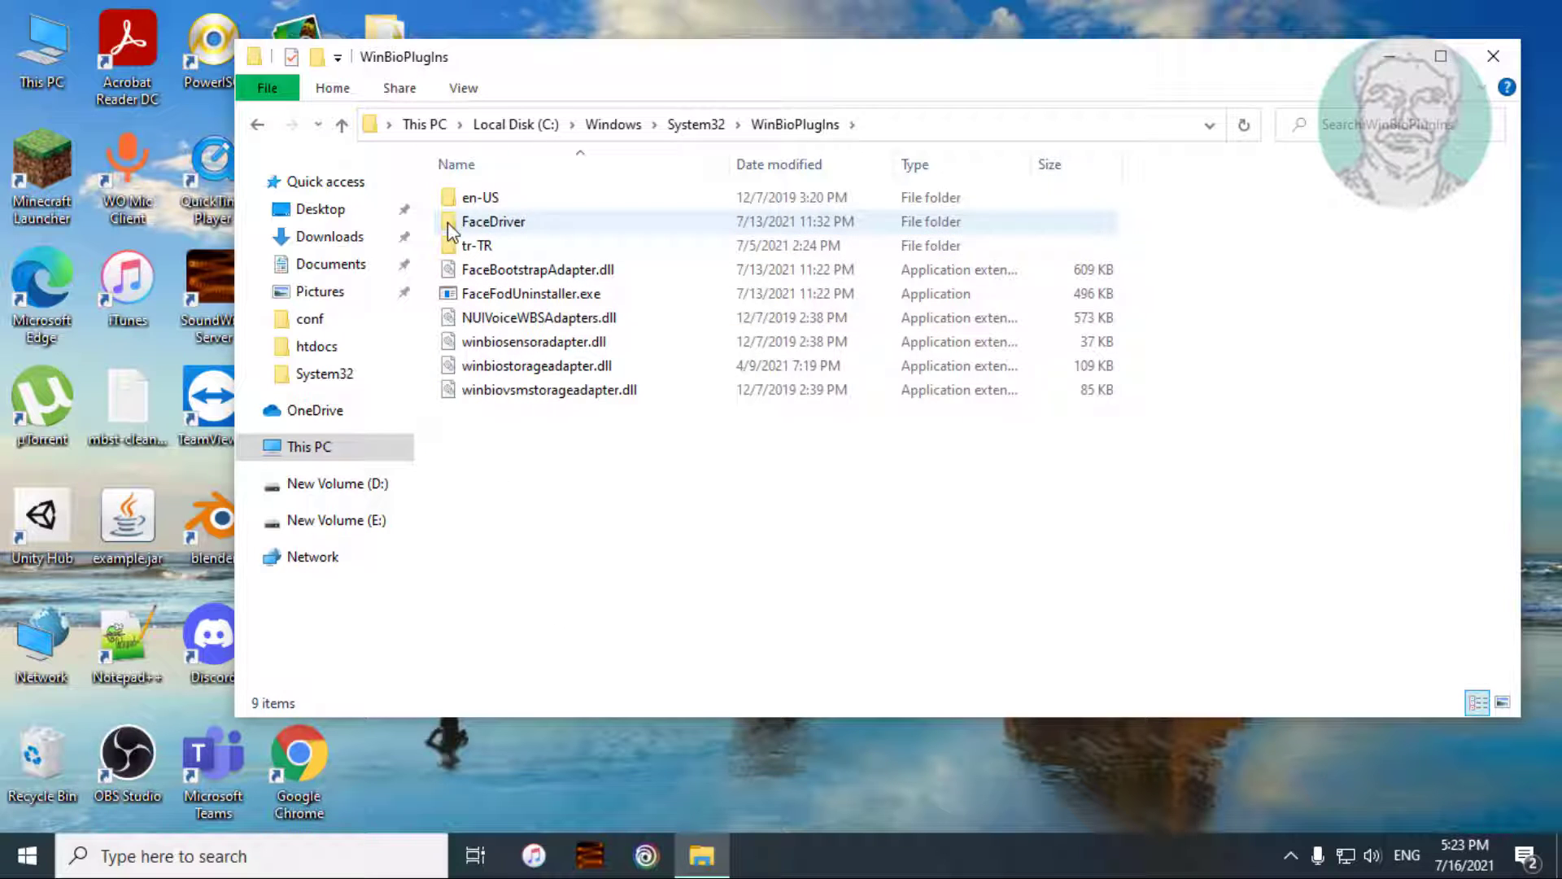
- Open FaceDriver, bring up the context menu for HelloFace.inf, then close File Explorer
{"action": "double_click", "coordinate": [494, 221]}
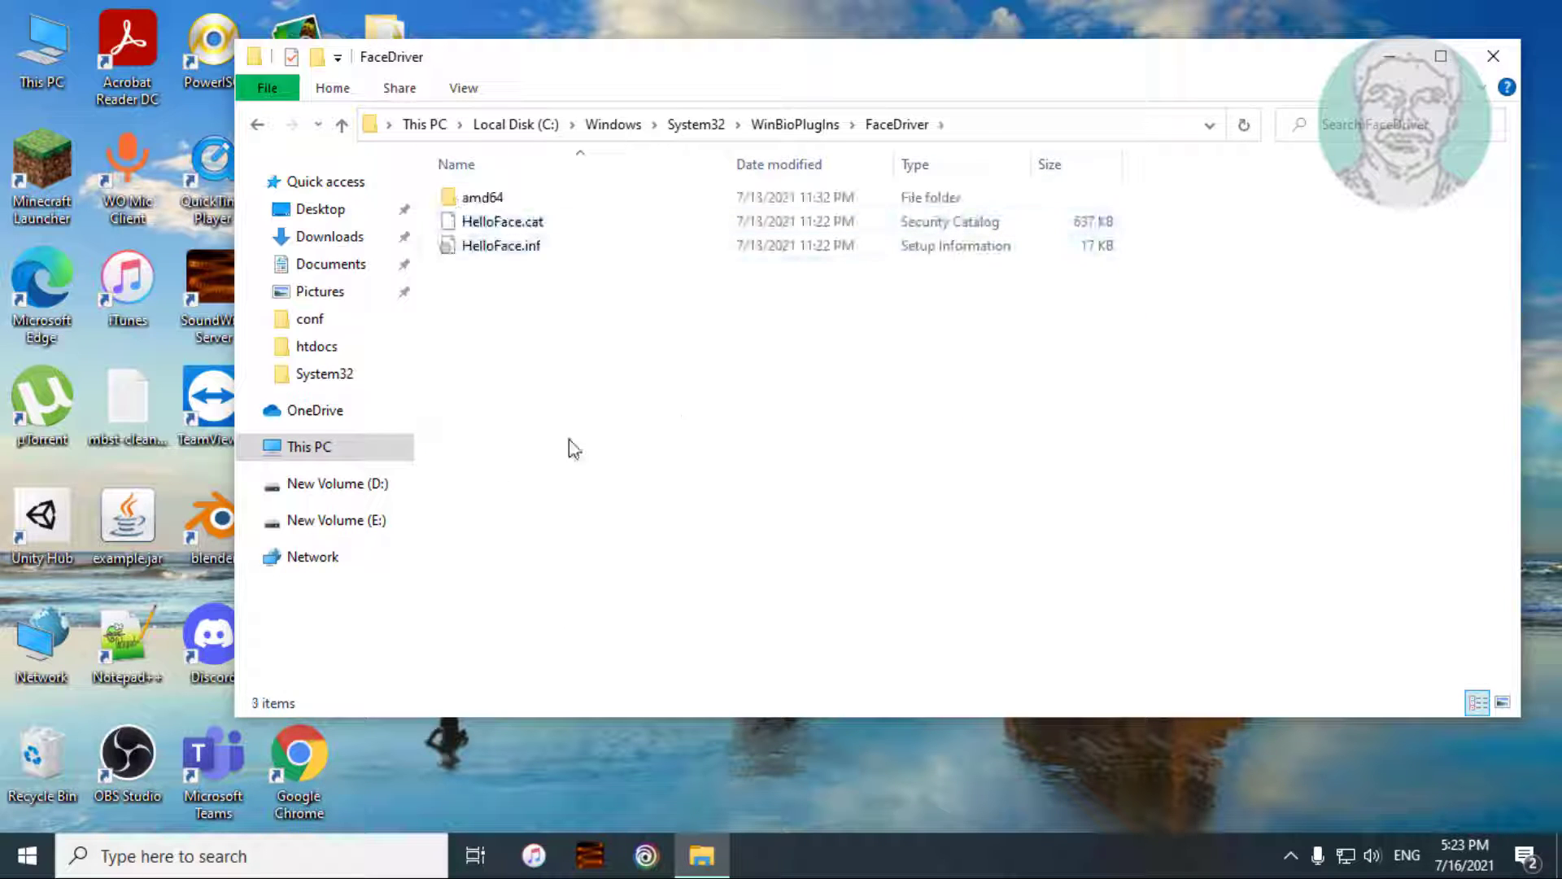
{"action": "left_click", "coordinate": [500, 245]}
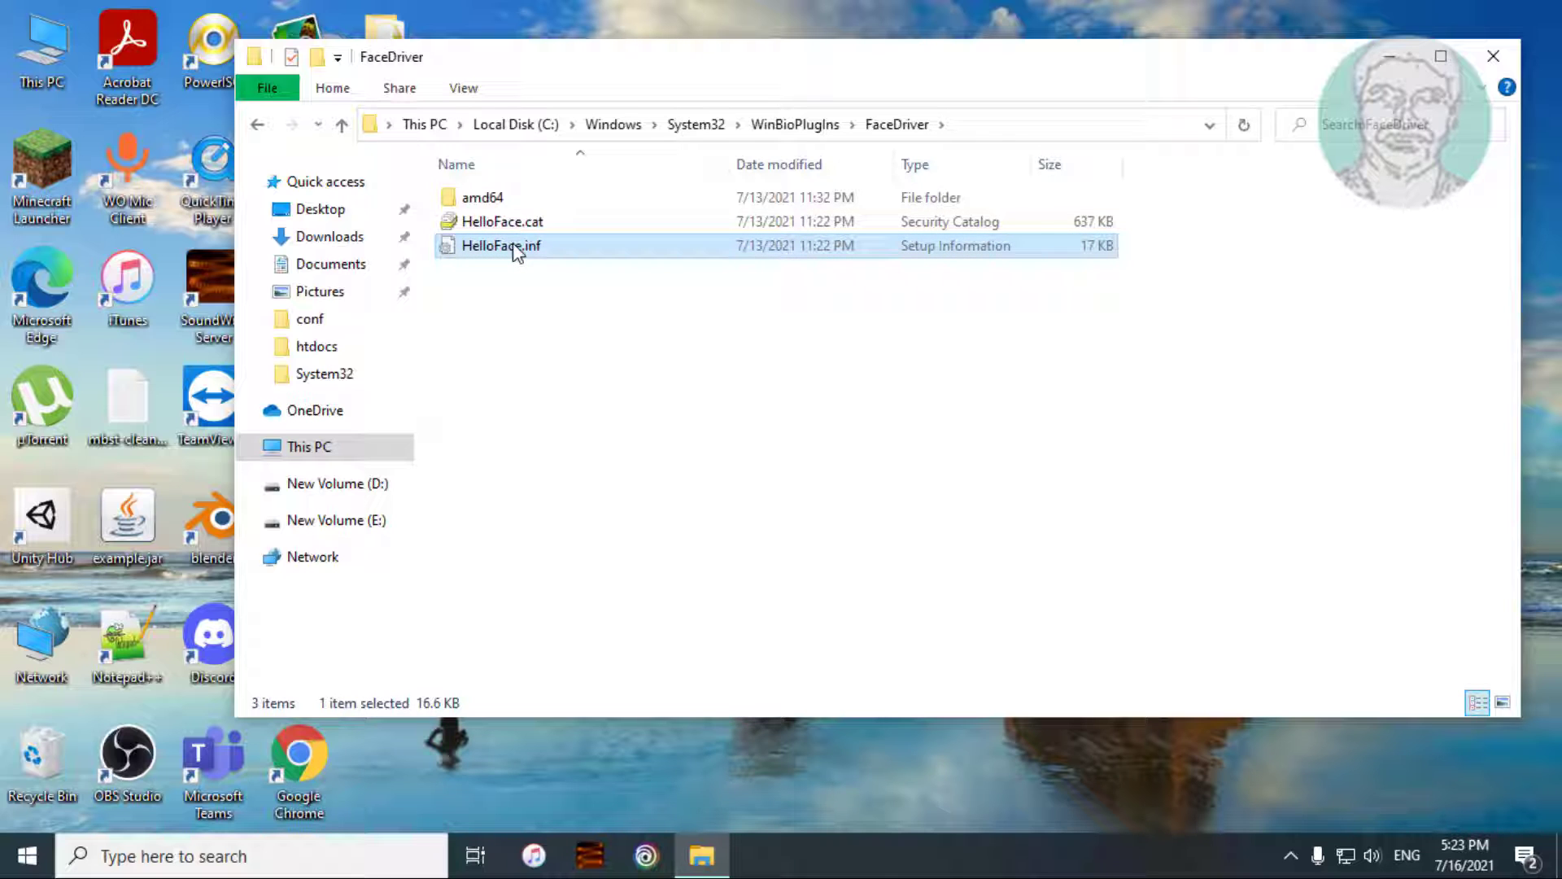
{"action": "right_click", "coordinate": [498, 245]}
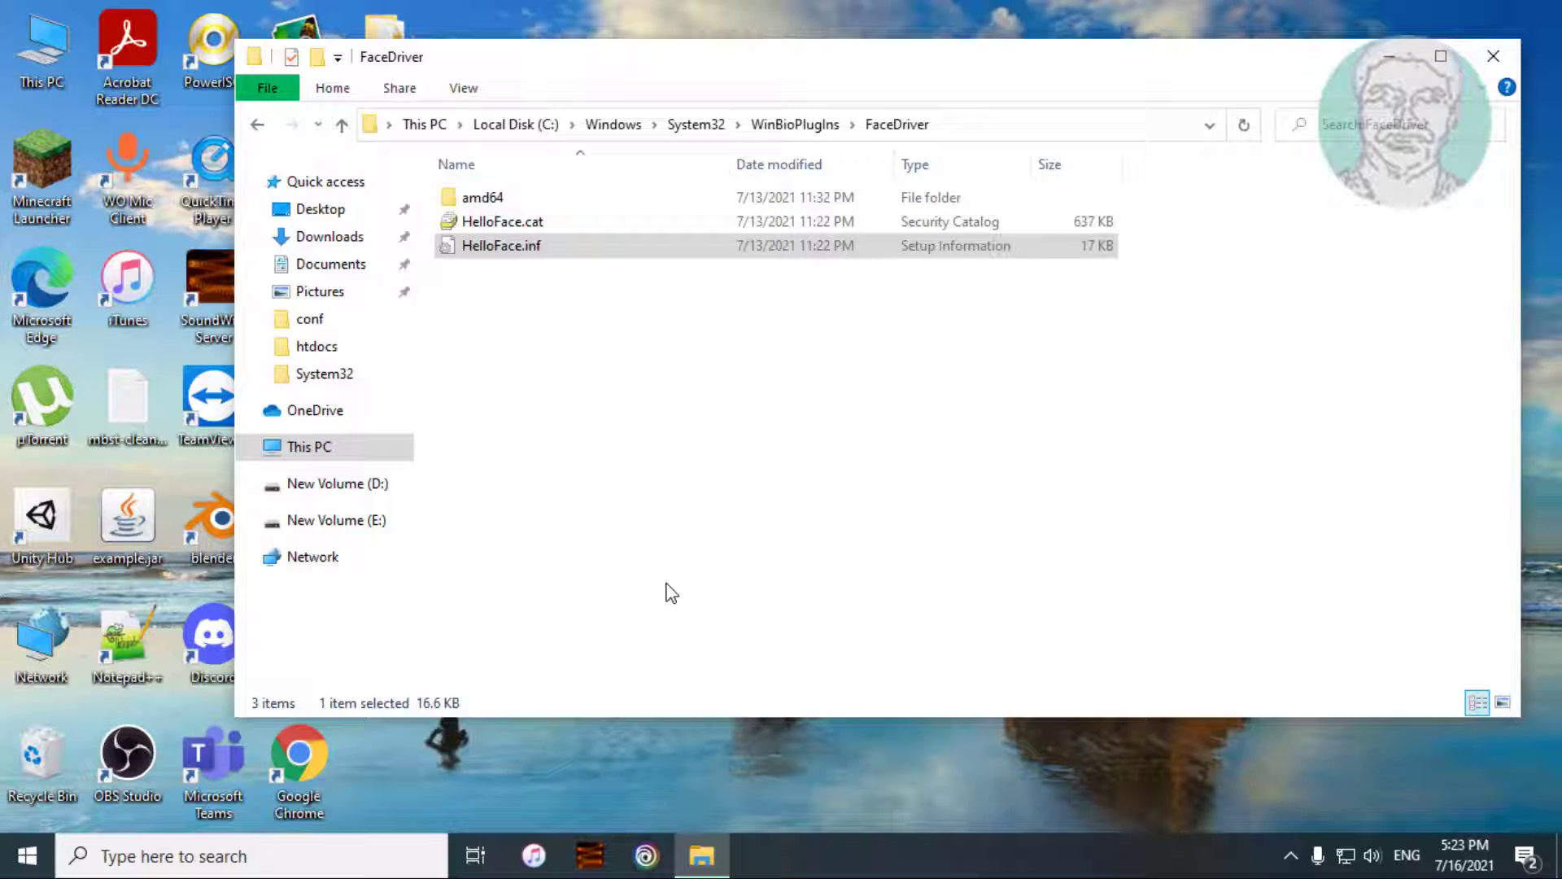
{"action": "mouse_move", "coordinate": [1487, 87]}
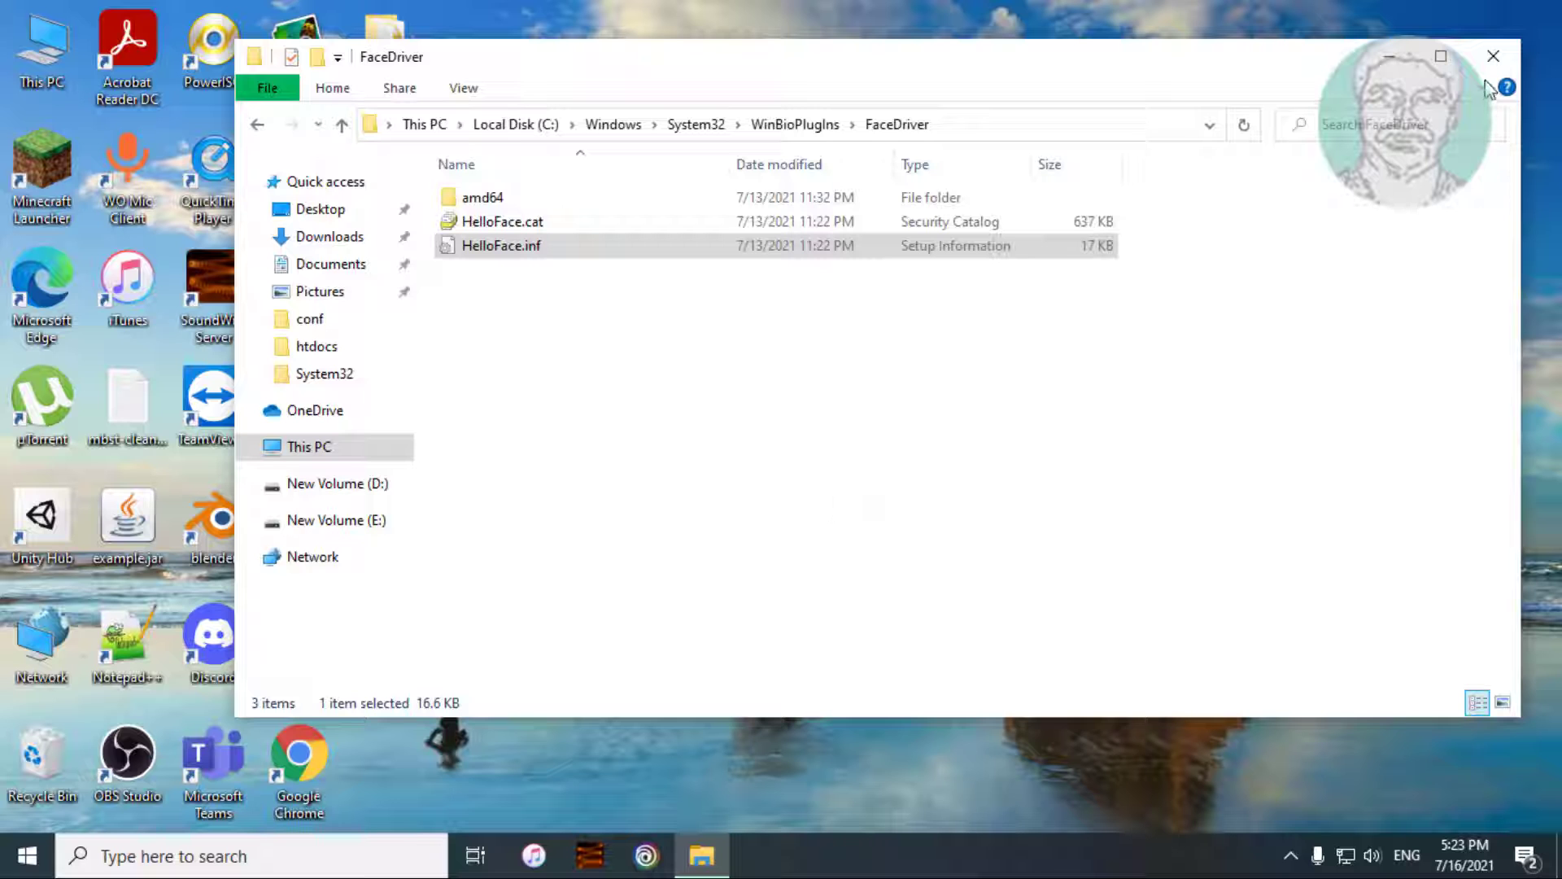
{"action": "left_click", "coordinate": [1491, 56]}
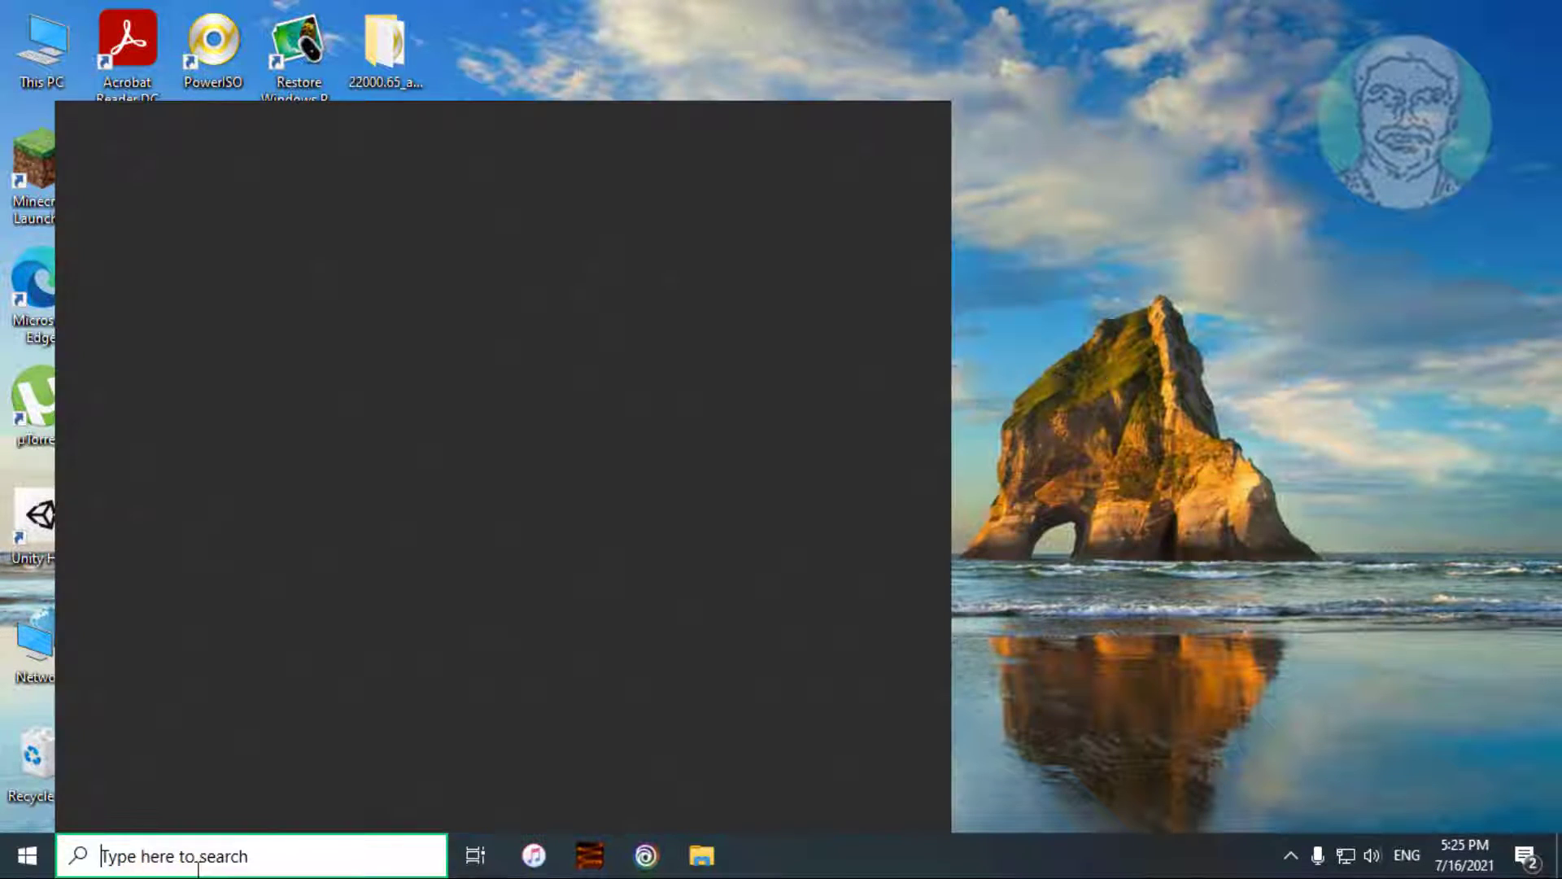
- Search Windows for 'serv' to launch the Services console
{"action": "type", "text": "serv"}
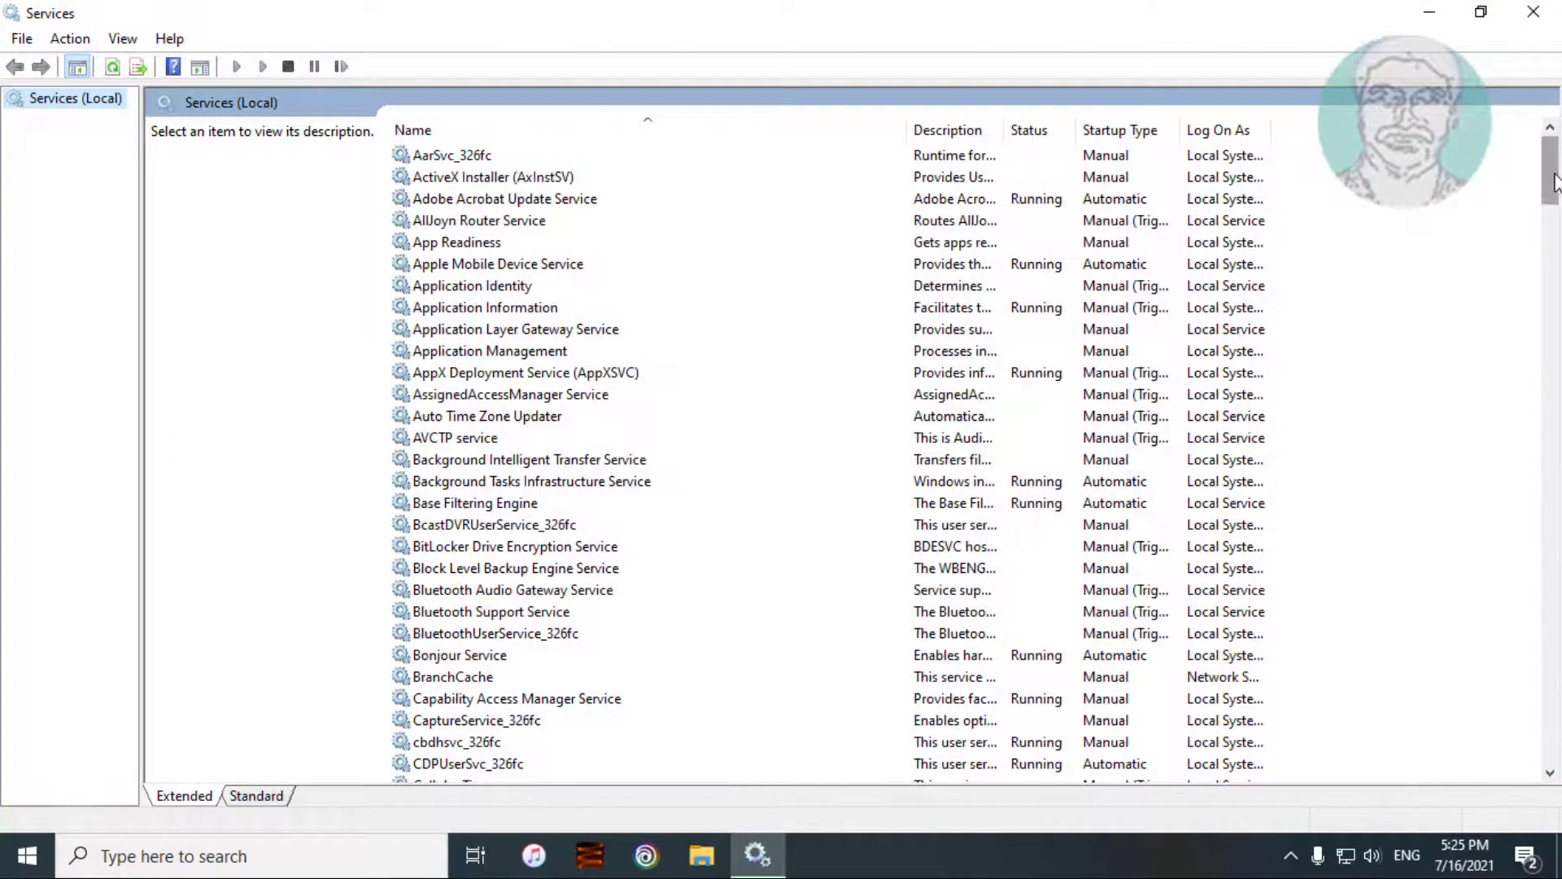
- Stop the Windows Biometric Service from its Properties dialog
{"action": "scroll", "scroll_direction": "down", "scroll_amount": 3}
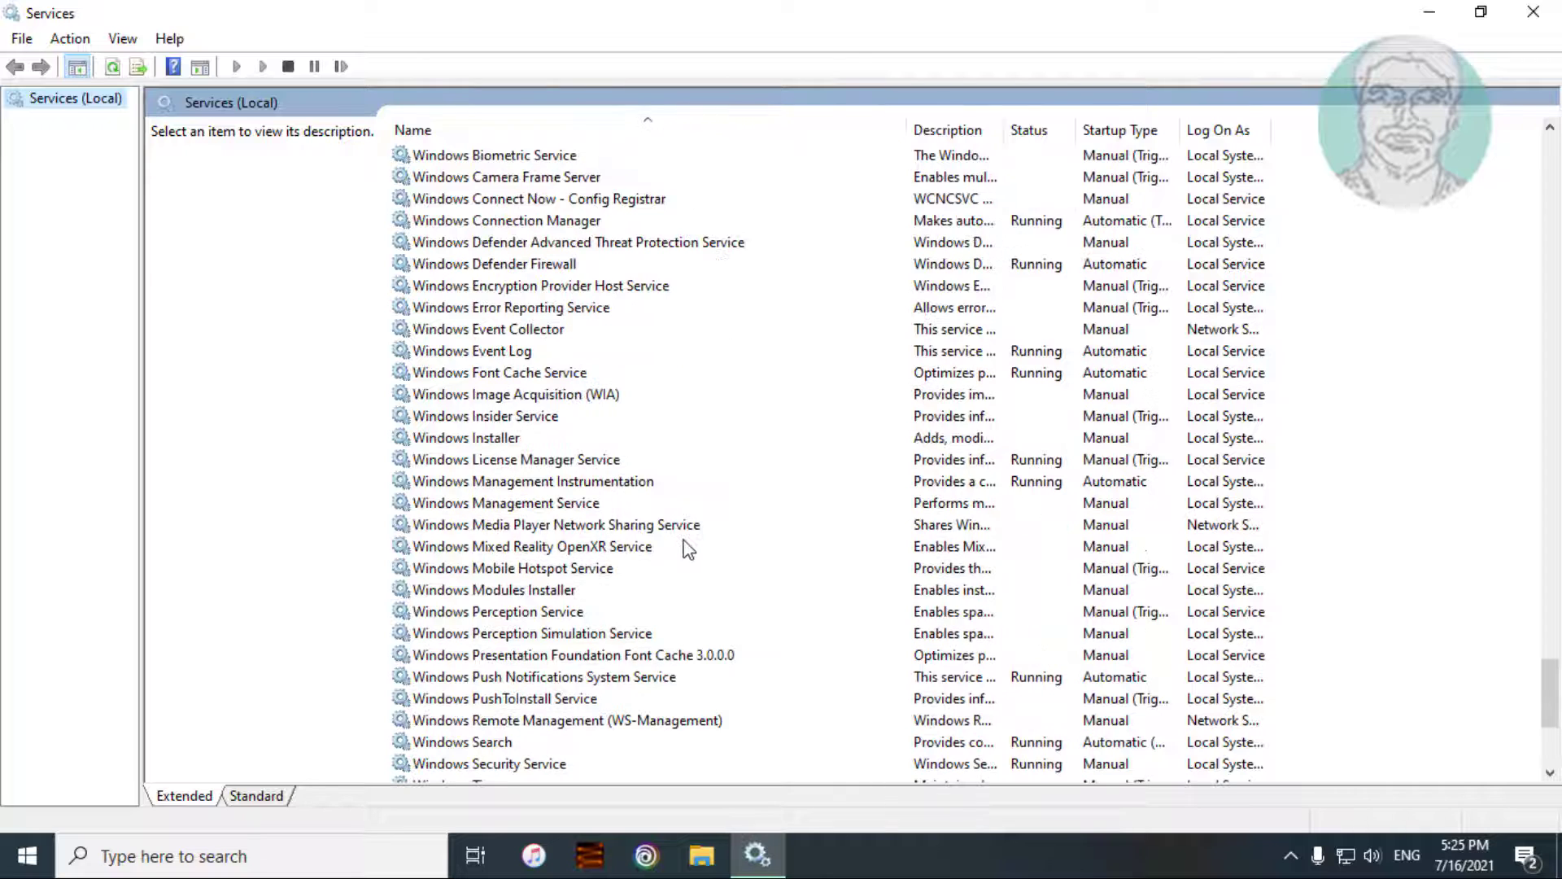
{"action": "left_click", "coordinate": [494, 285]}
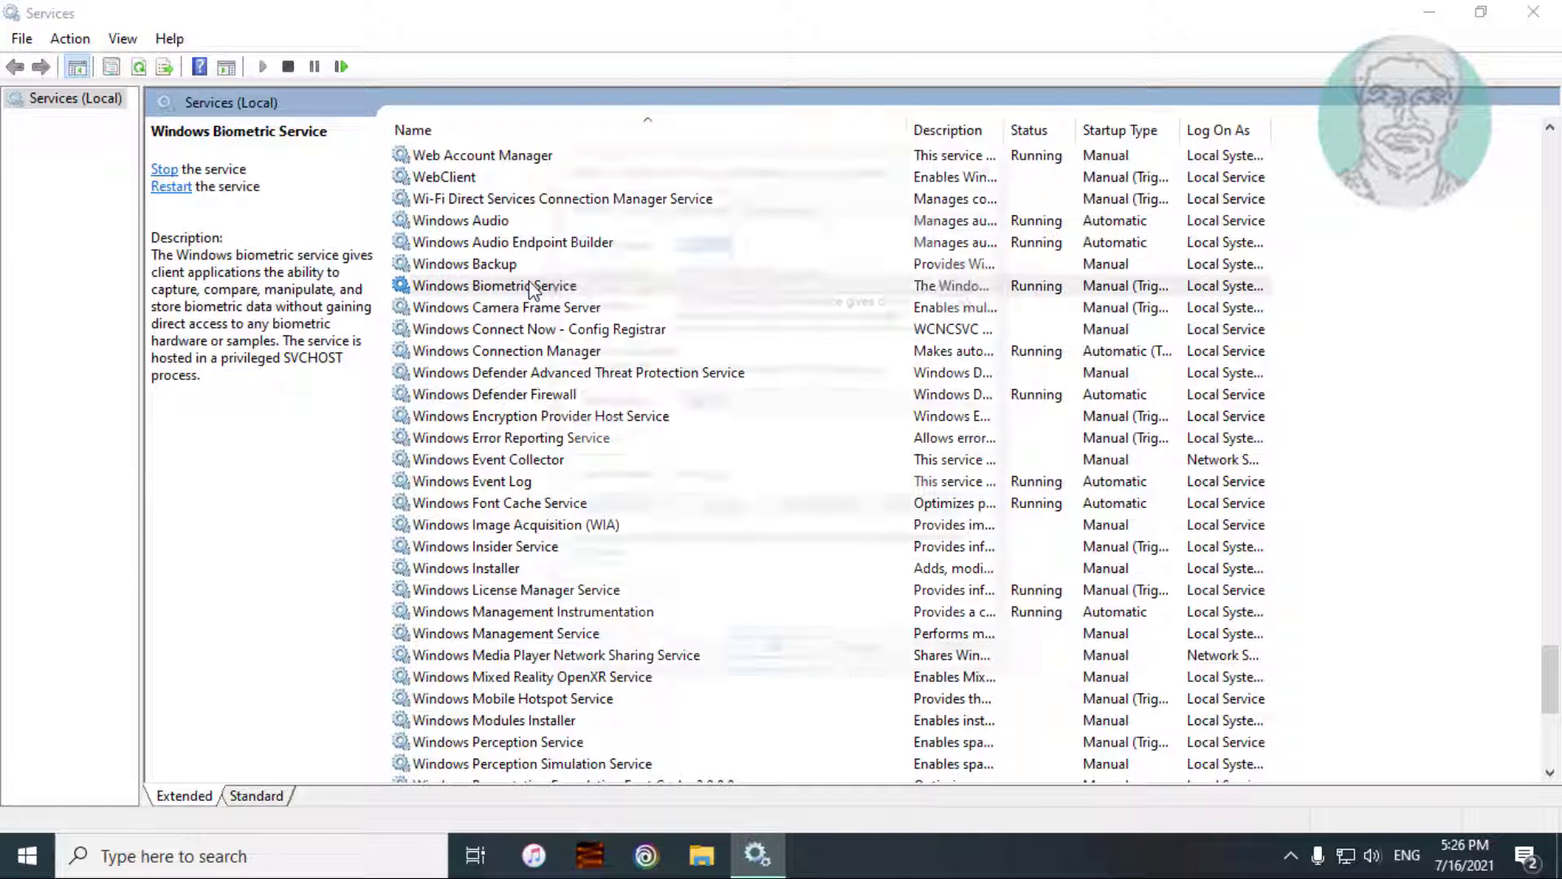
{"action": "double_click", "coordinate": [494, 286]}
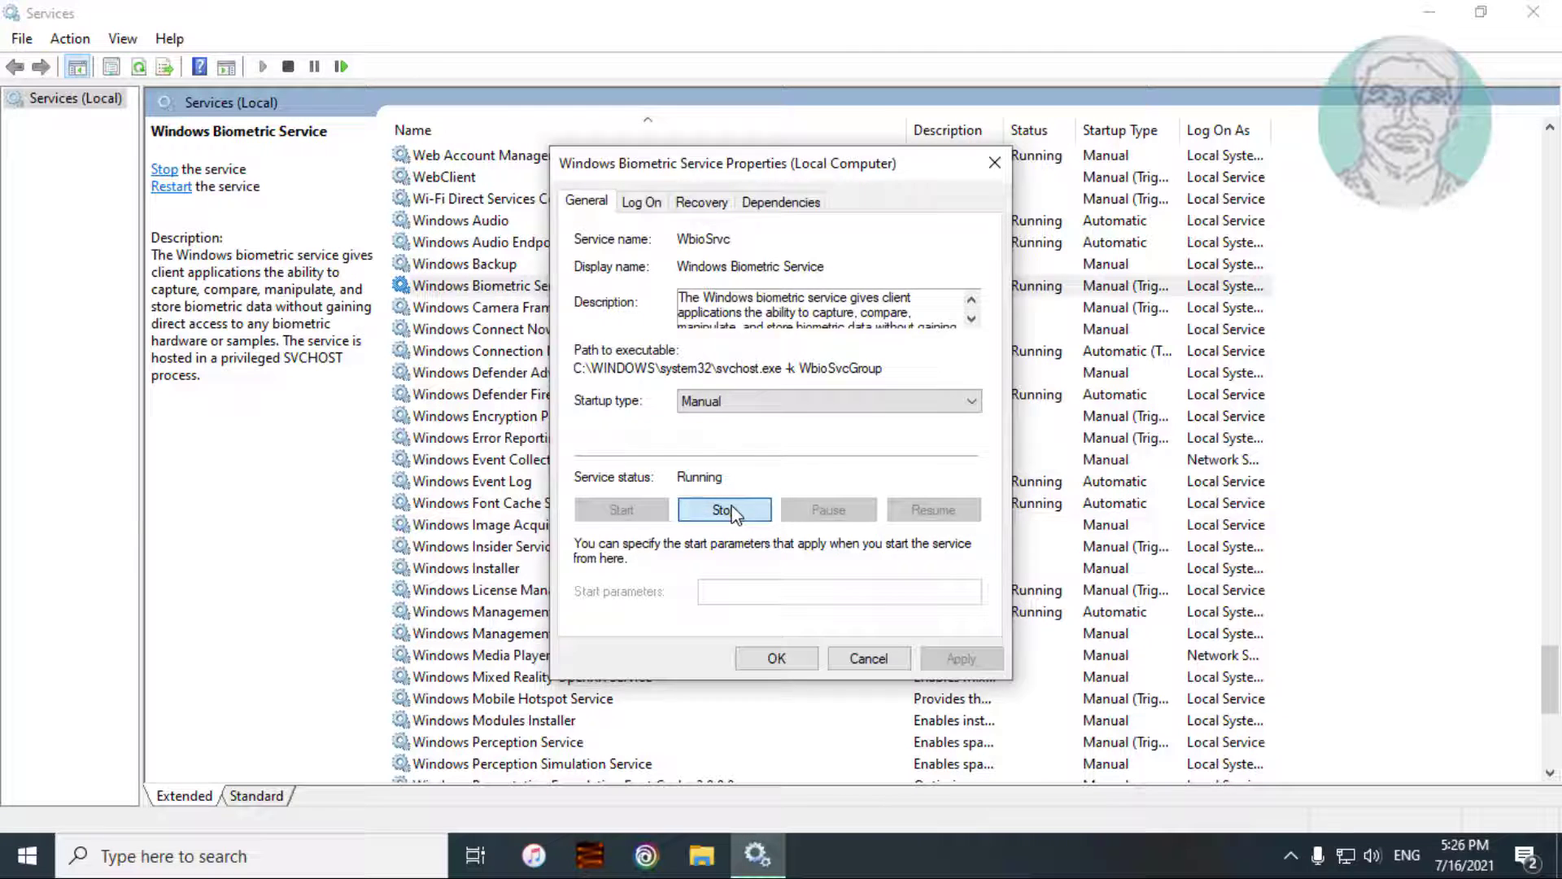
{"action": "left_click", "coordinate": [724, 509]}
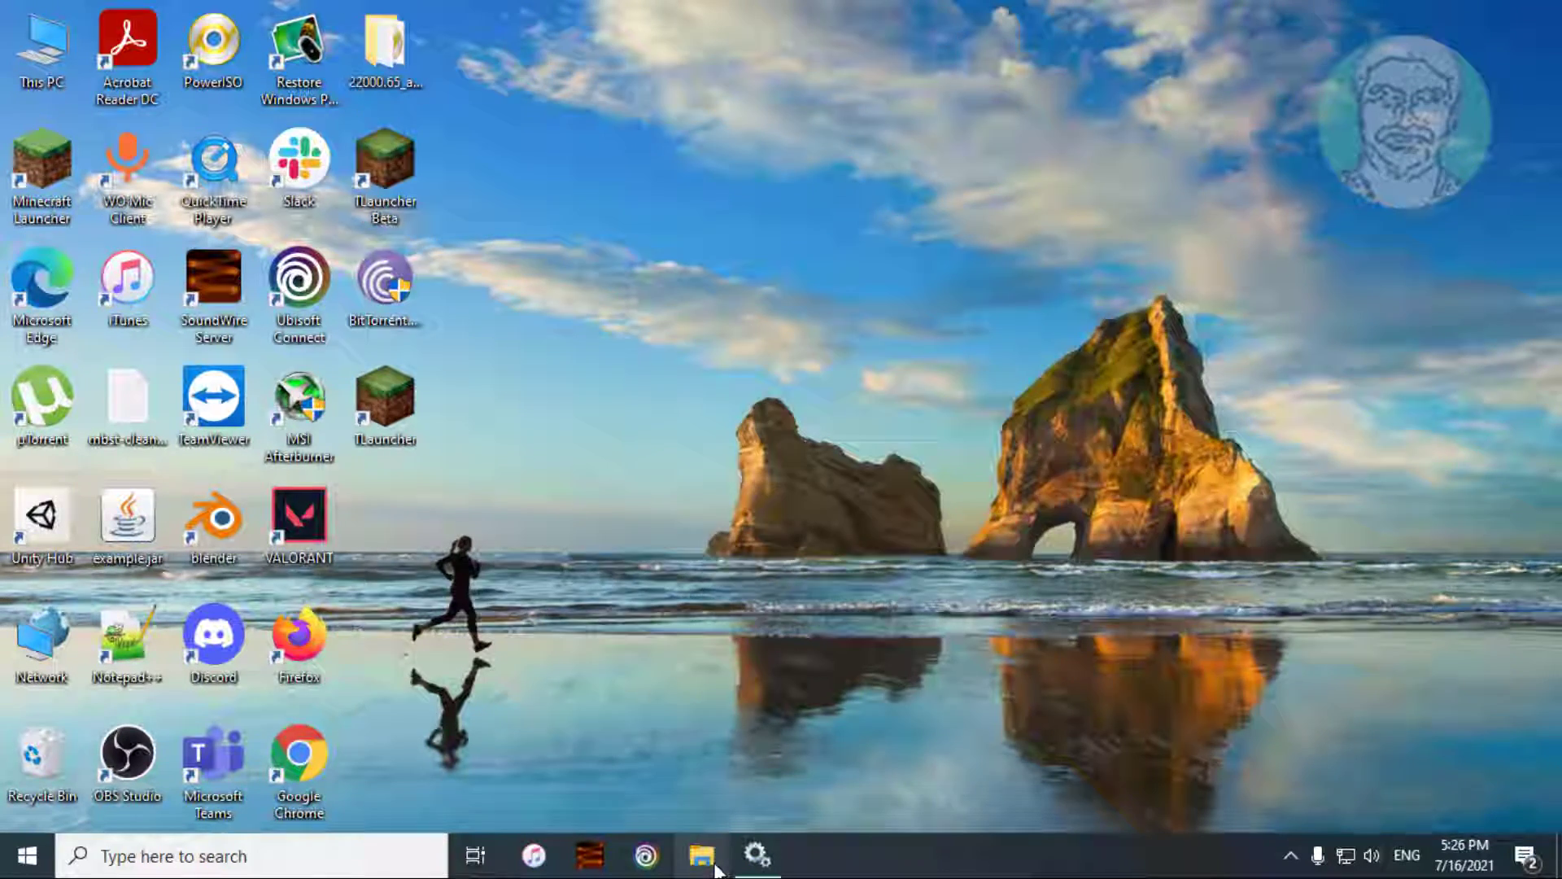
- Reopen File Explorer and browse C:\Windows\System32 to select WinBioDatabase
{"action": "left_click", "coordinate": [702, 855]}
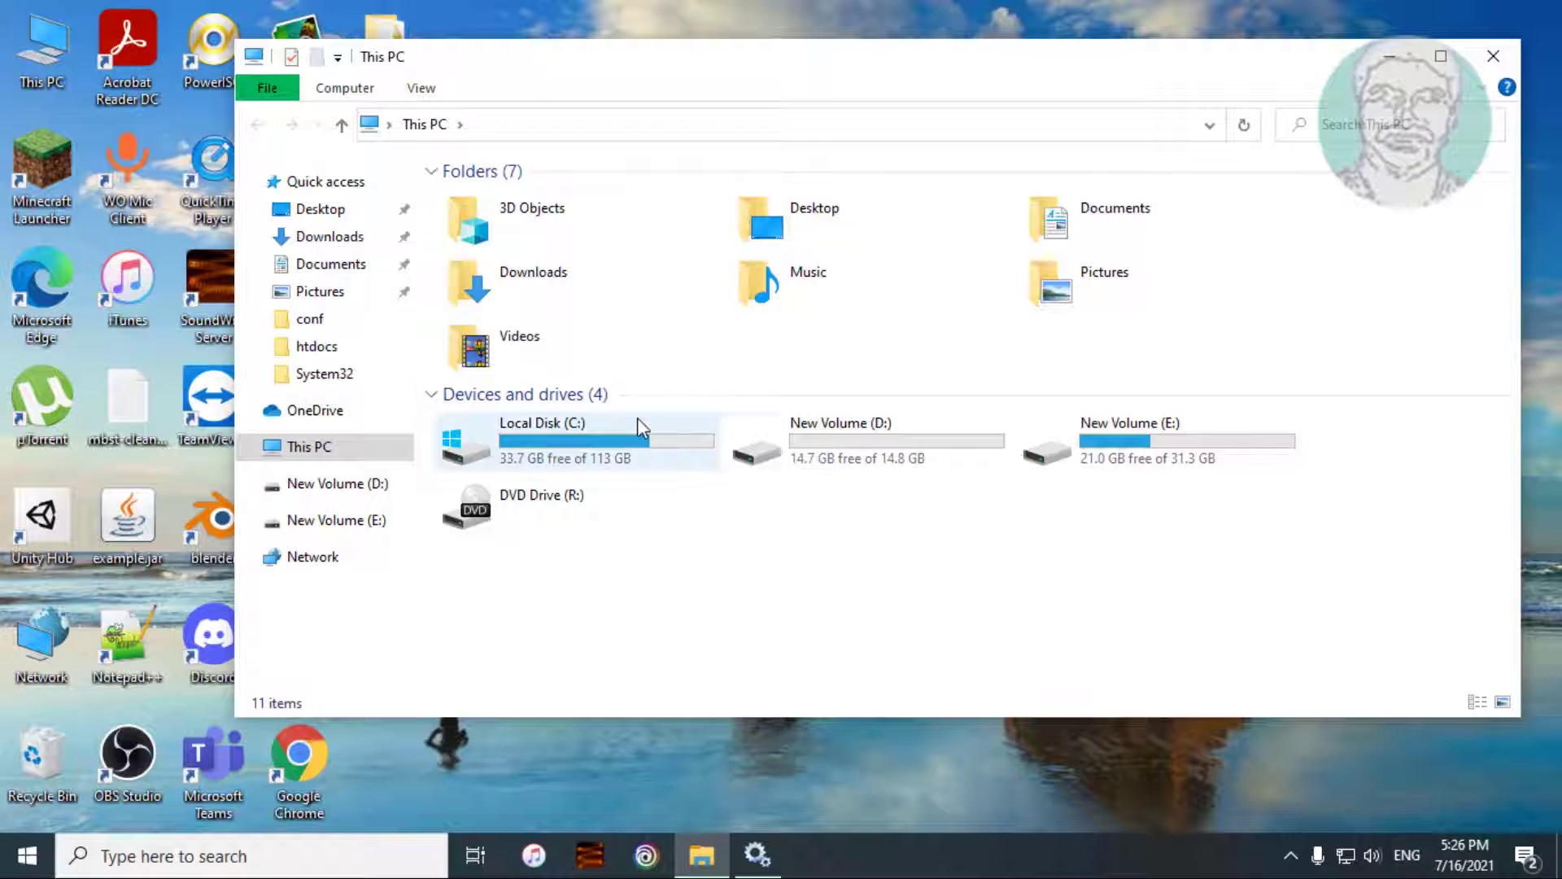
{"action": "double_click", "coordinate": [543, 422]}
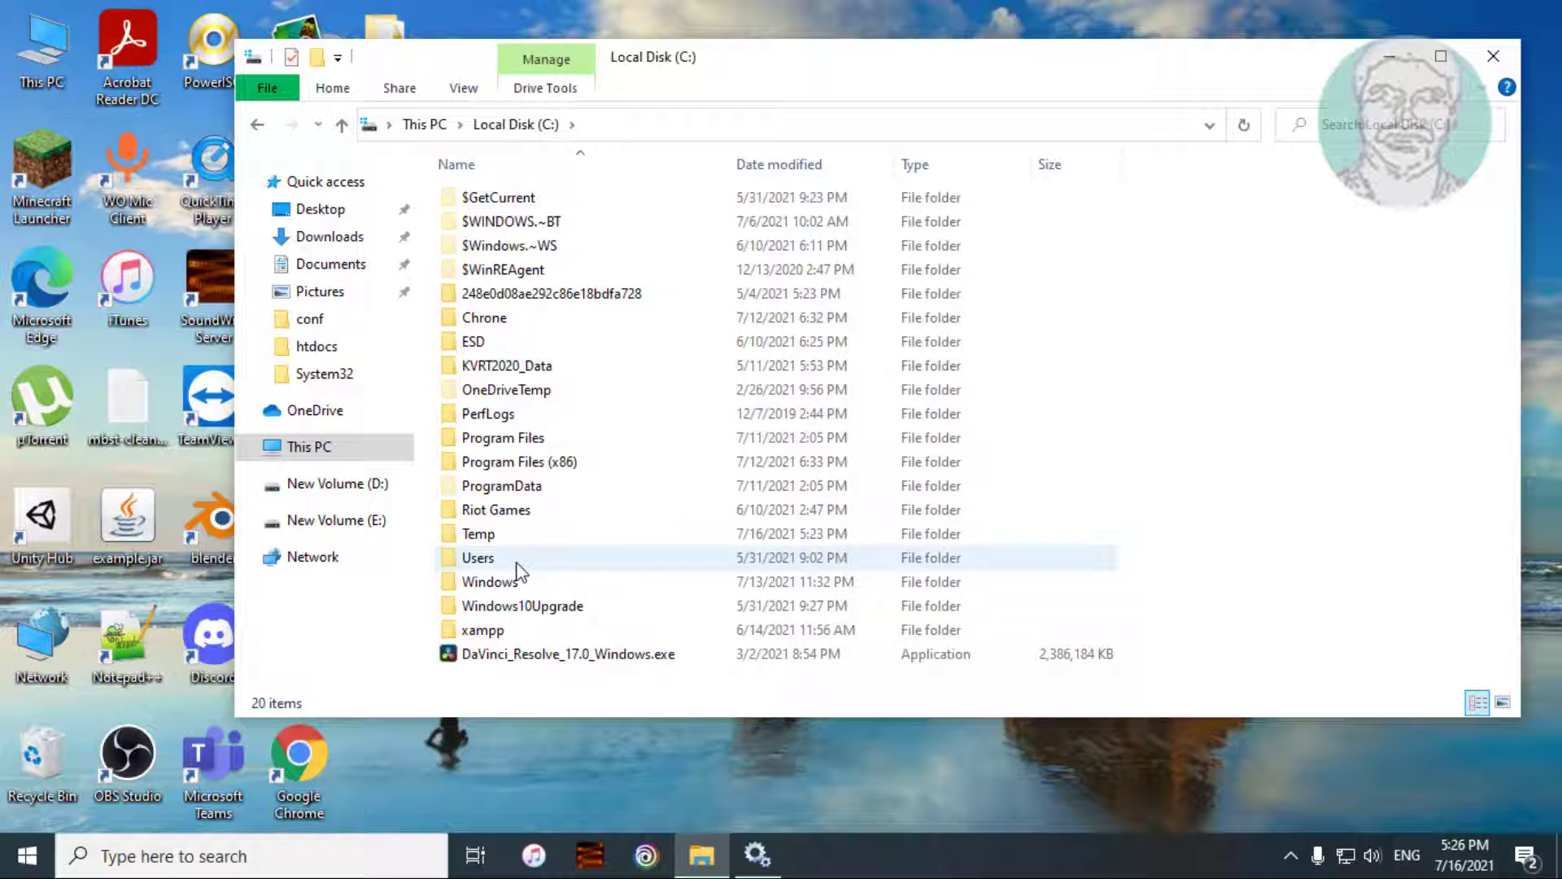
{"action": "double_click", "coordinate": [490, 581]}
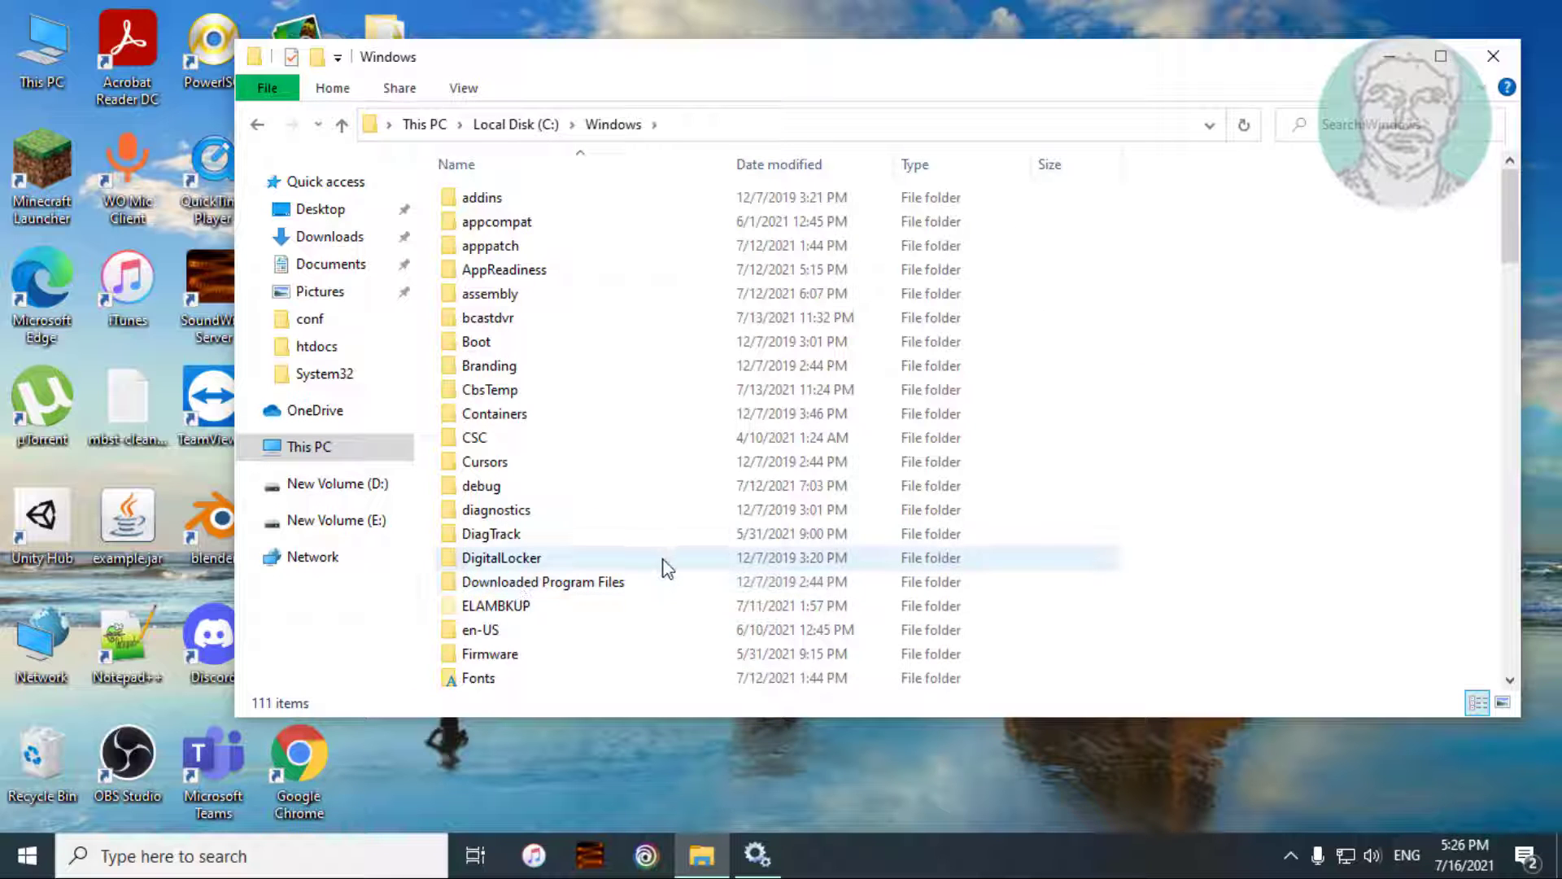
{"action": "scroll", "scroll_direction": "down", "scroll_amount": 3}
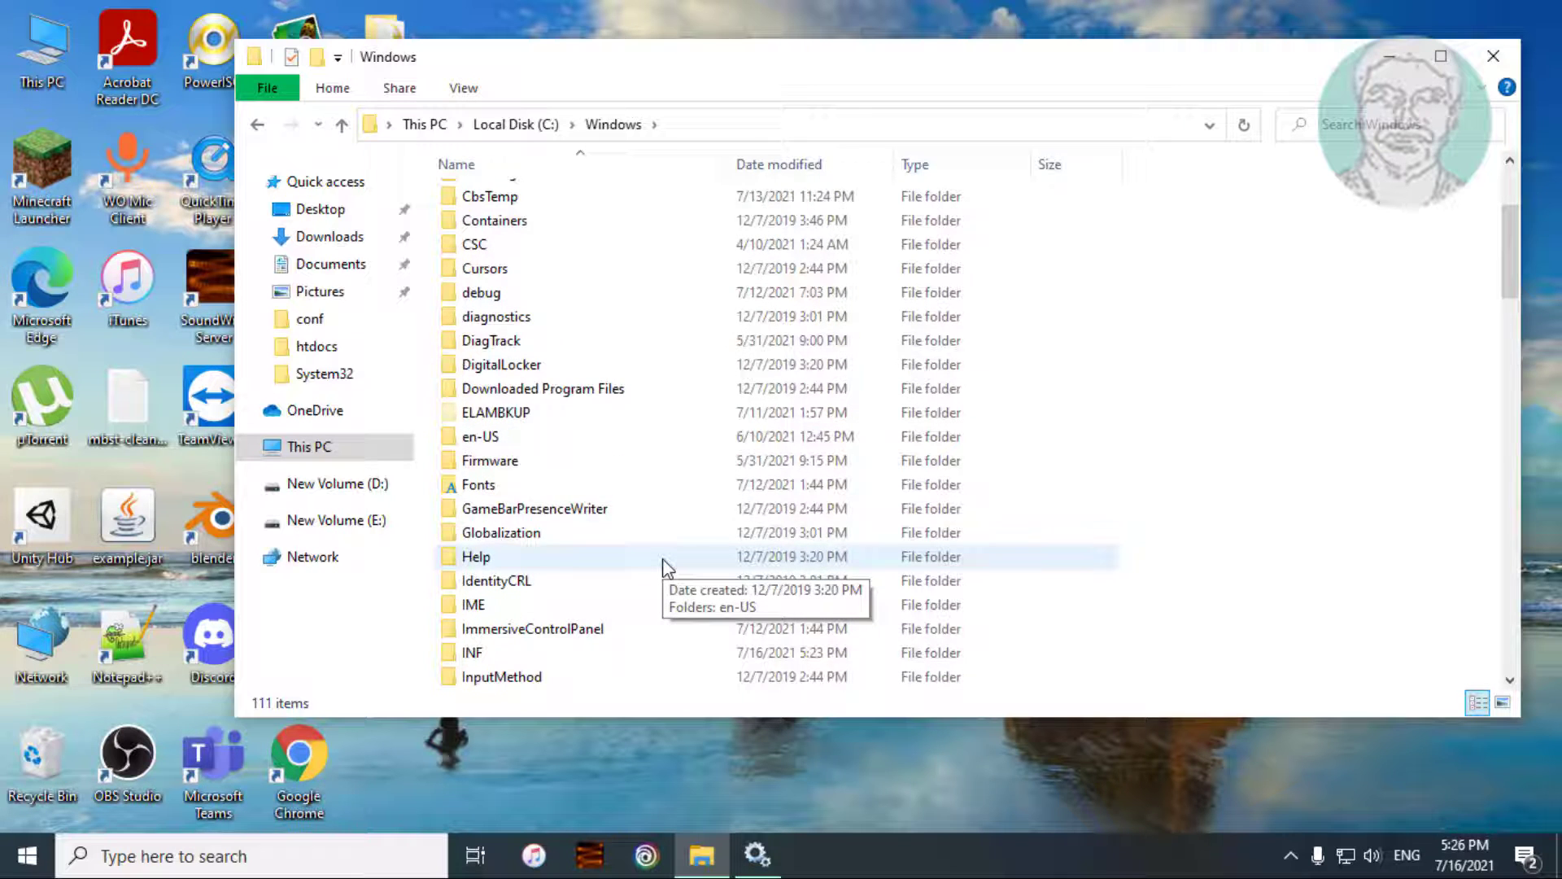
{"action": "scroll", "scroll_direction": "down", "scroll_amount": 3}
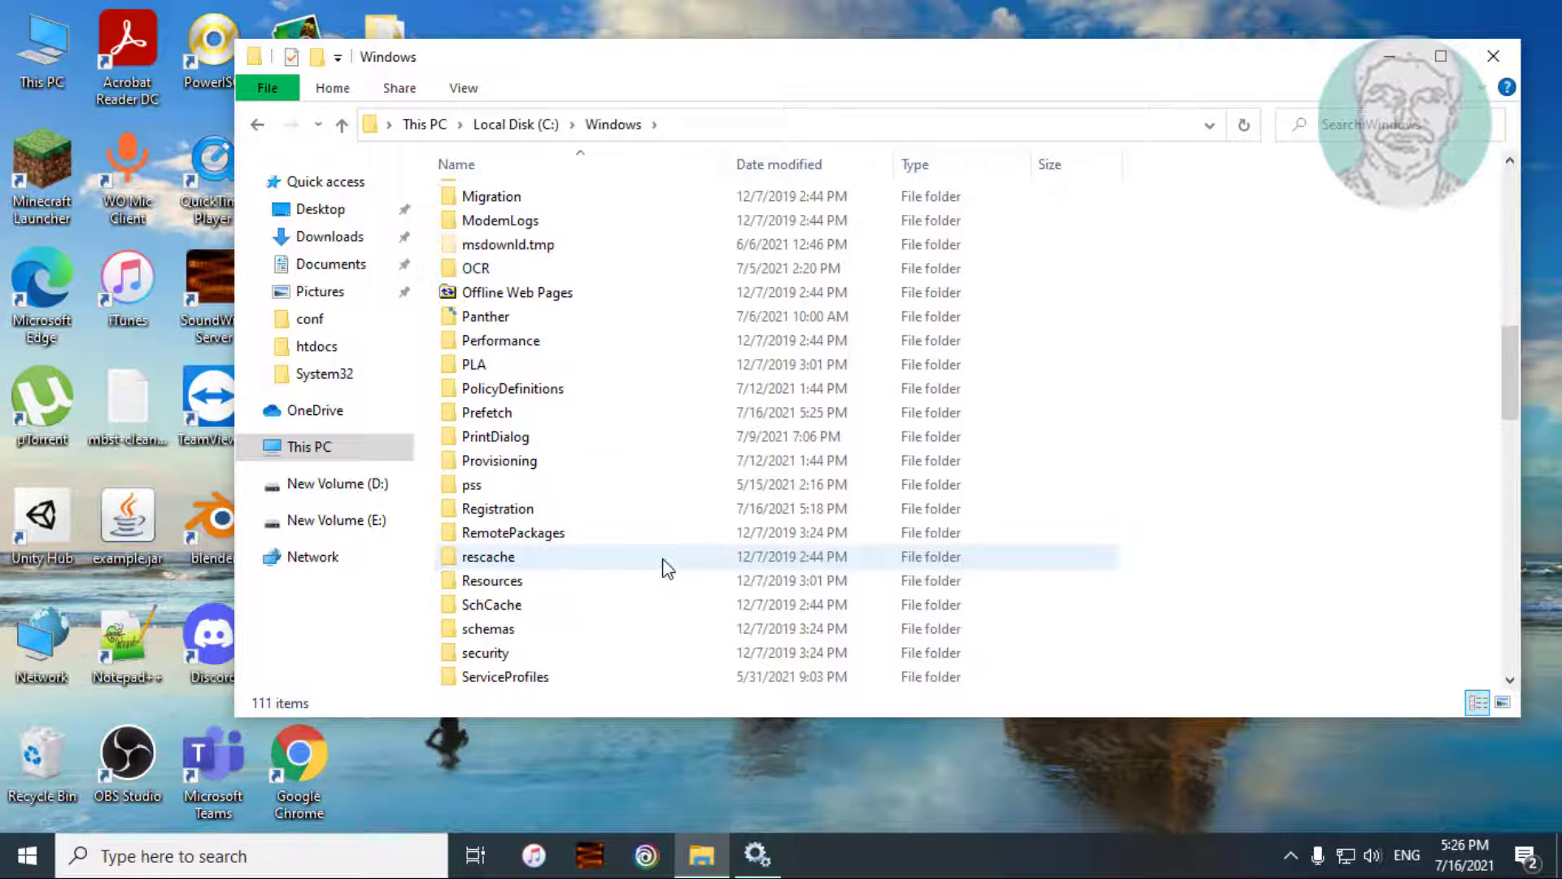
{"action": "scroll", "scroll_direction": "down", "scroll_amount": 3}
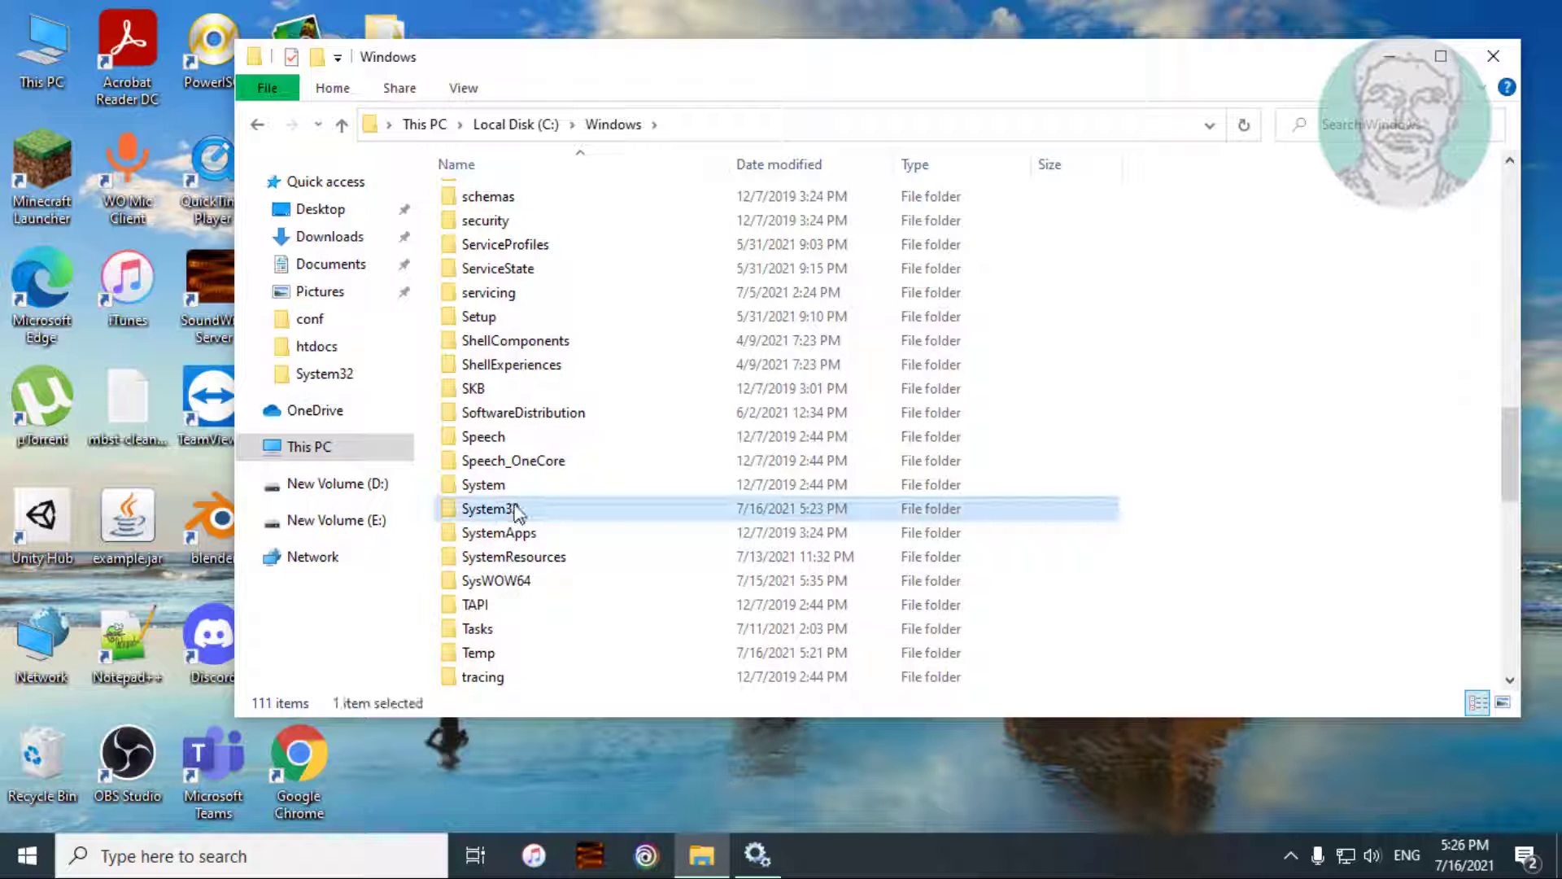
{"action": "double_click", "coordinate": [489, 508]}
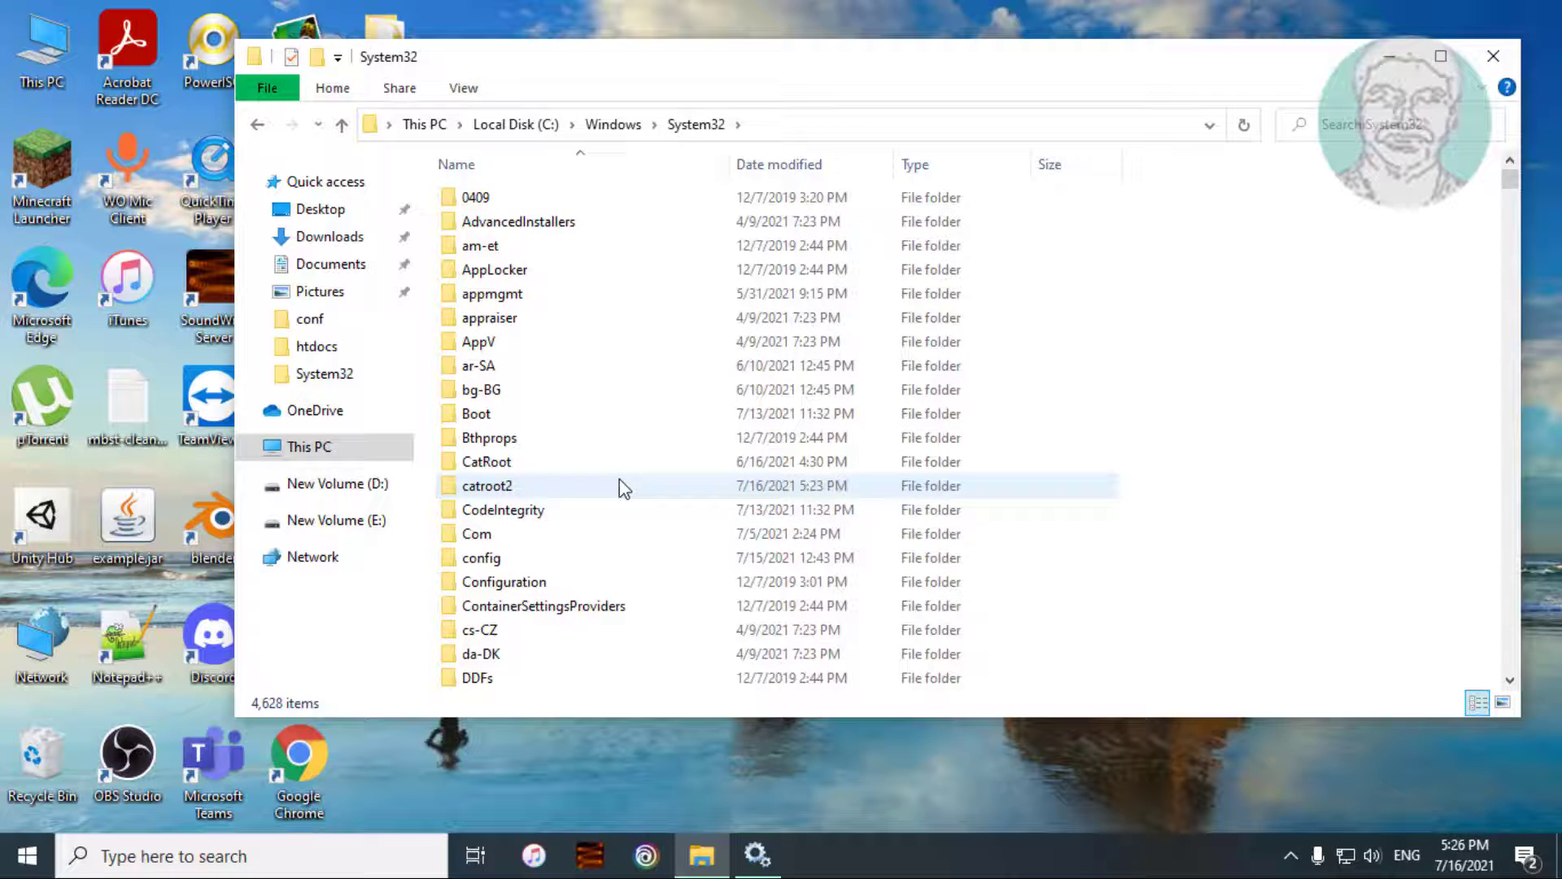
{"action": "scroll", "scroll_direction": "down", "scroll_amount": 3}
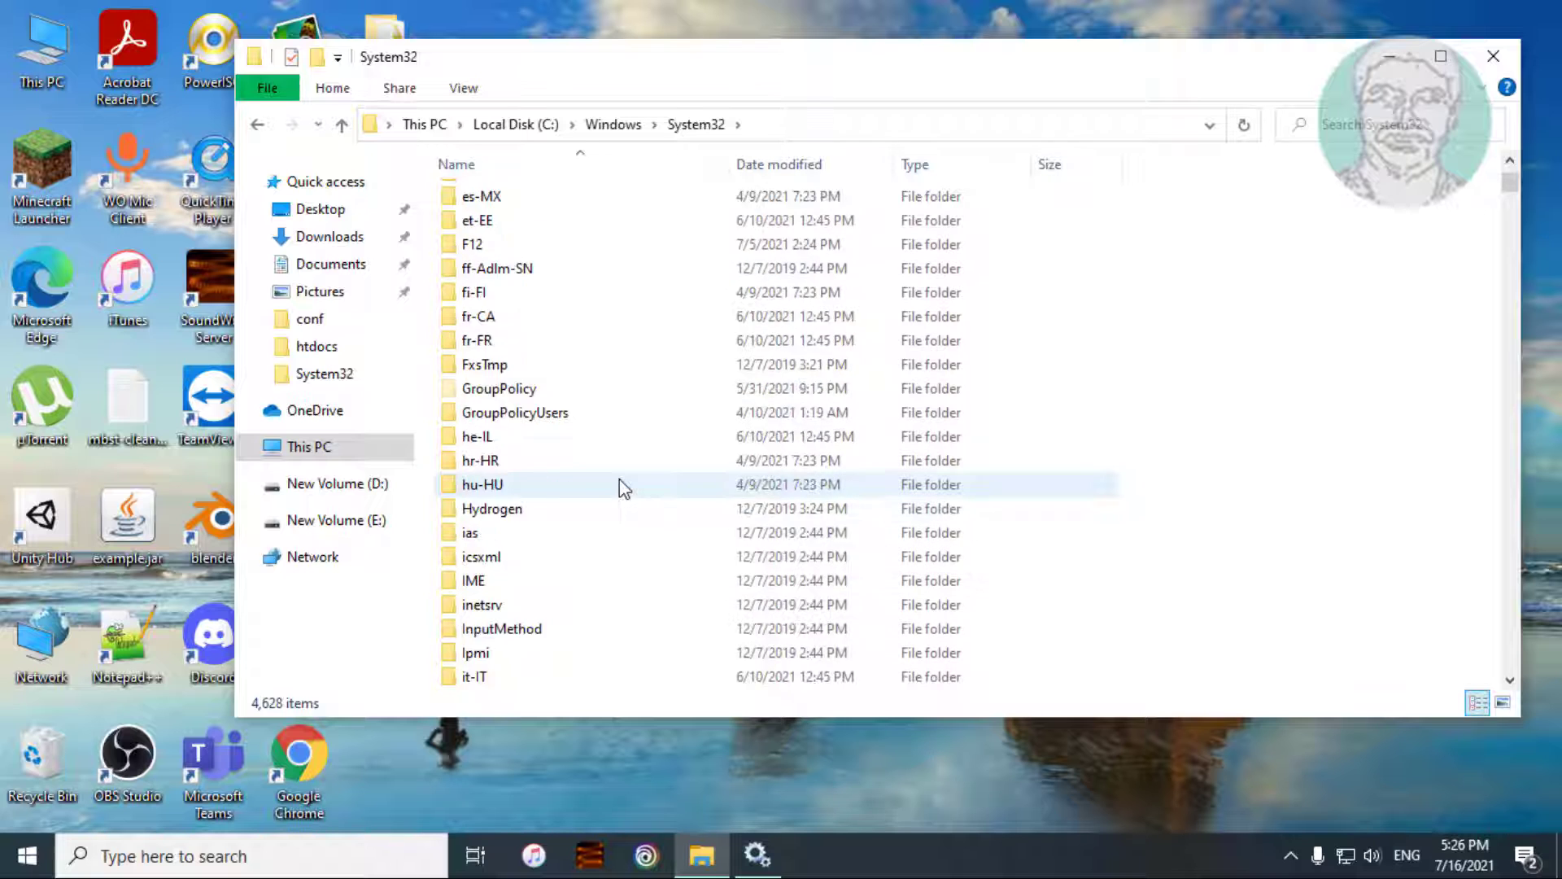
{"action": "scroll", "scroll_direction": "down", "scroll_amount": 3}
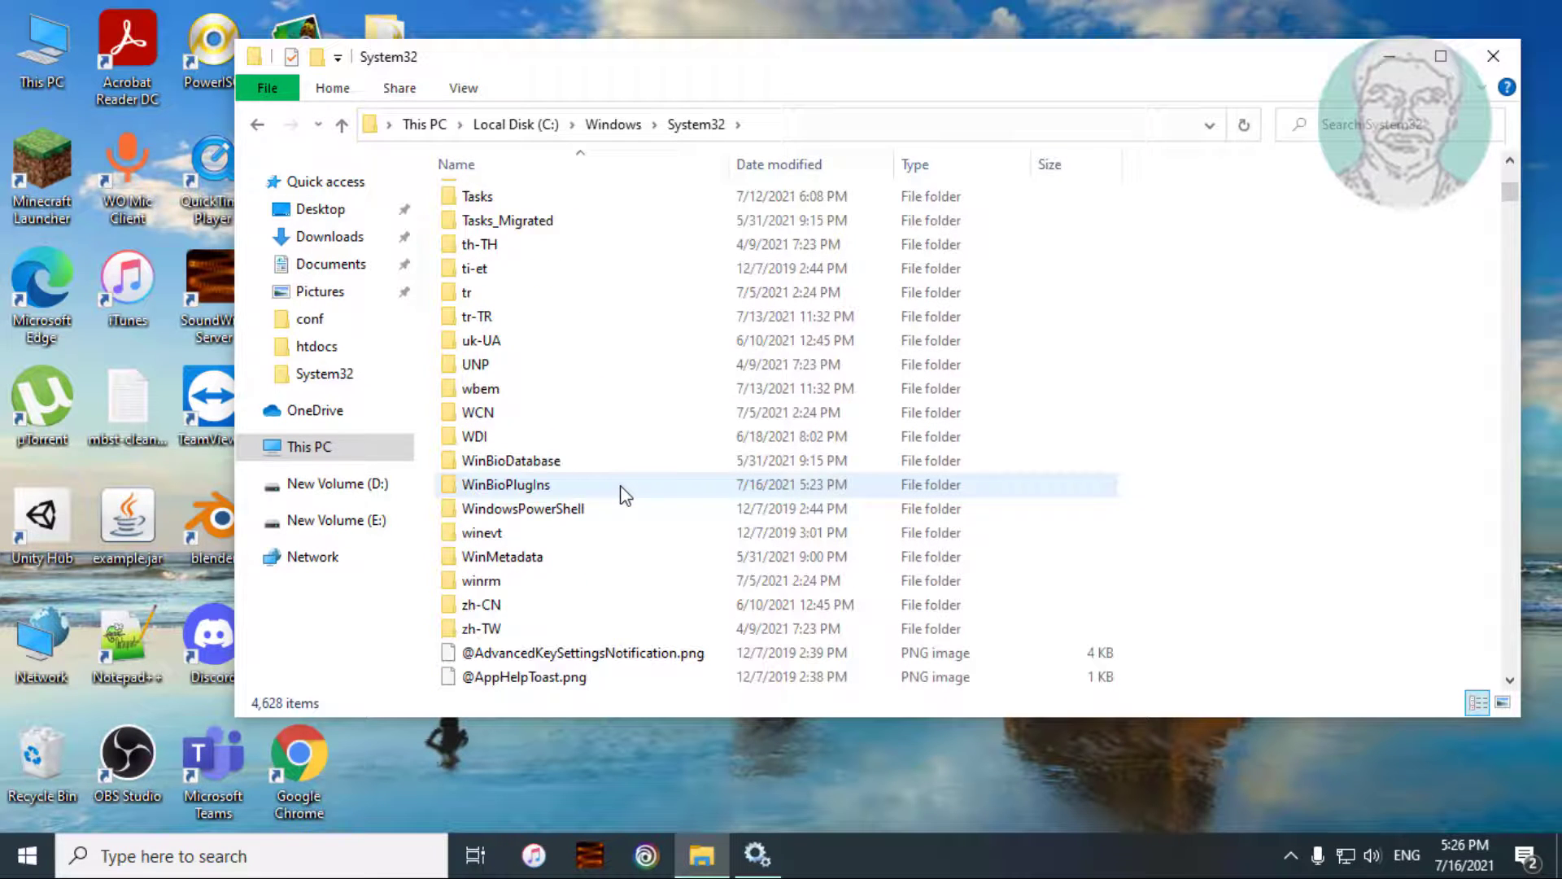
{"action": "left_click", "coordinate": [511, 459]}
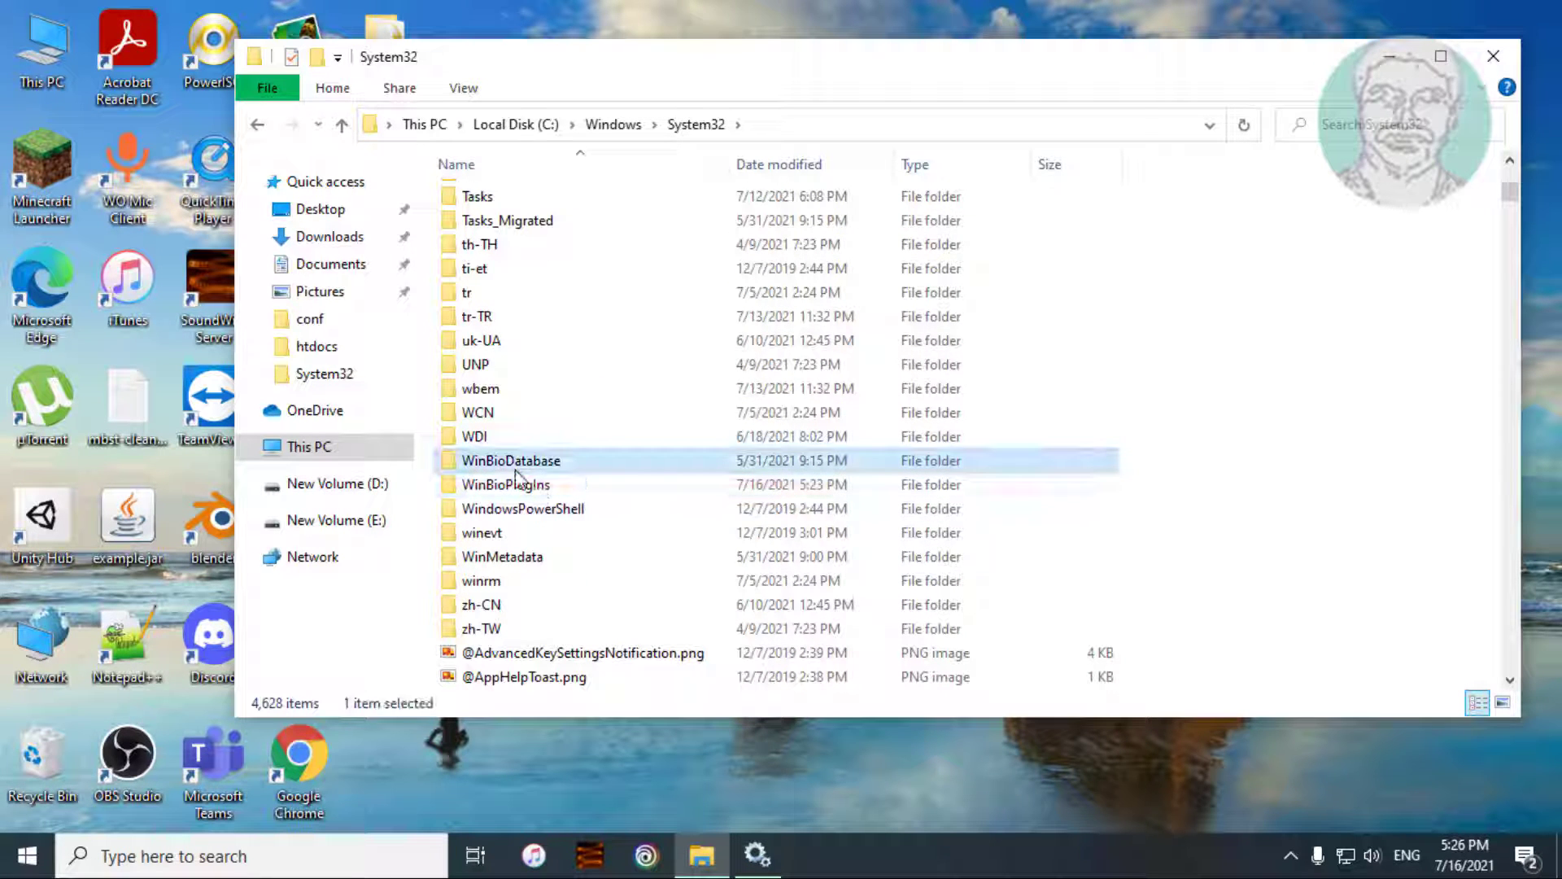
- Delete the single .DAT file inside WinBioDatabase and close File Explorer
{"action": "double_click", "coordinate": [511, 459]}
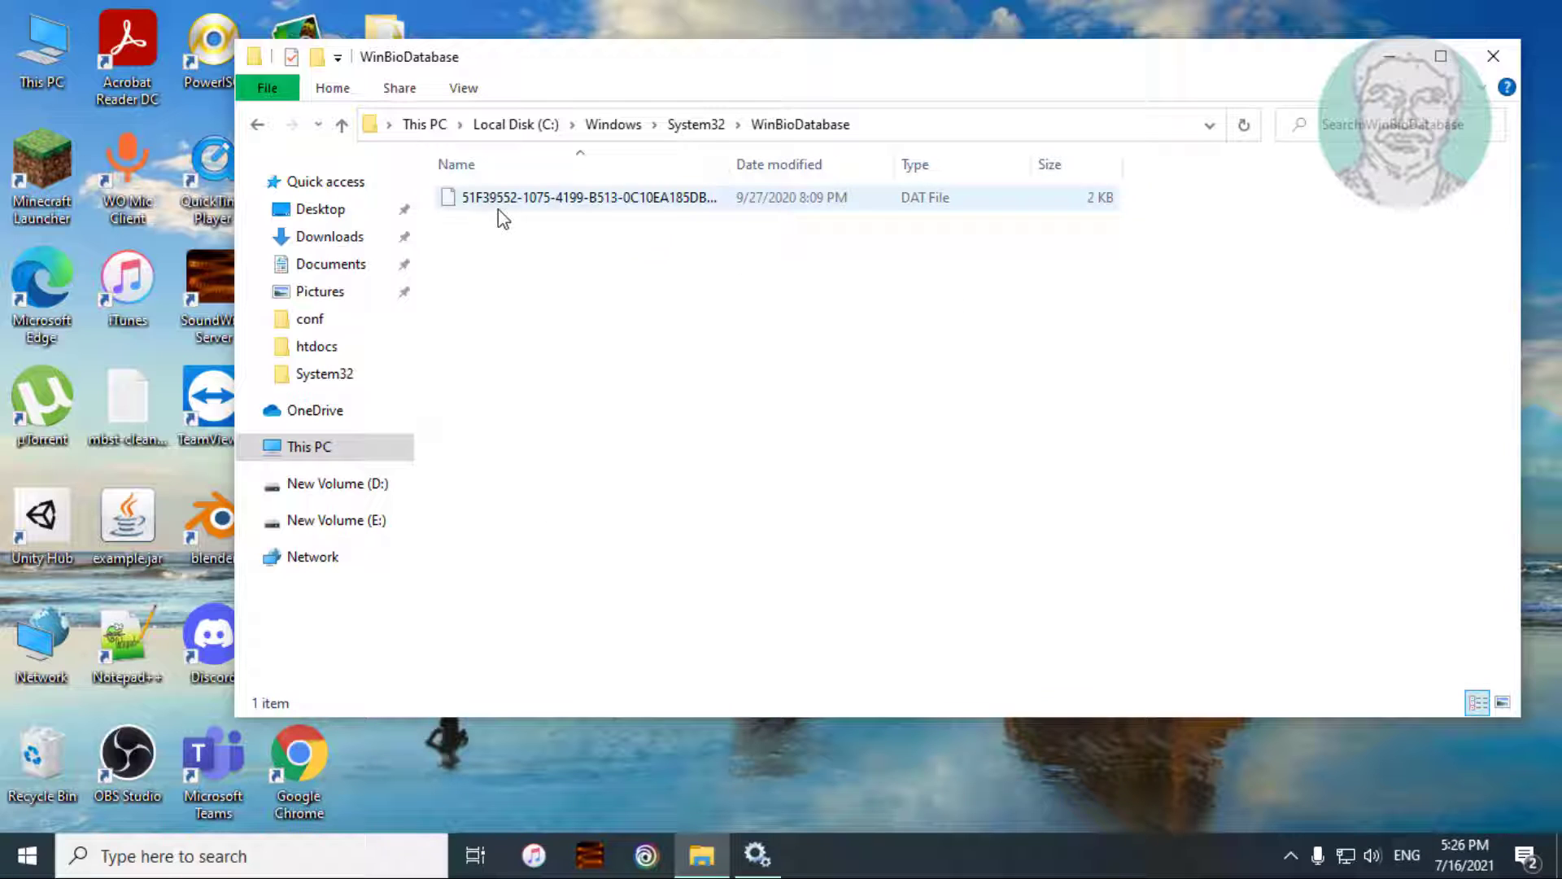
{"action": "left_click", "coordinate": [587, 196]}
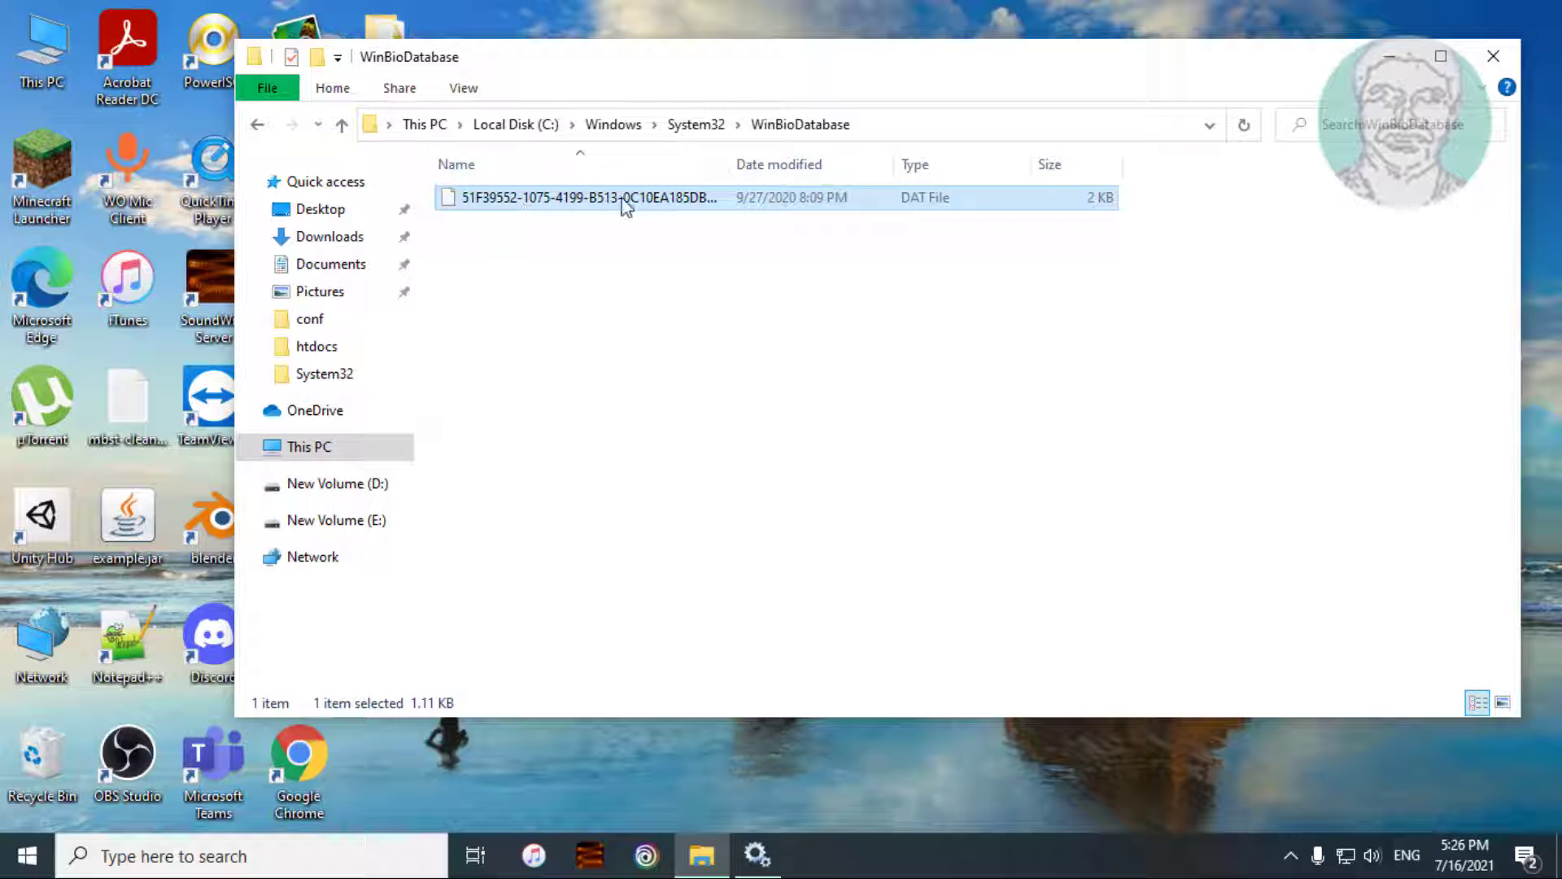
{"action": "right_click", "coordinate": [624, 197]}
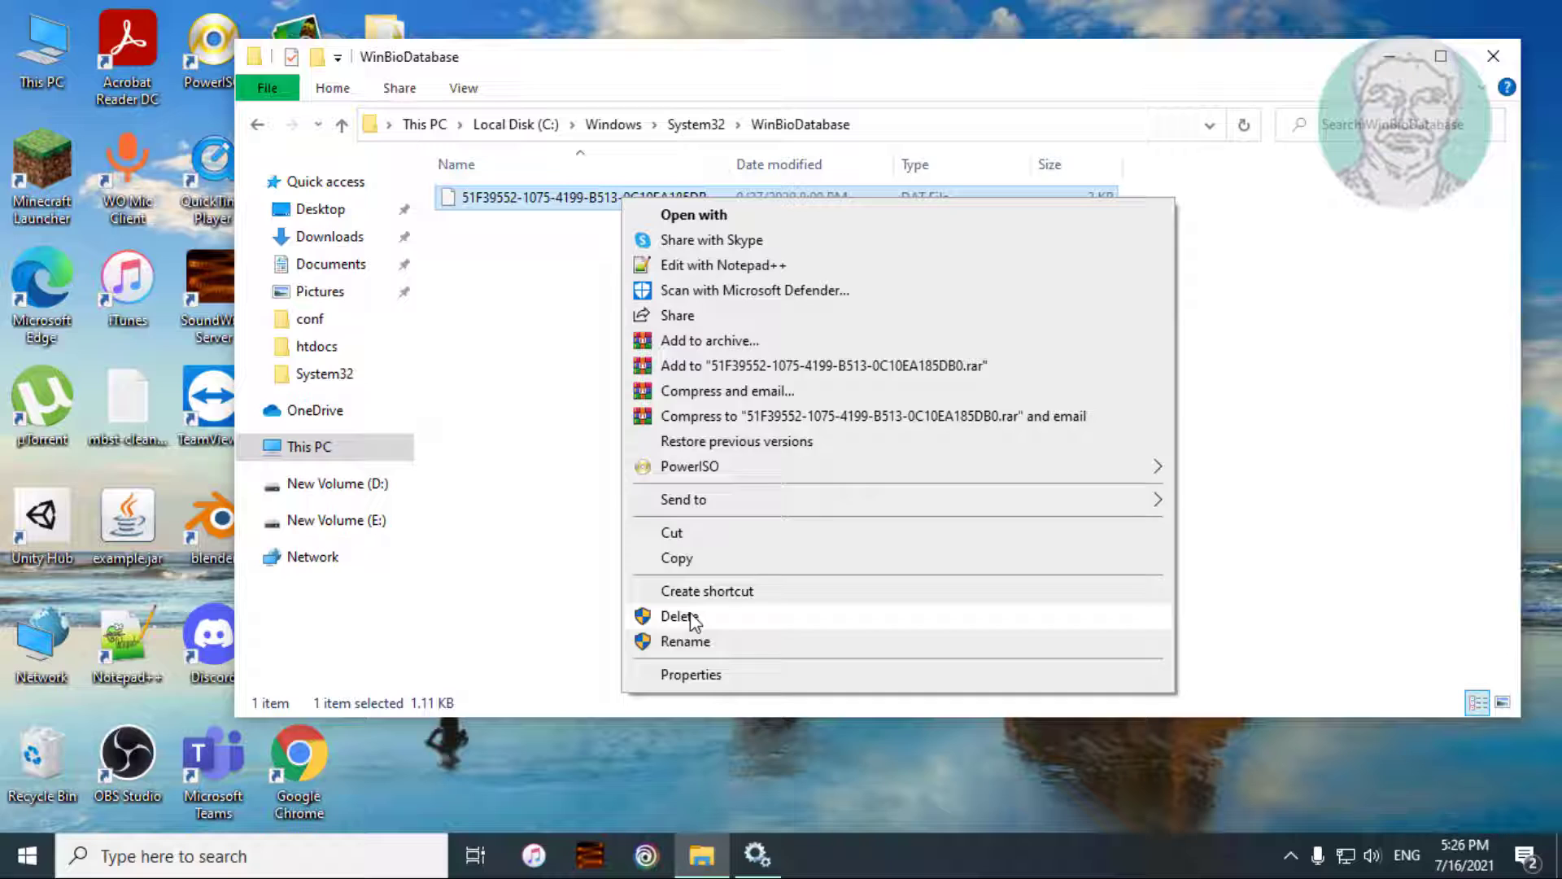
{"action": "left_click", "coordinate": [682, 615]}
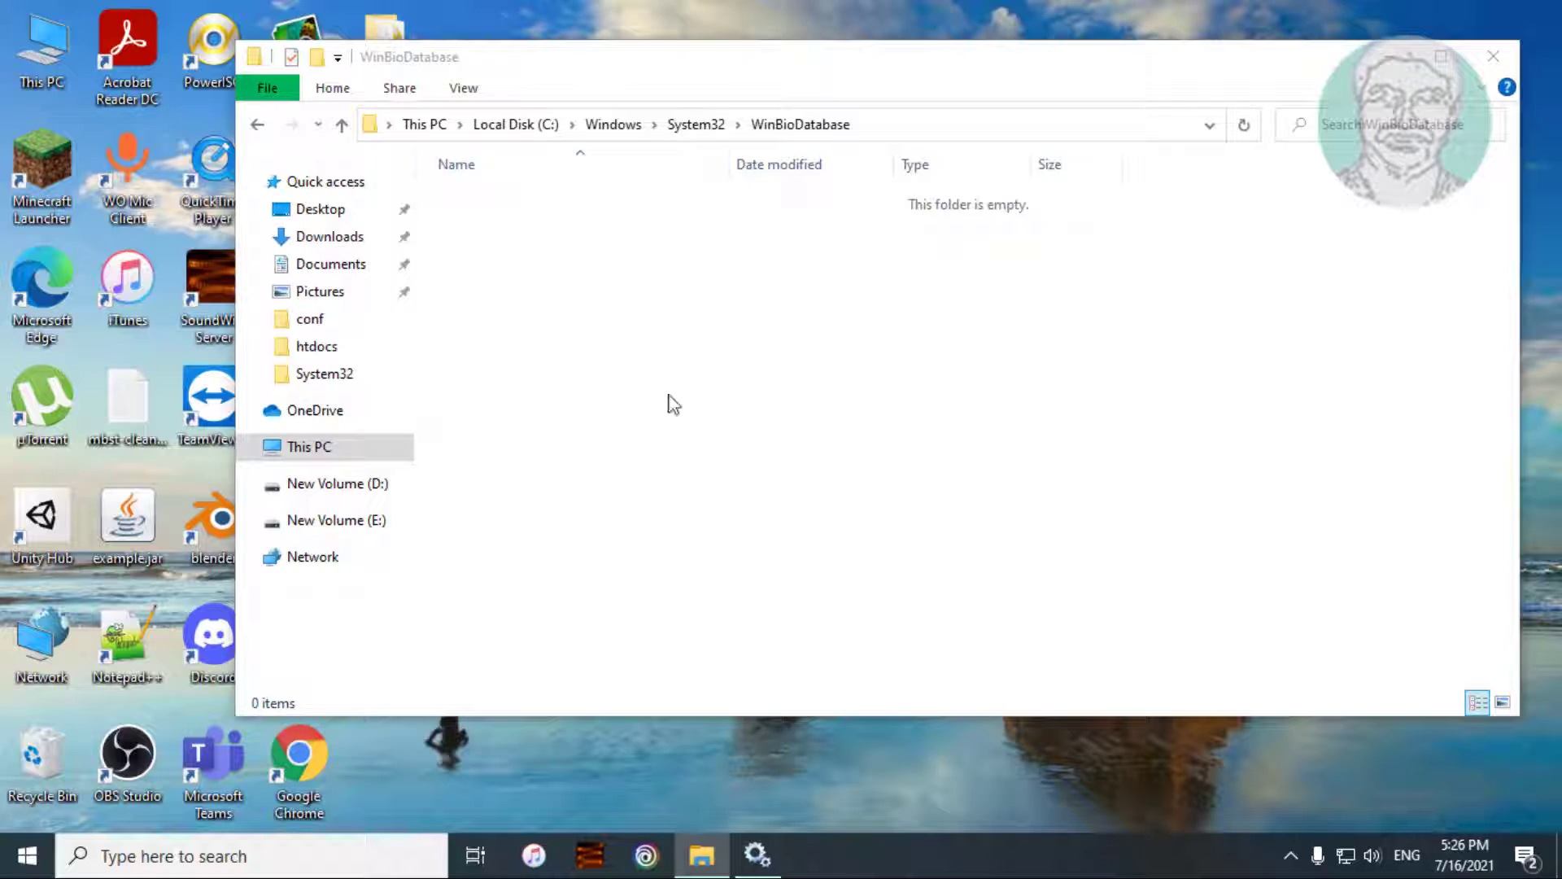
{"action": "left_click", "coordinate": [1491, 56]}
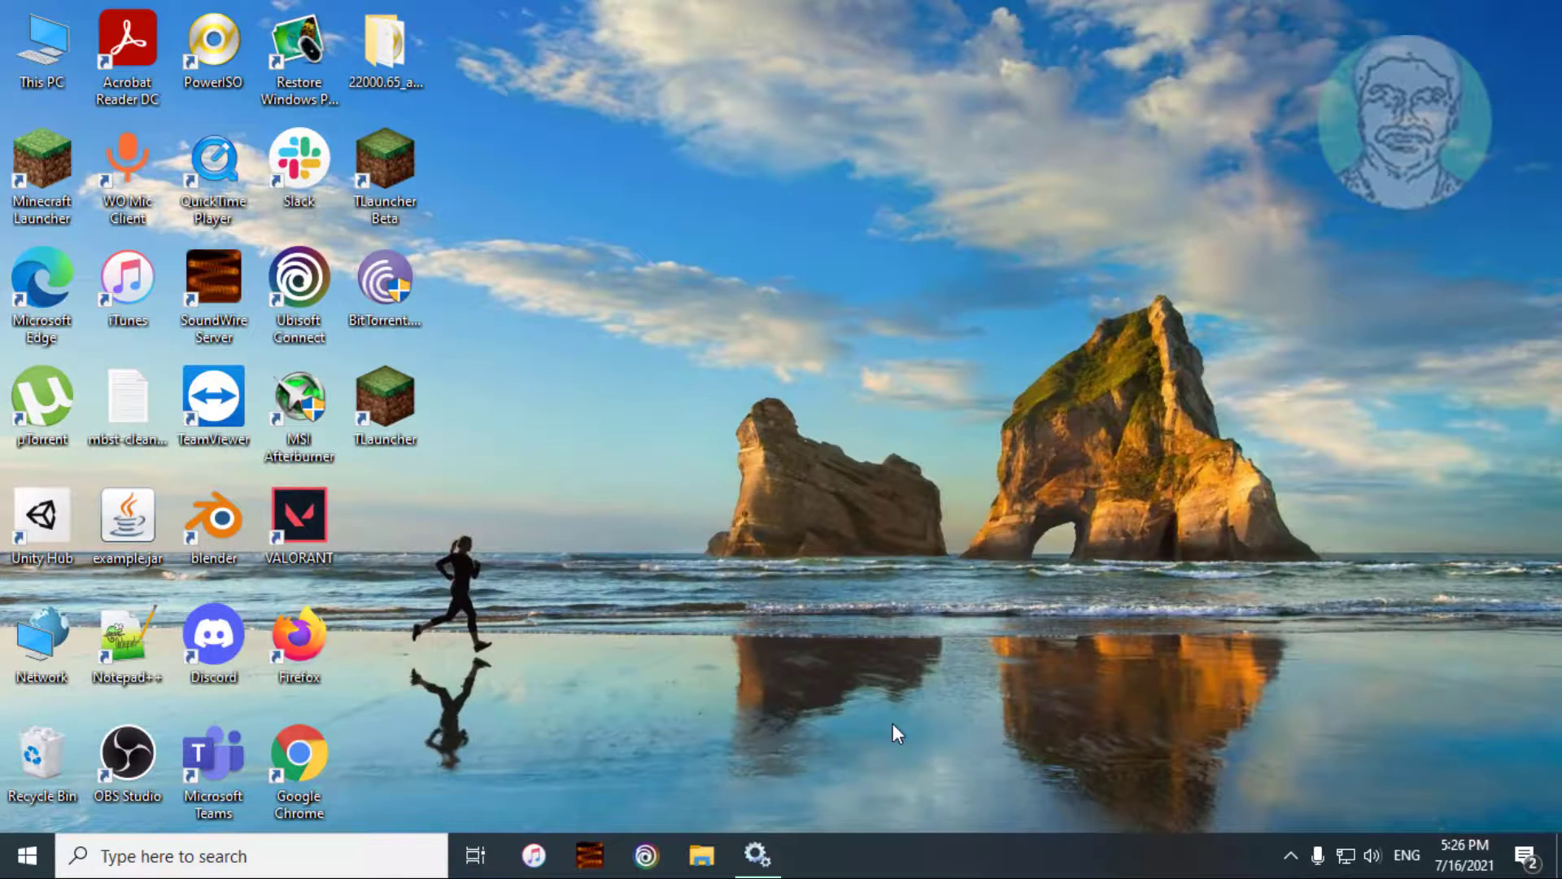
{"action": "left_click", "coordinate": [758, 855]}
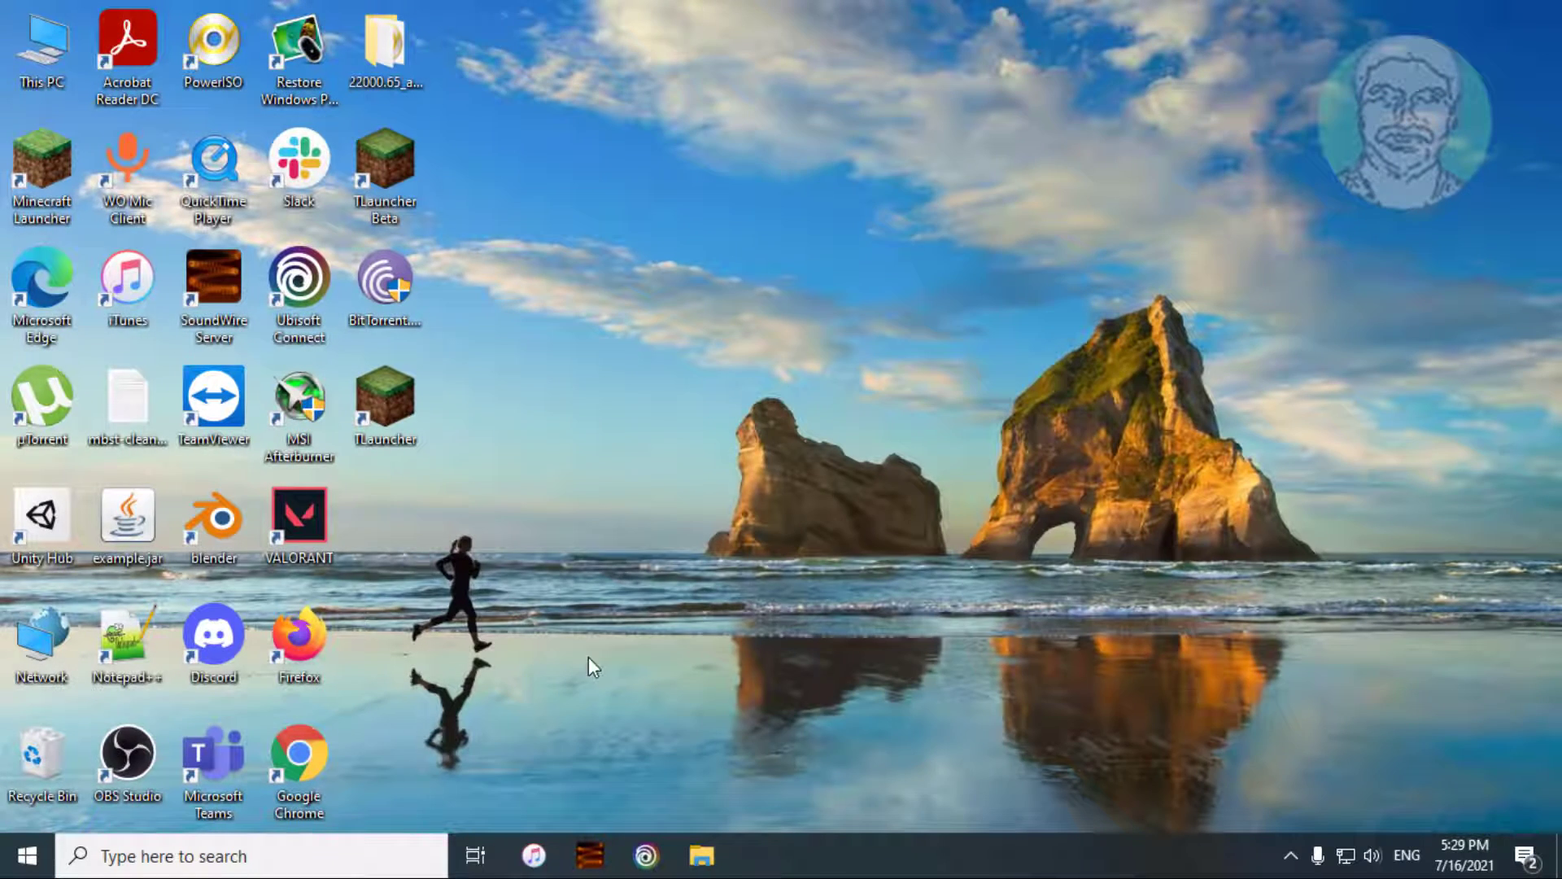
- Open Settings' Optional features list and uninstall Windows Hello Face
{"action": "left_click", "coordinate": [22, 856]}
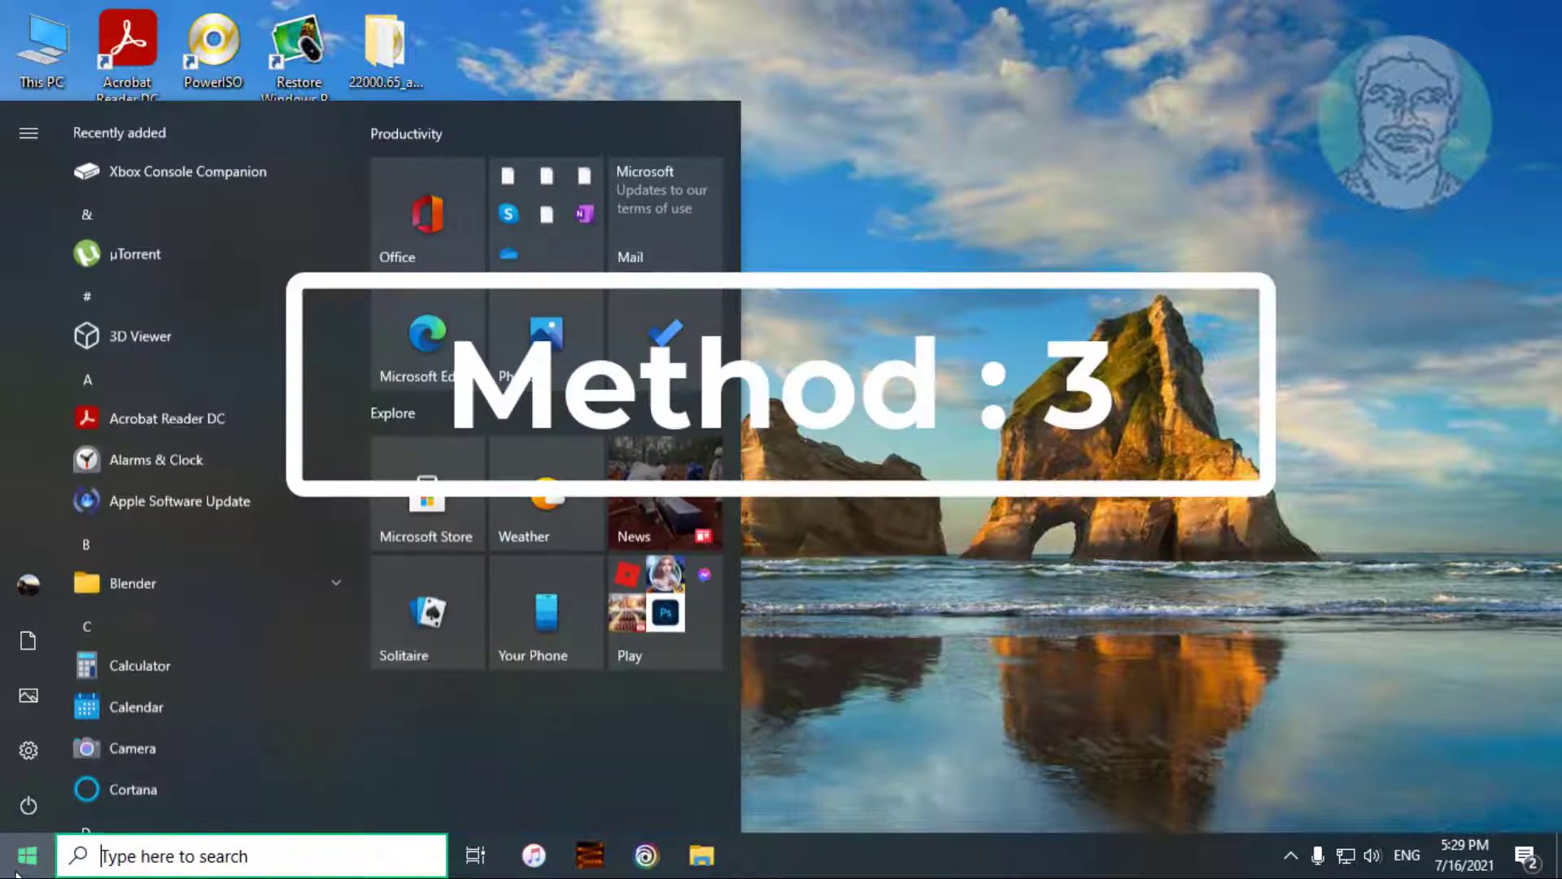
{"action": "left_click", "coordinate": [23, 855]}
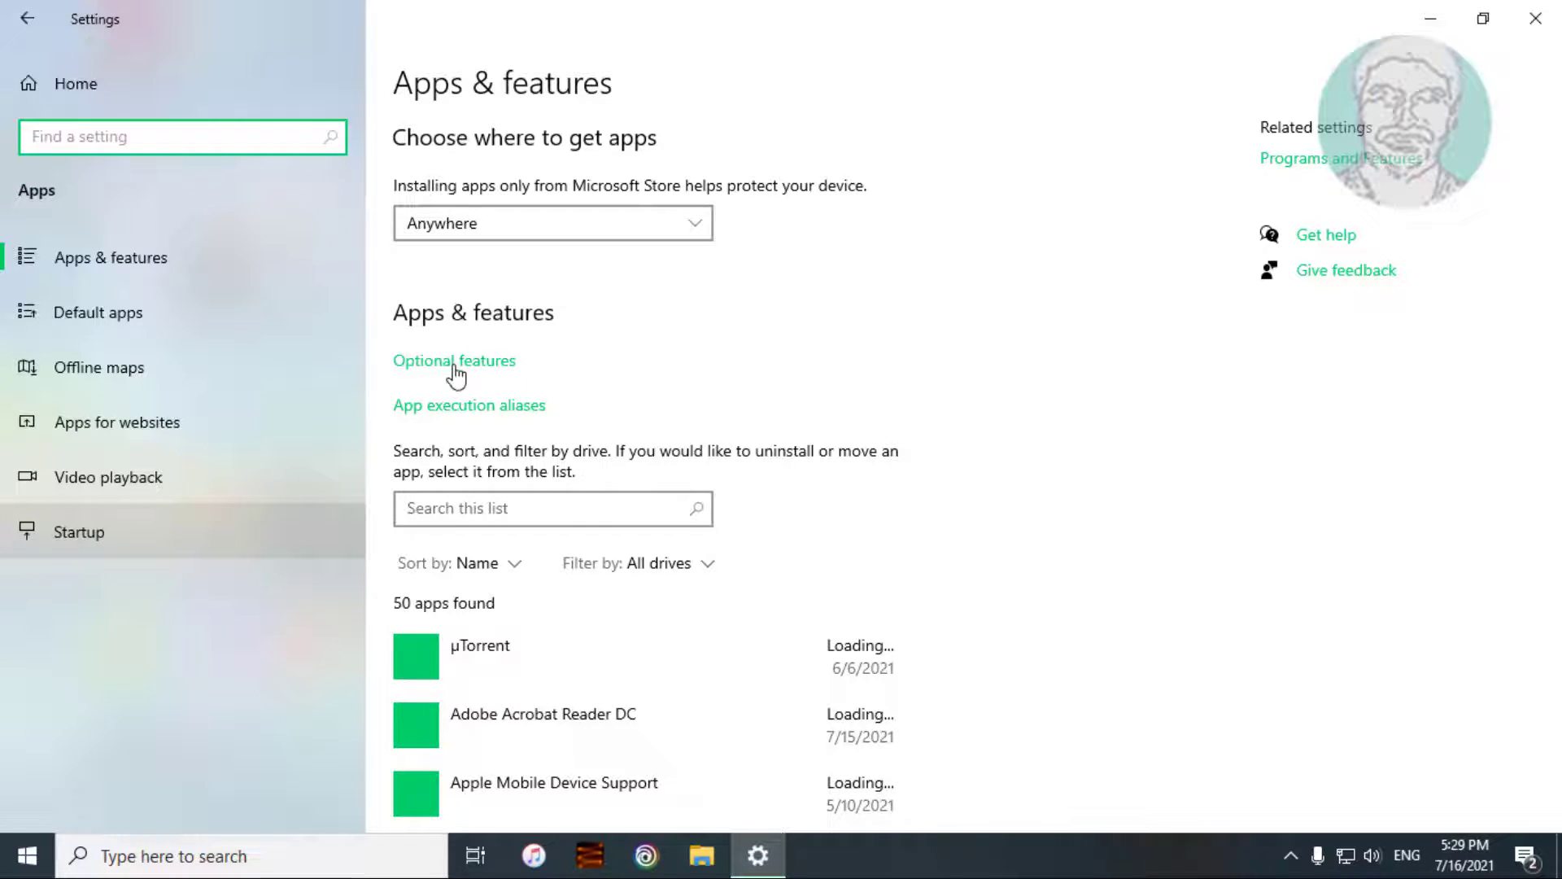
{"action": "left_click", "coordinate": [453, 360]}
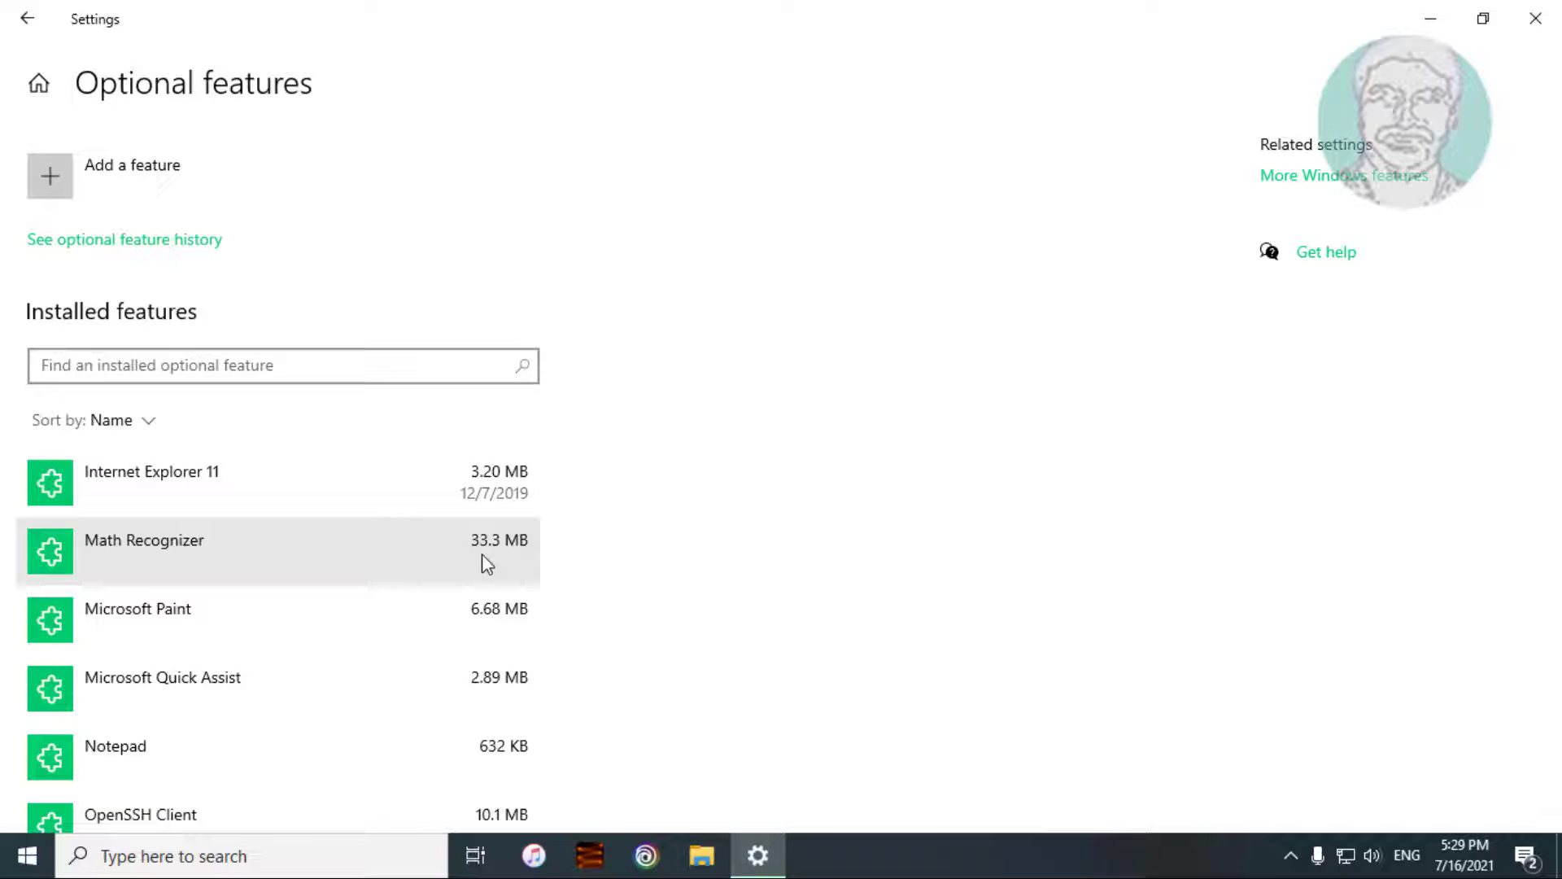
{"action": "scroll", "scroll_direction": "down", "scroll_amount": 3}
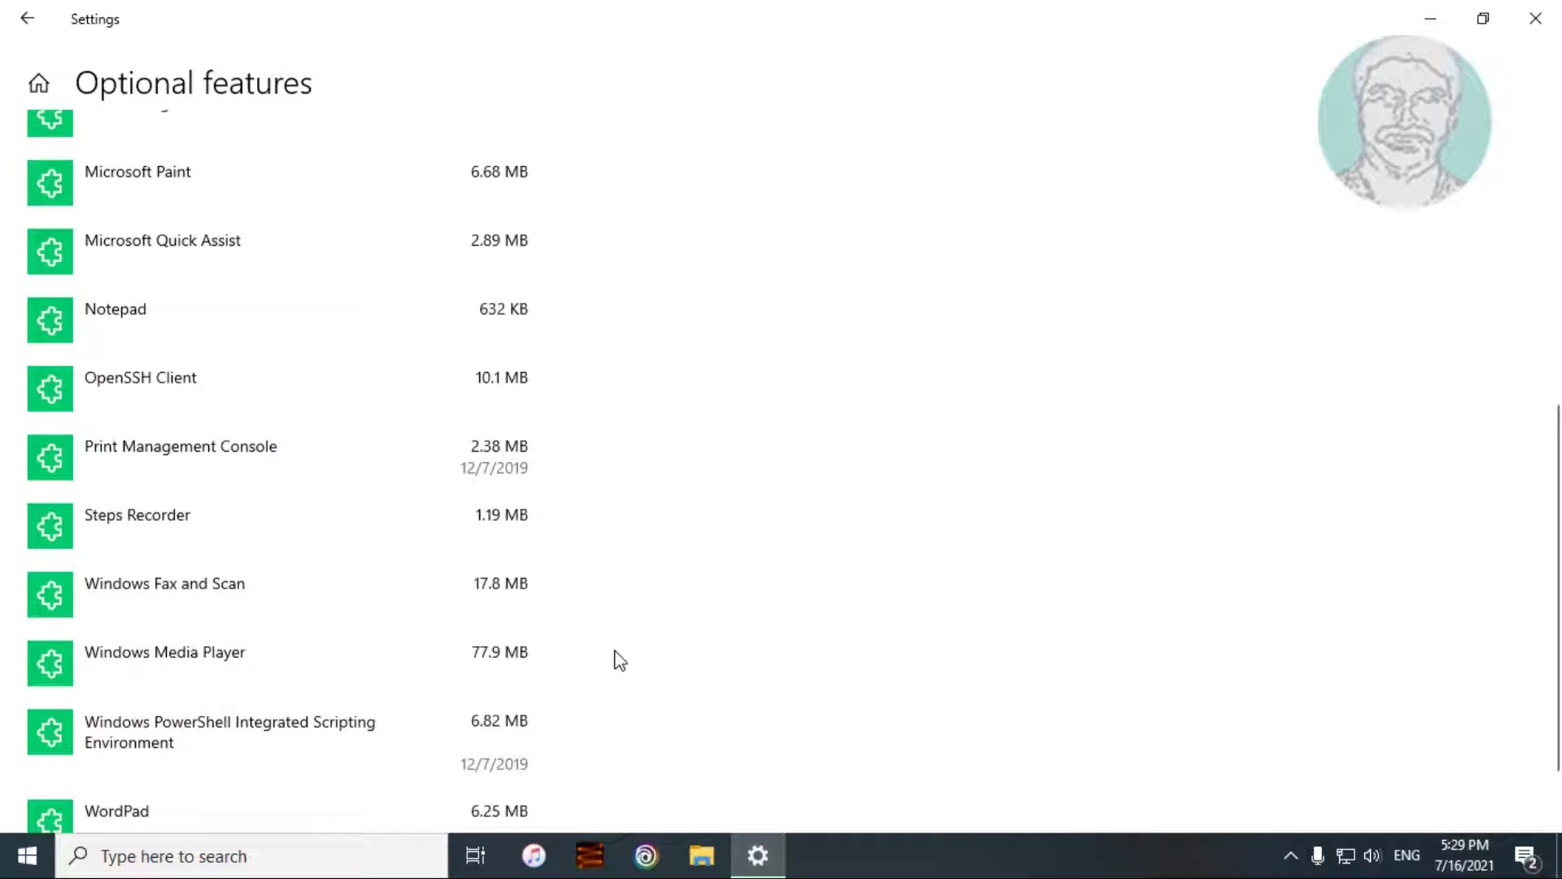
{"action": "scroll", "scroll_direction": "up", "scroll_amount": 3}
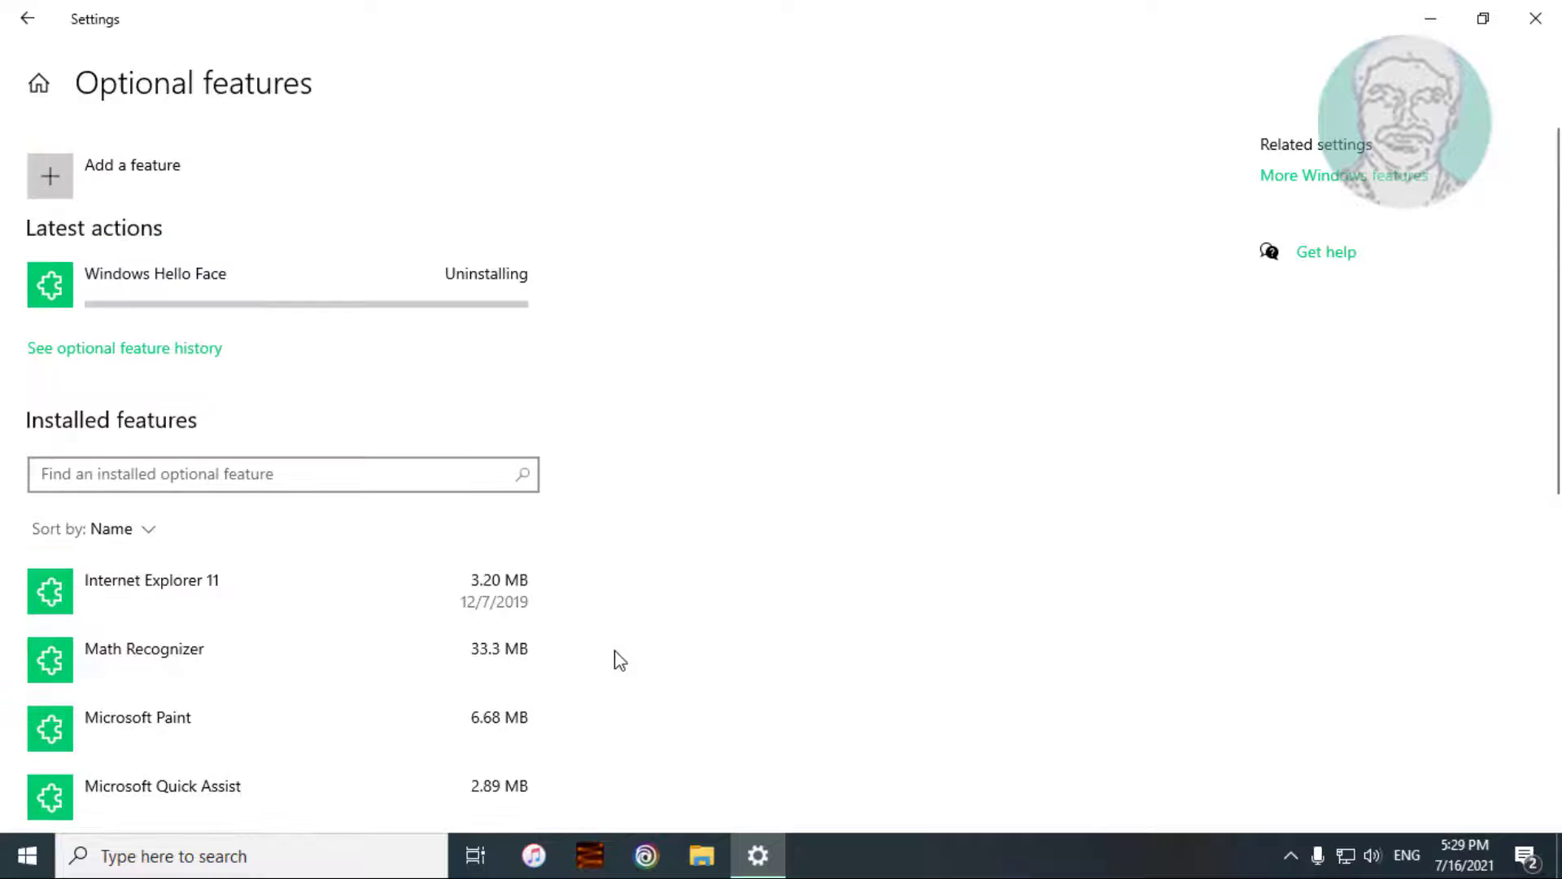
{"action": "mouse_move", "coordinate": [613, 508]}
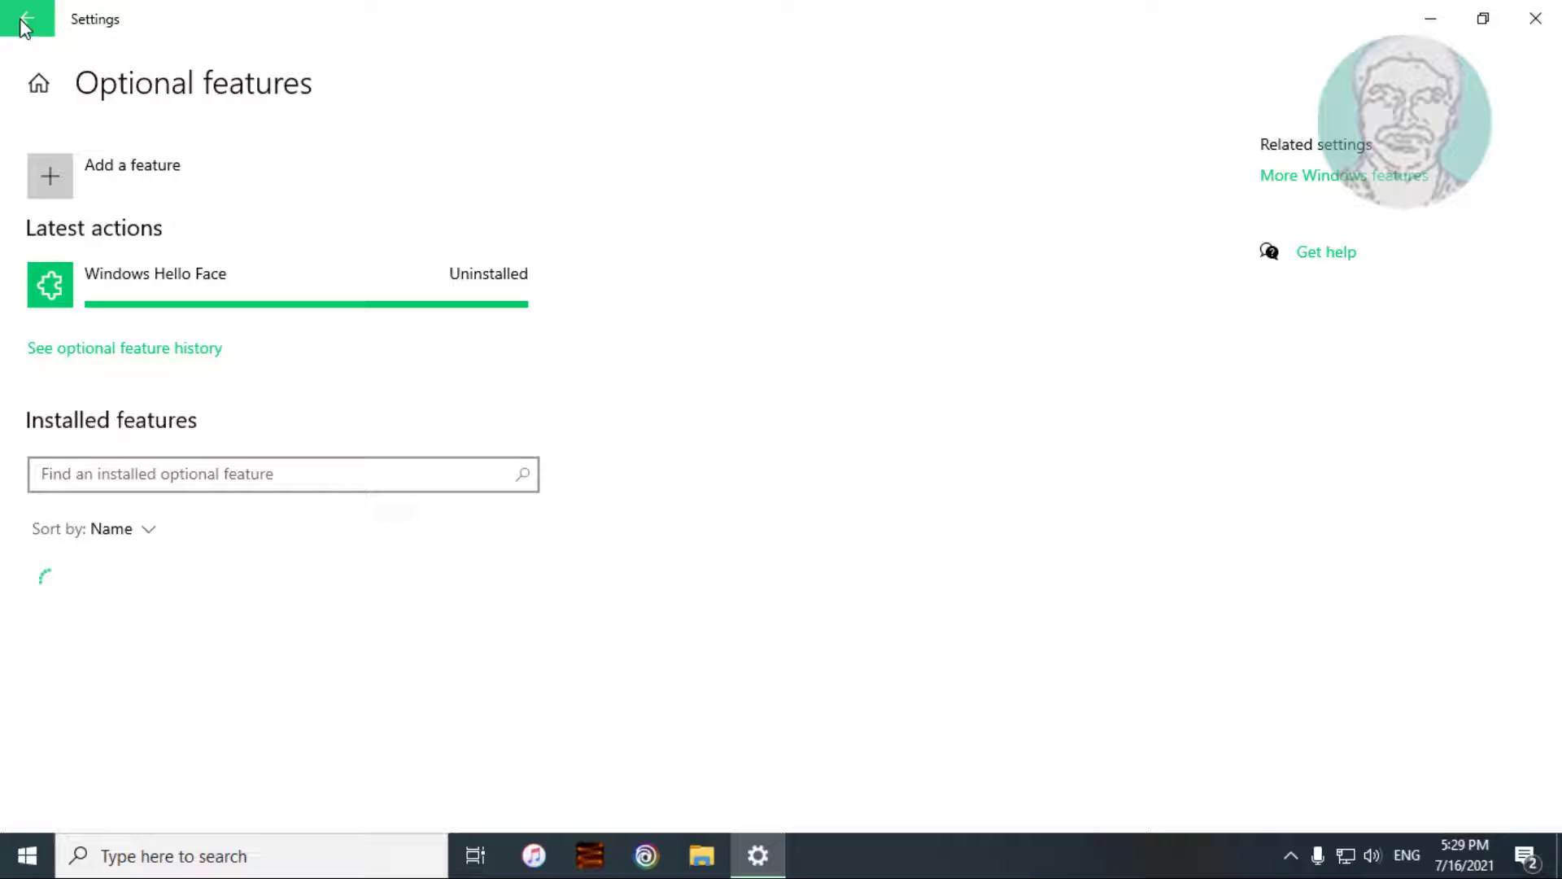
- Add and install 'Windows Hello Face' from Optional features, then return to Apps & features
{"action": "left_click", "coordinate": [27, 17]}
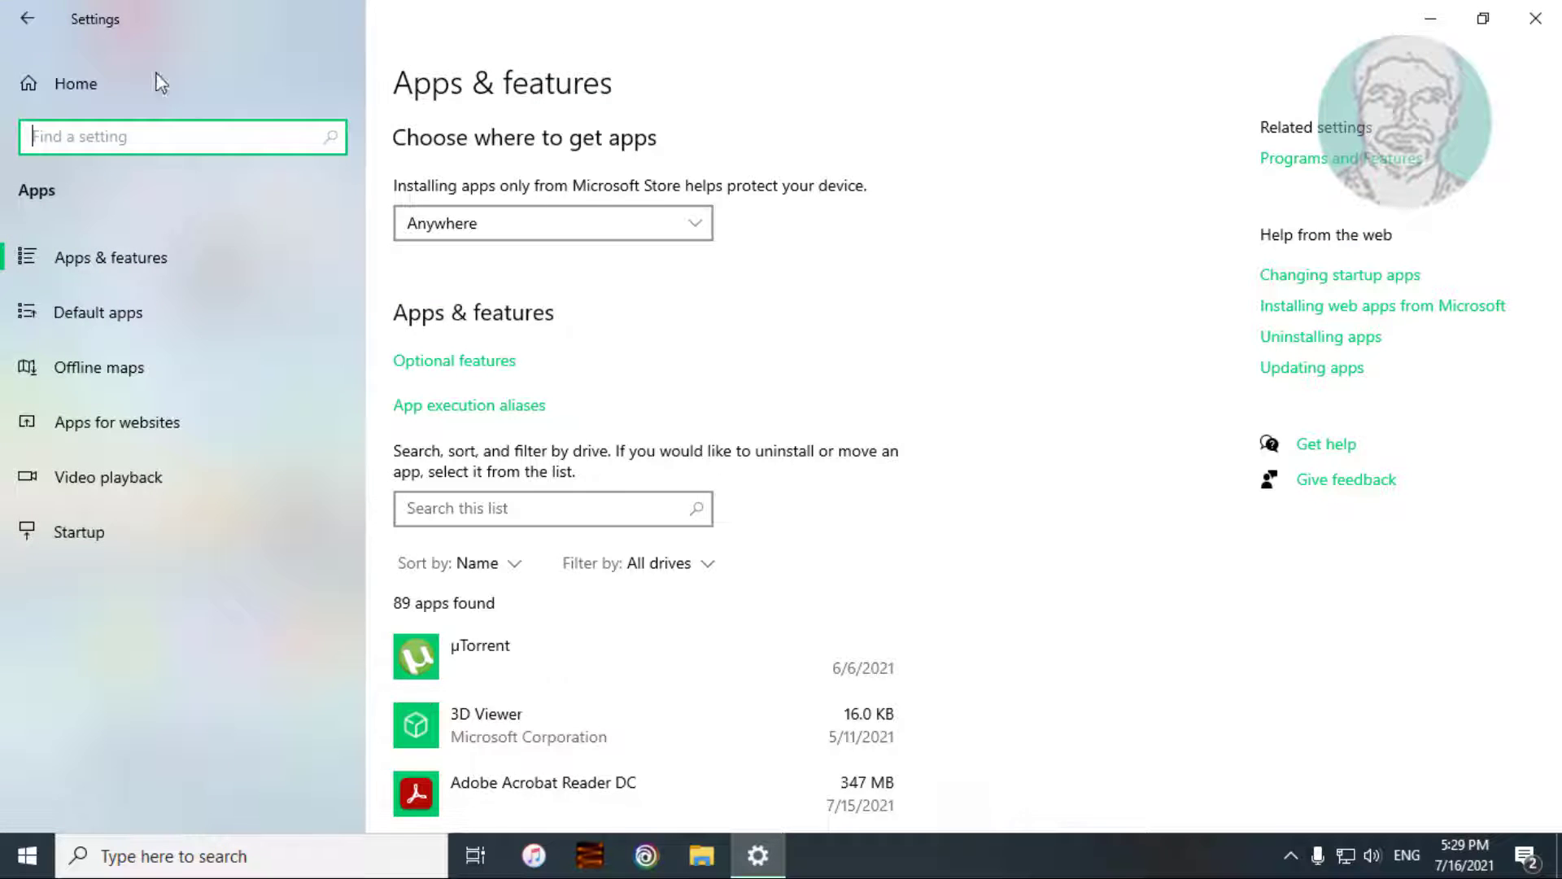
{"action": "left_click", "coordinate": [453, 359]}
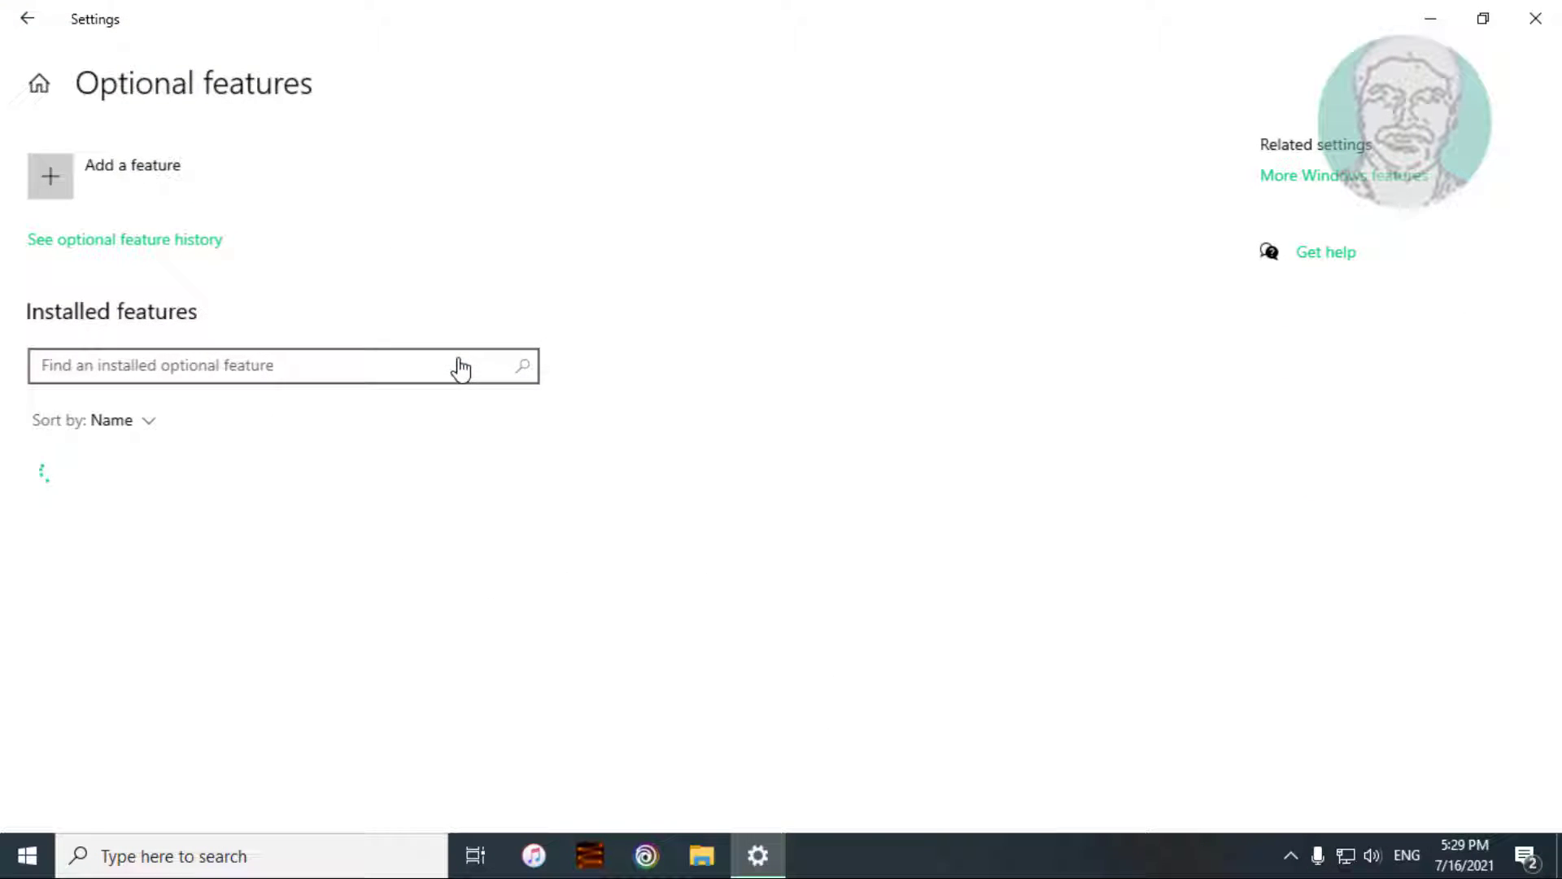
{"action": "mouse_move", "coordinate": [119, 190]}
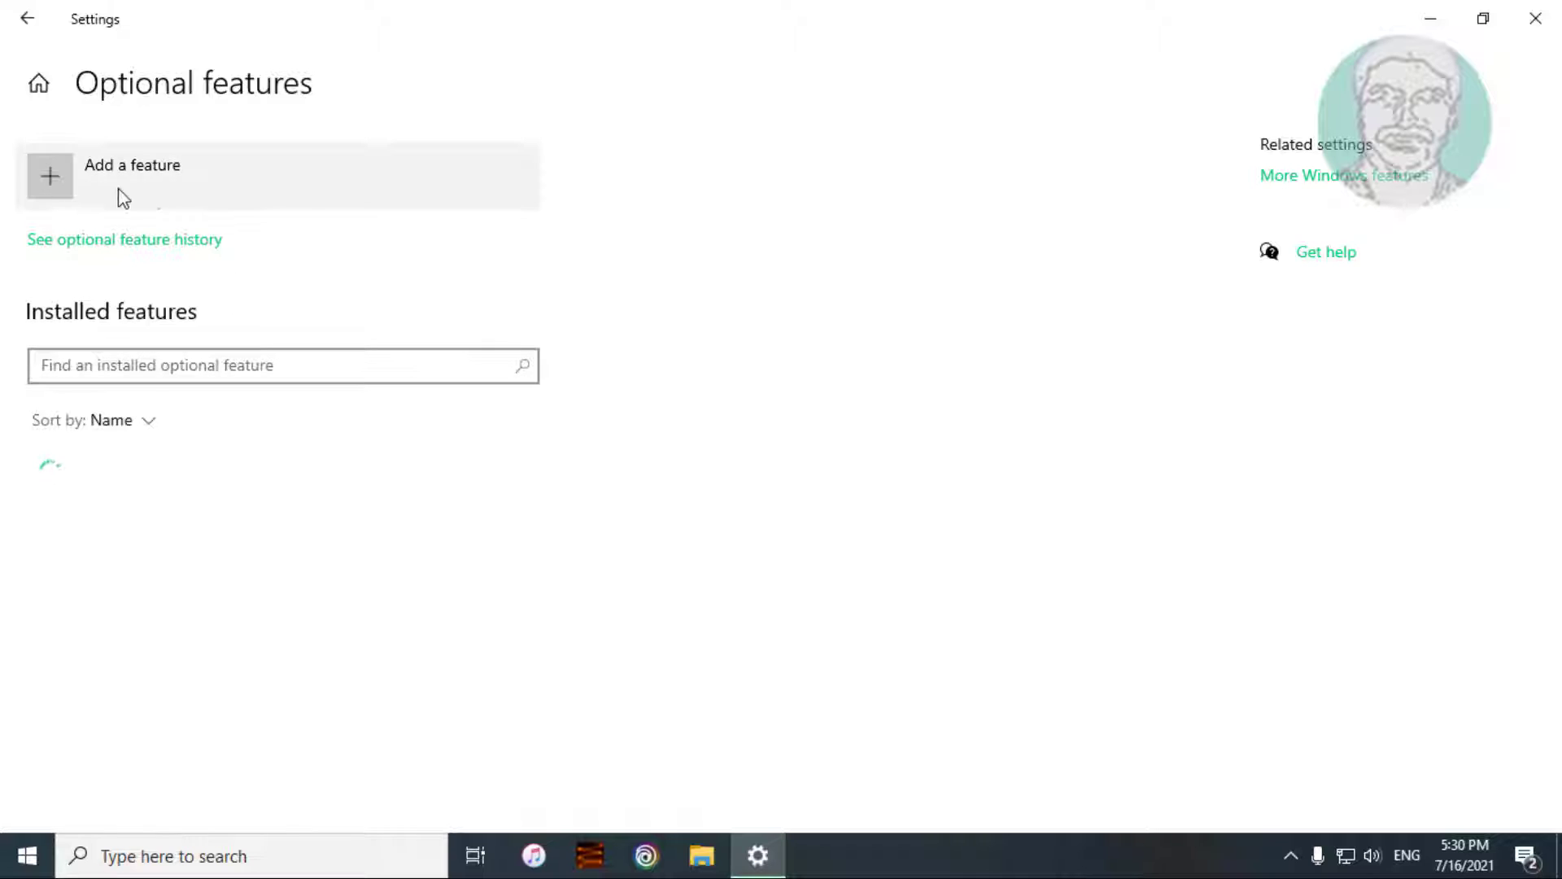
{"action": "left_click", "coordinate": [49, 176]}
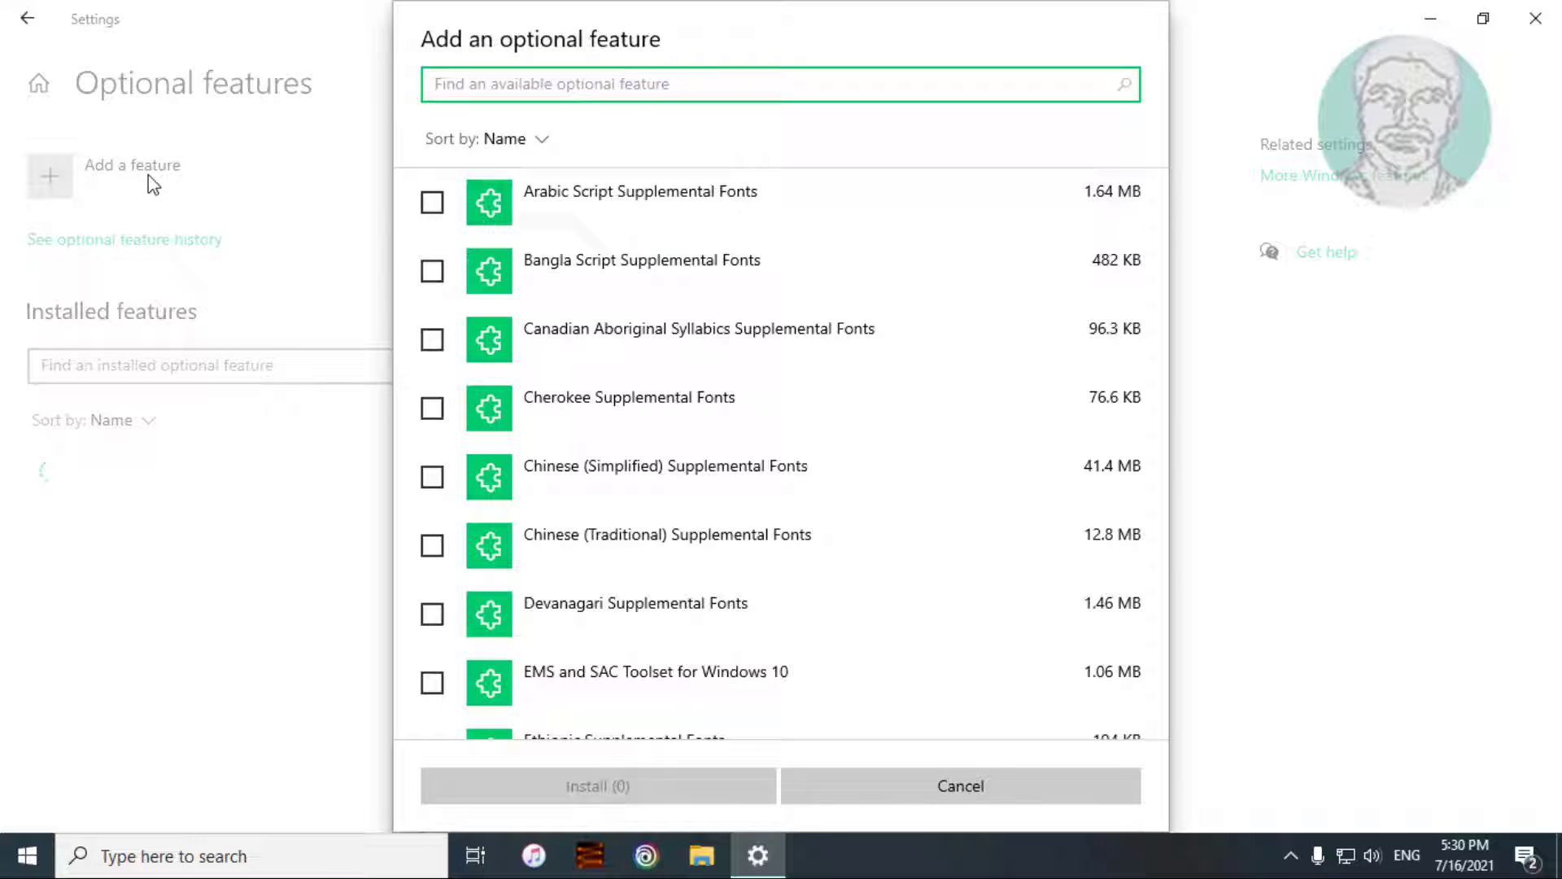
{"action": "type", "text": "w"}
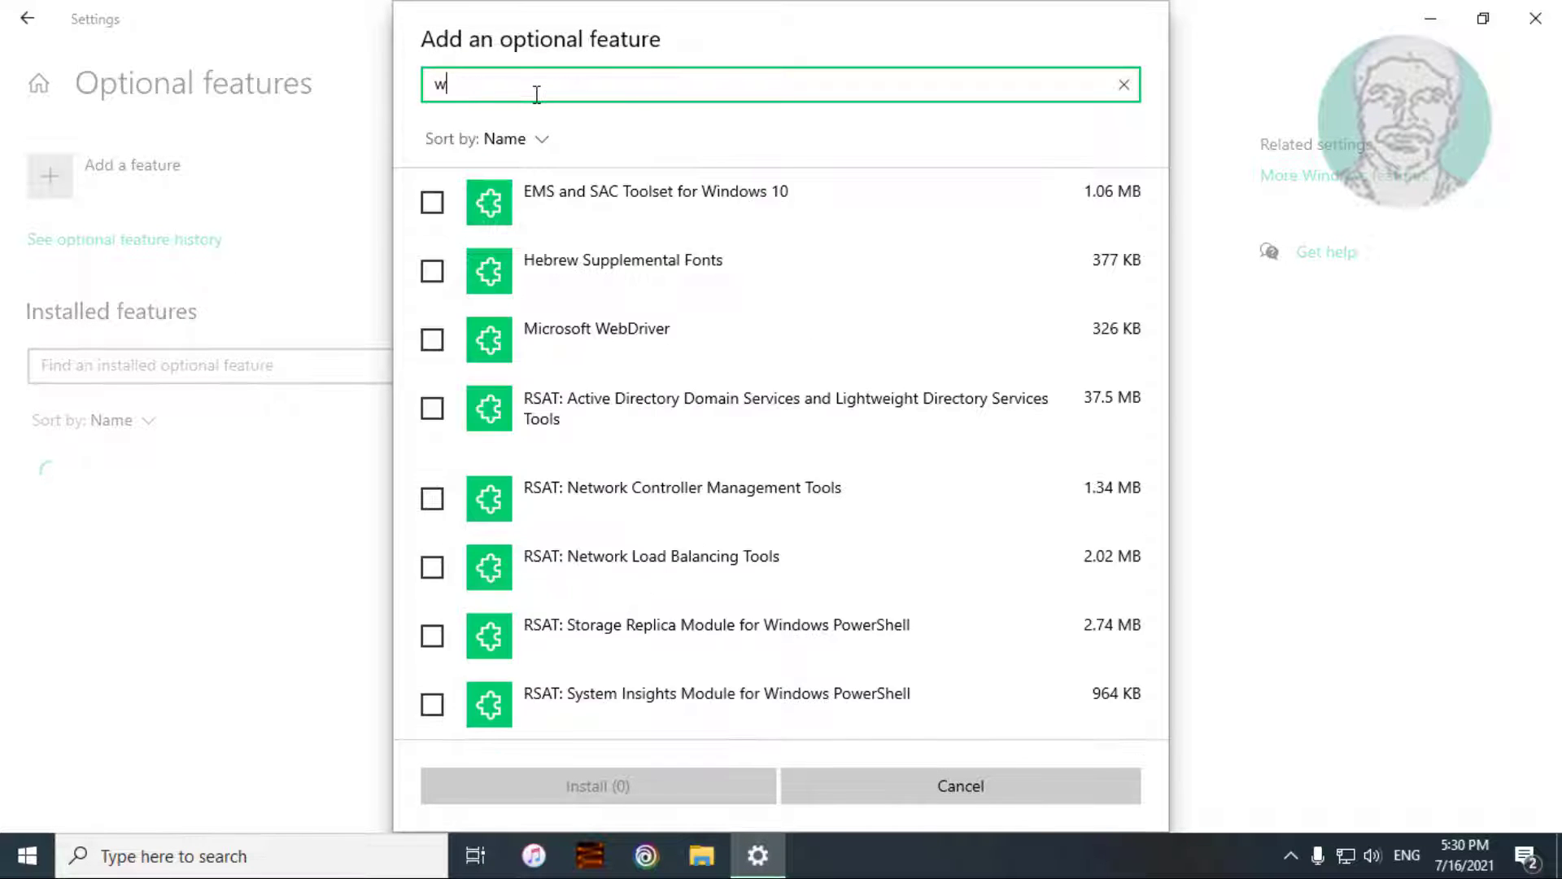
{"action": "type", "text": "indows he"}
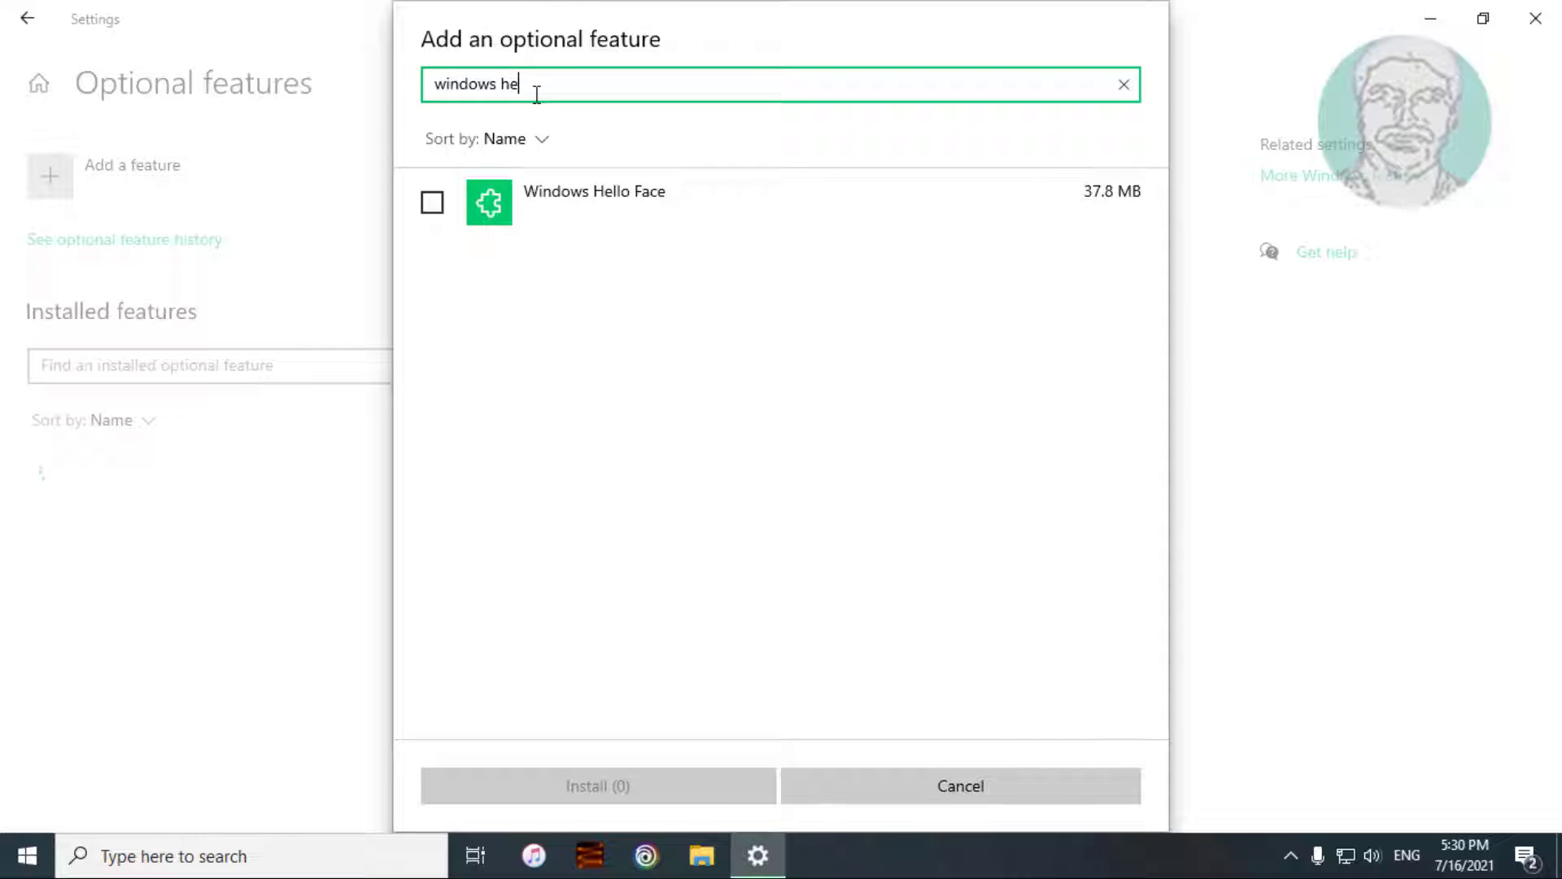
{"action": "type", "text": "llo face"}
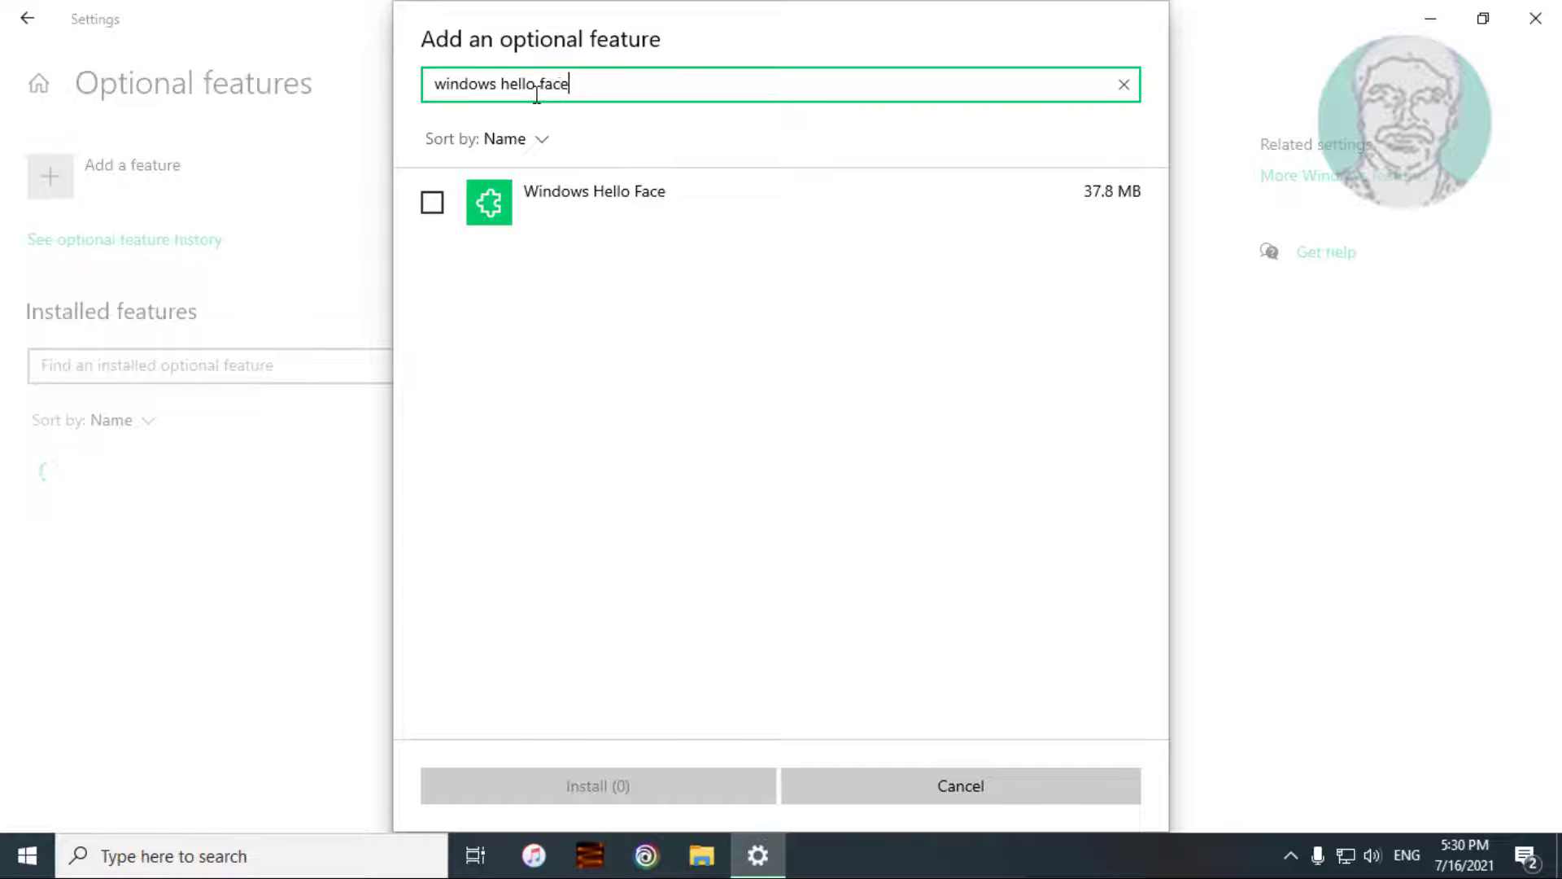
{"action": "mouse_move", "coordinate": [458, 209]}
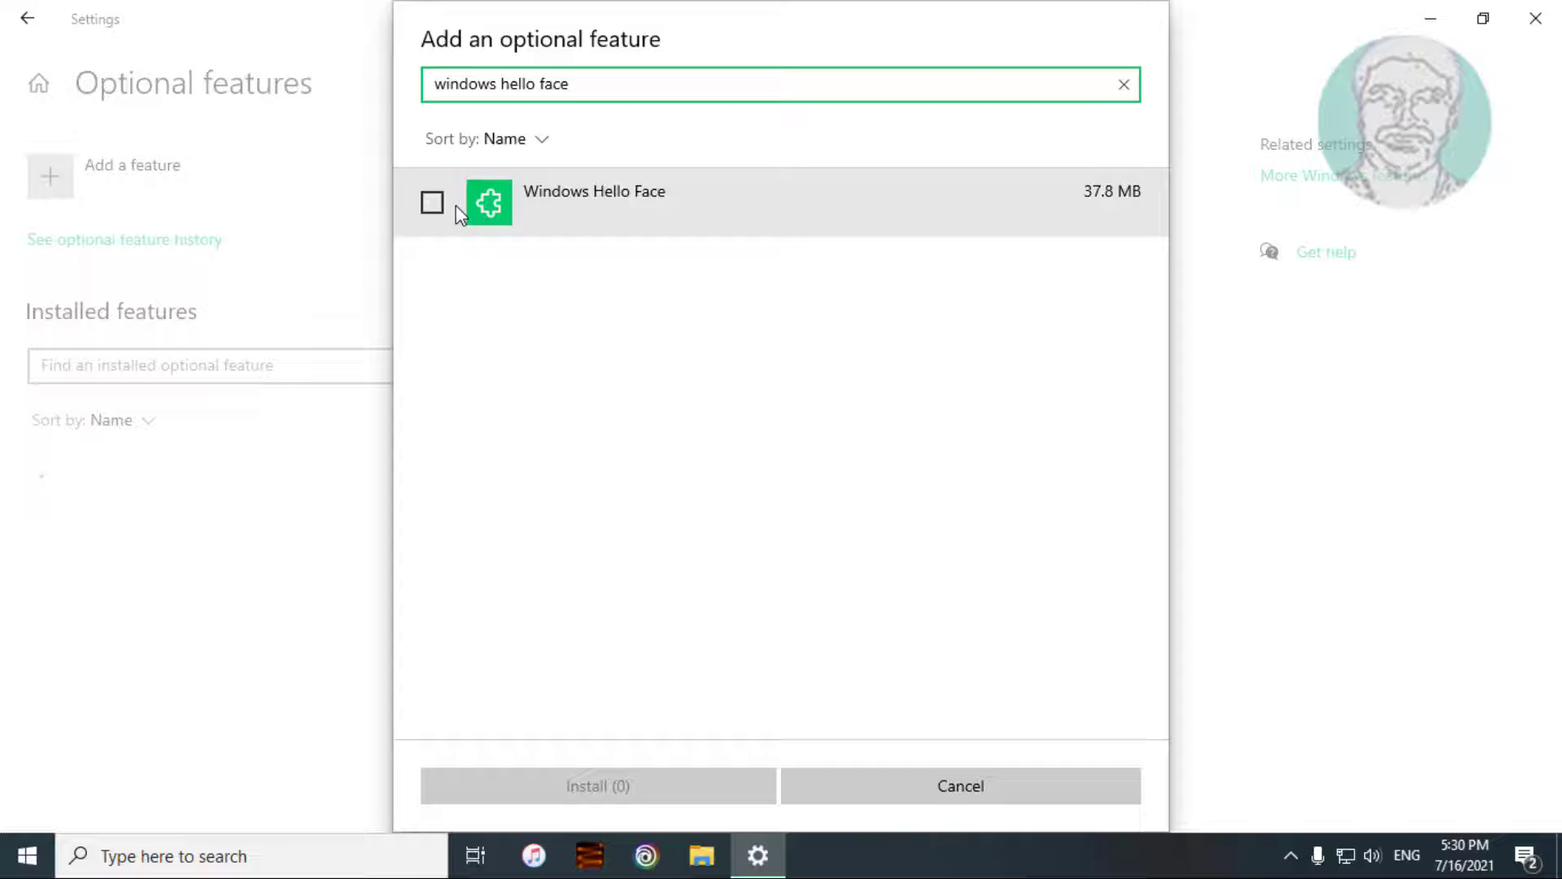
{"action": "left_click", "coordinate": [432, 204]}
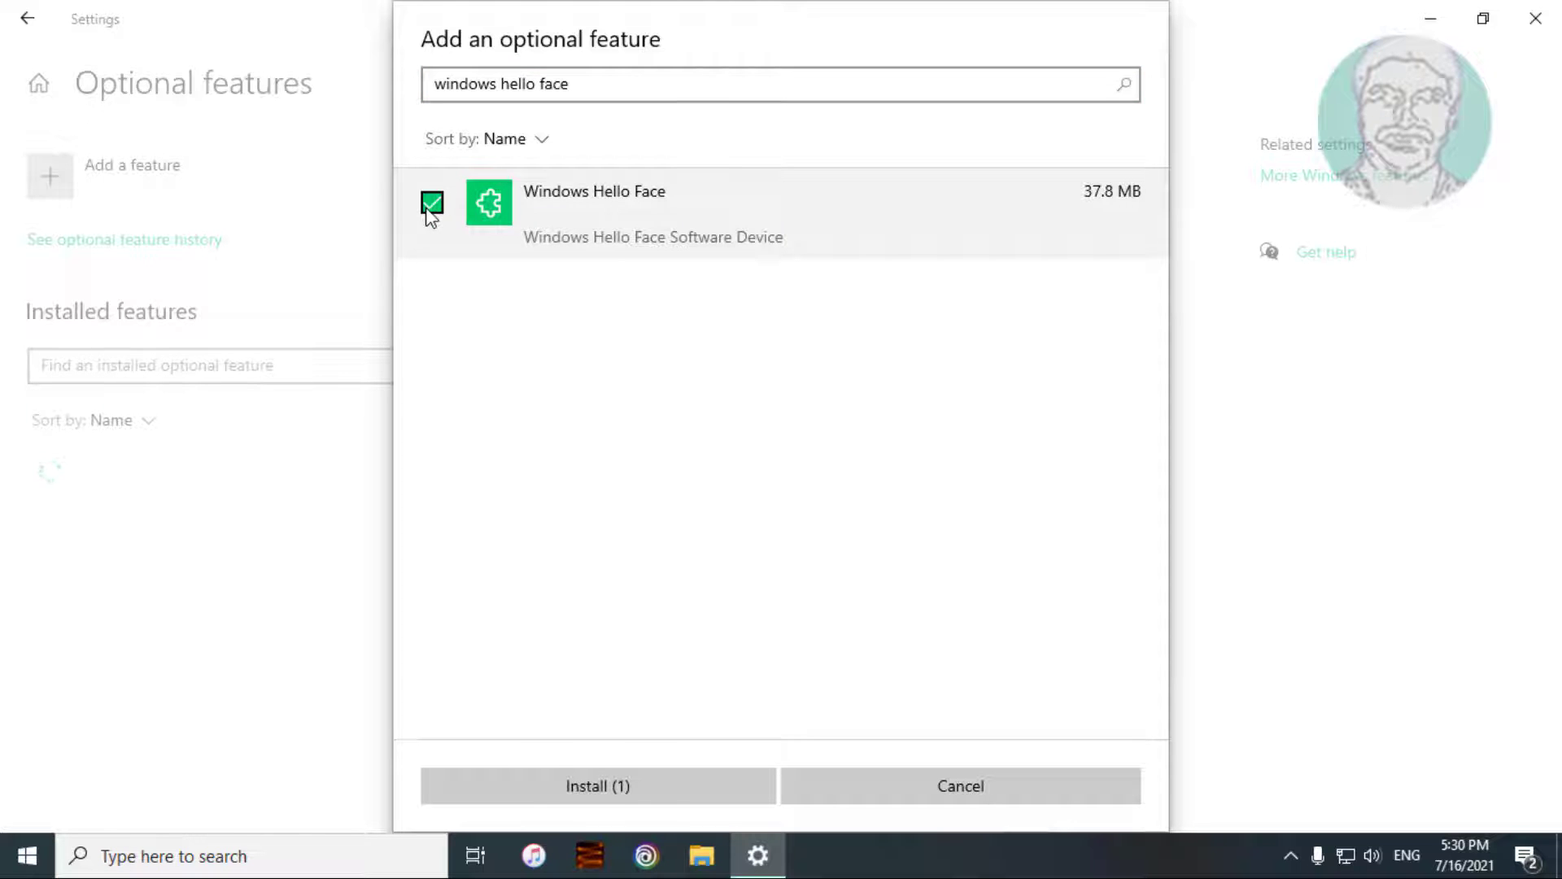
{"action": "left_click", "coordinate": [597, 785]}
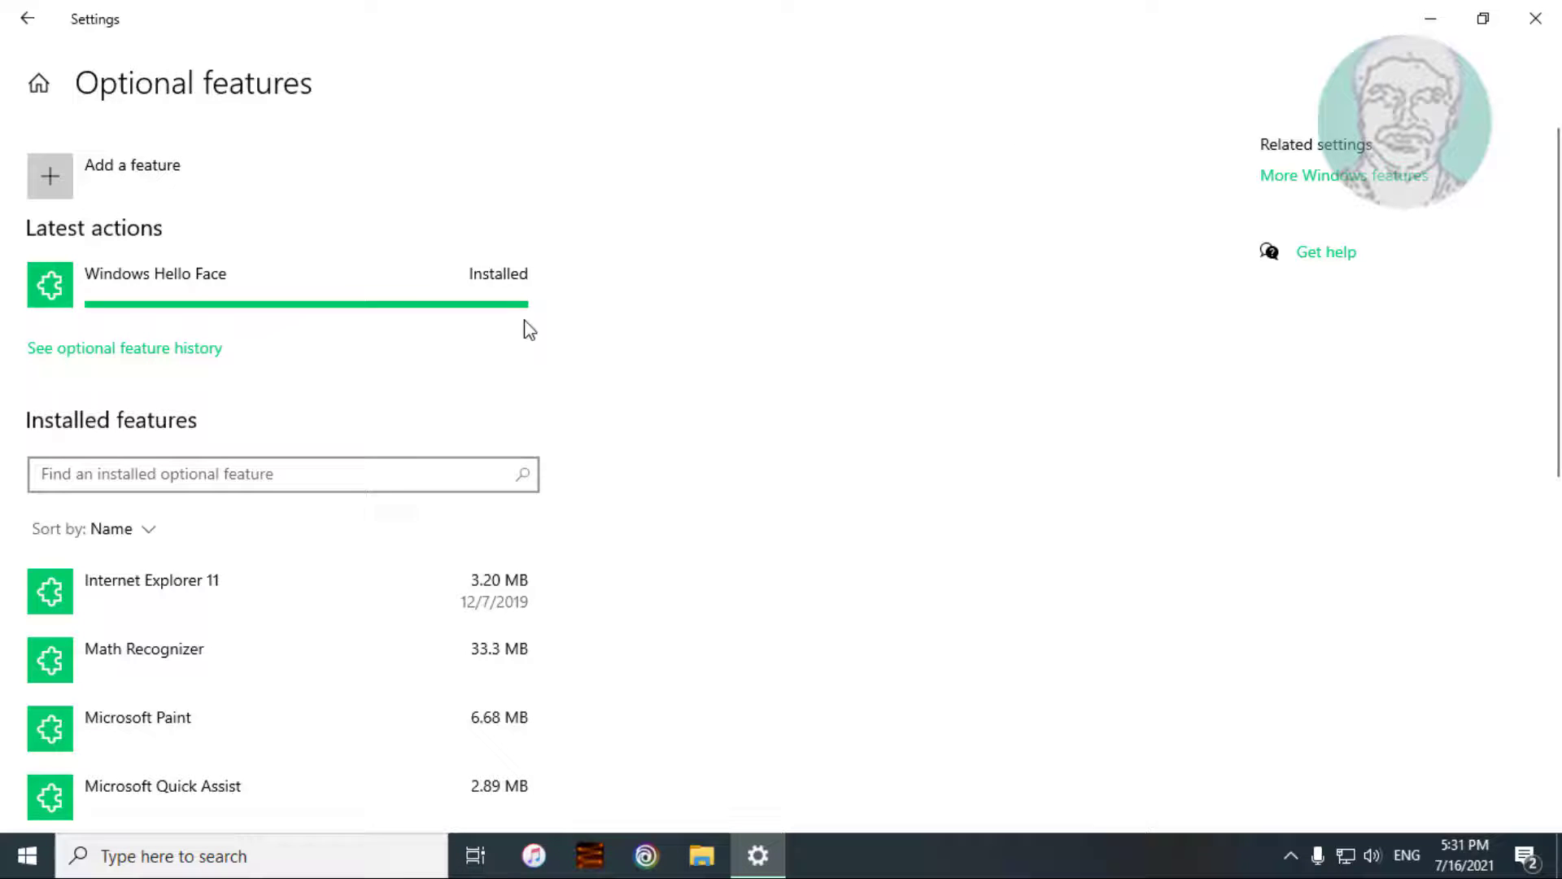
{"action": "left_click", "coordinate": [27, 19]}
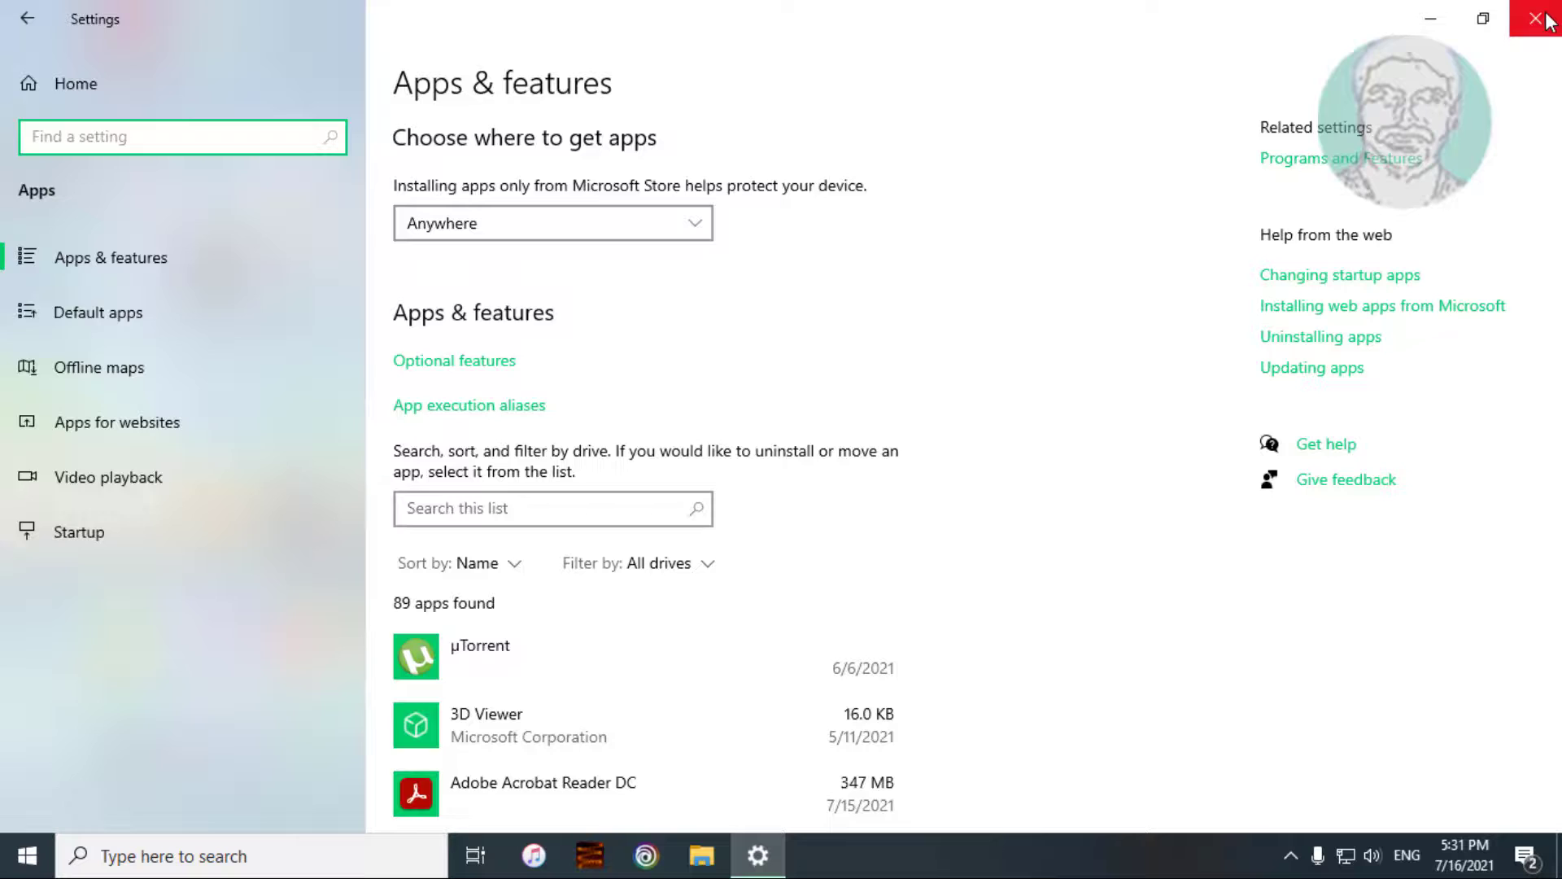
- Close Settings and search 'gp' to open the Local Group Policy Editor
{"action": "left_click", "coordinate": [1543, 18]}
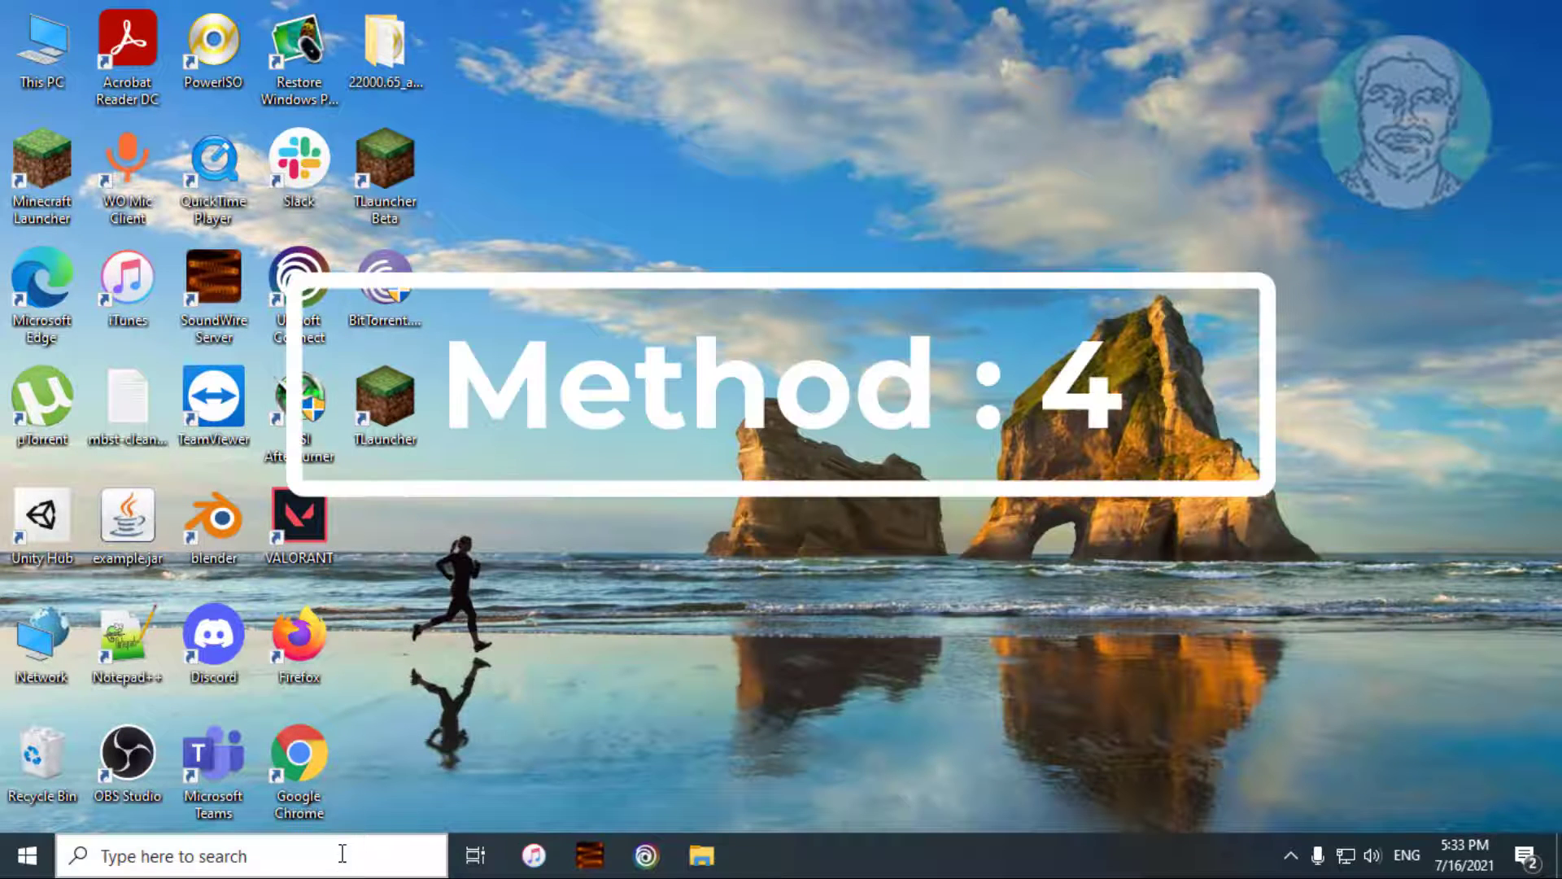
{"action": "type", "text": "gp"}
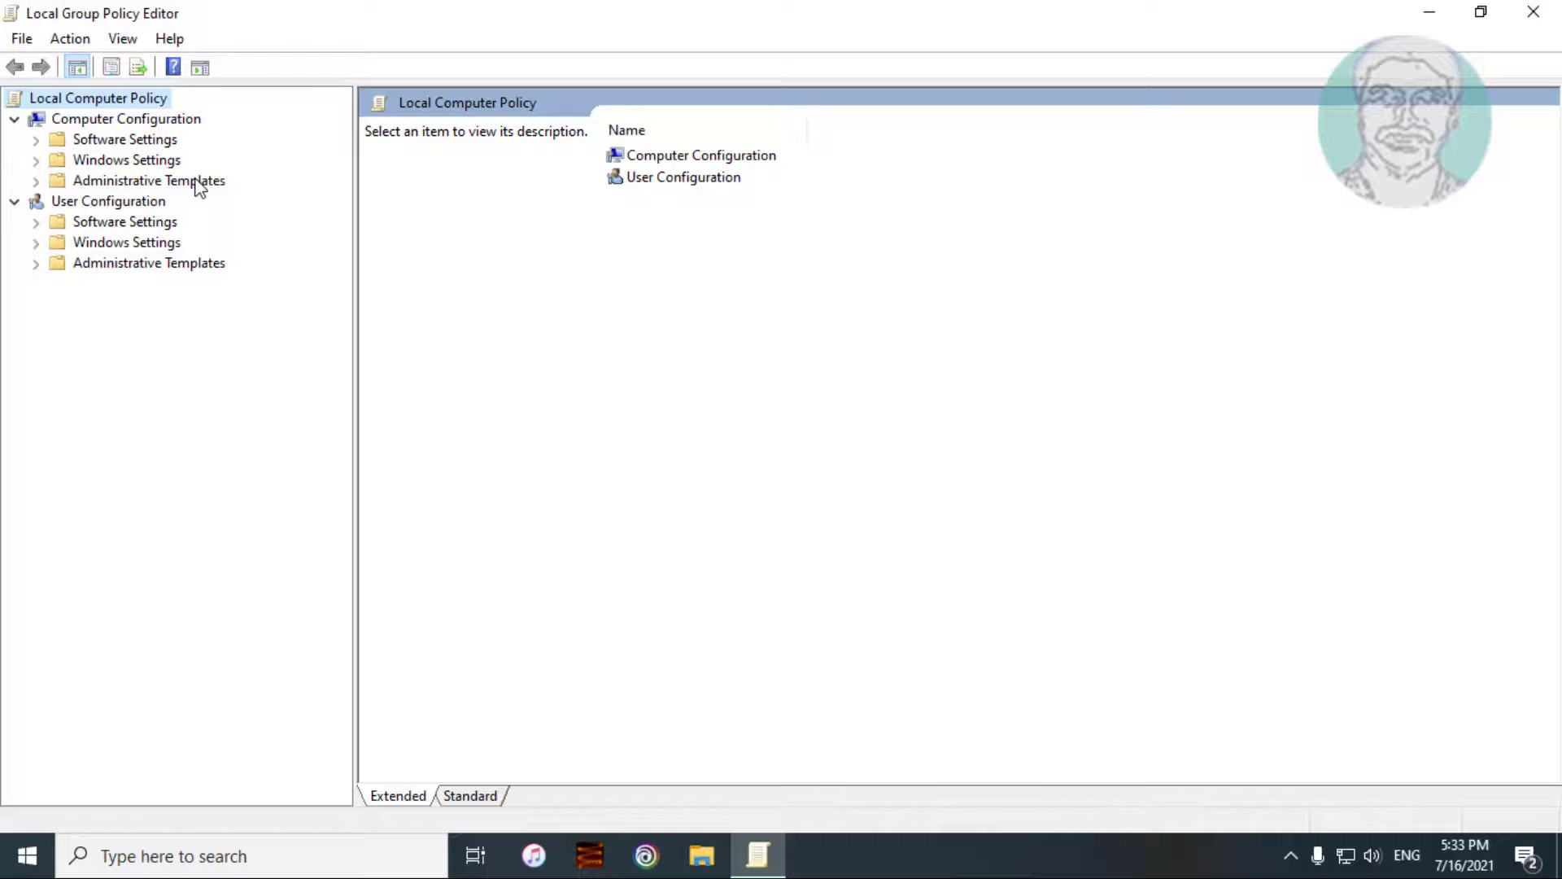
- Expand Administrative Templates > Windows Components > Biometrics and select 'Allow the use of biometrics'
{"action": "left_click", "coordinate": [148, 181]}
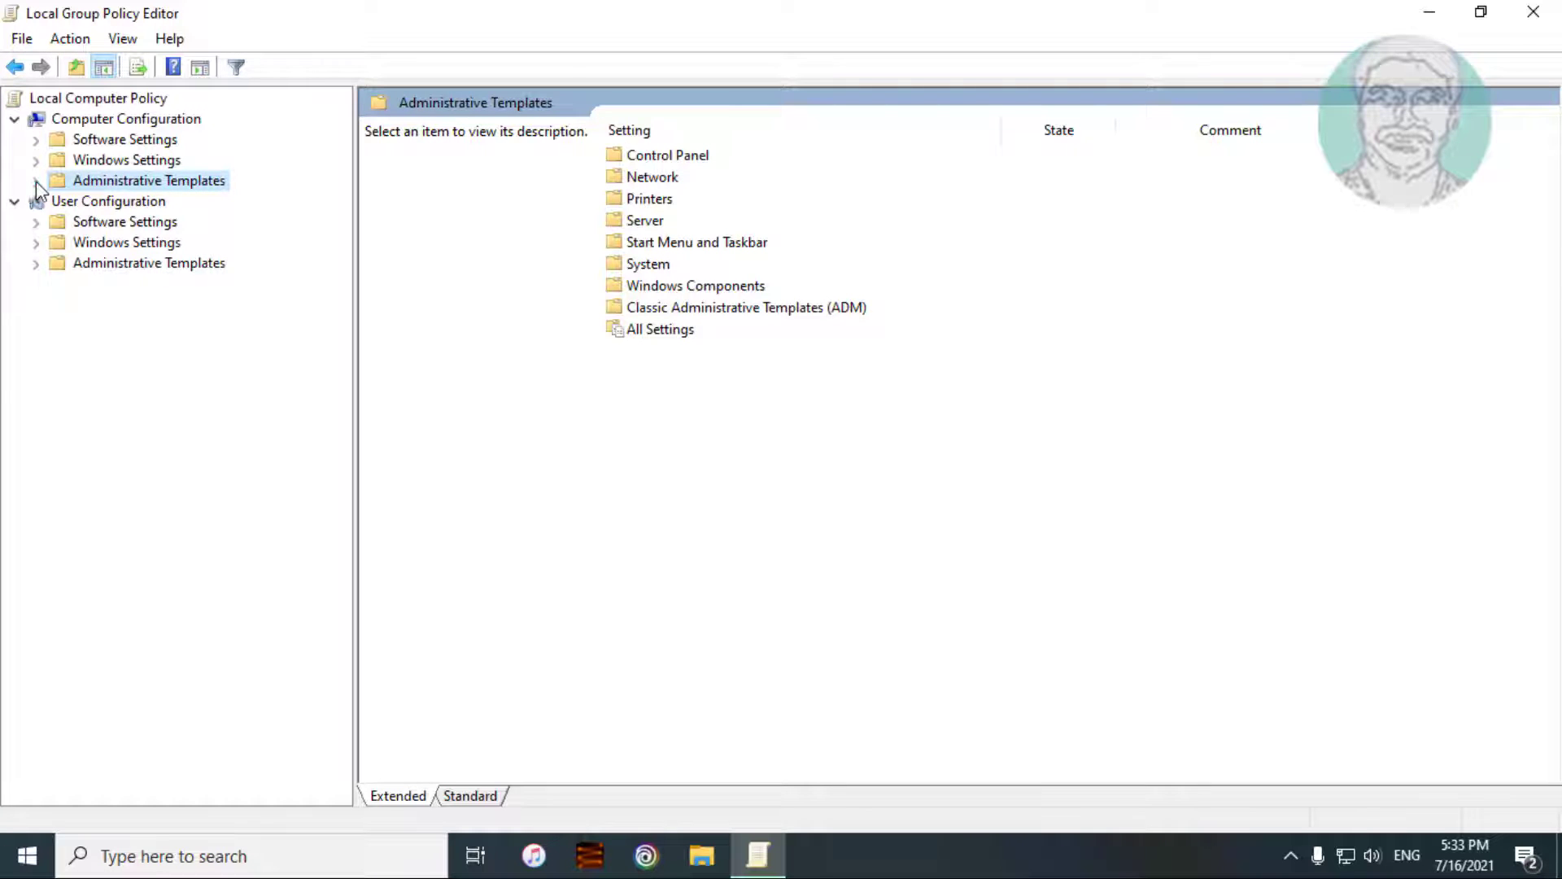
{"action": "left_click", "coordinate": [36, 180]}
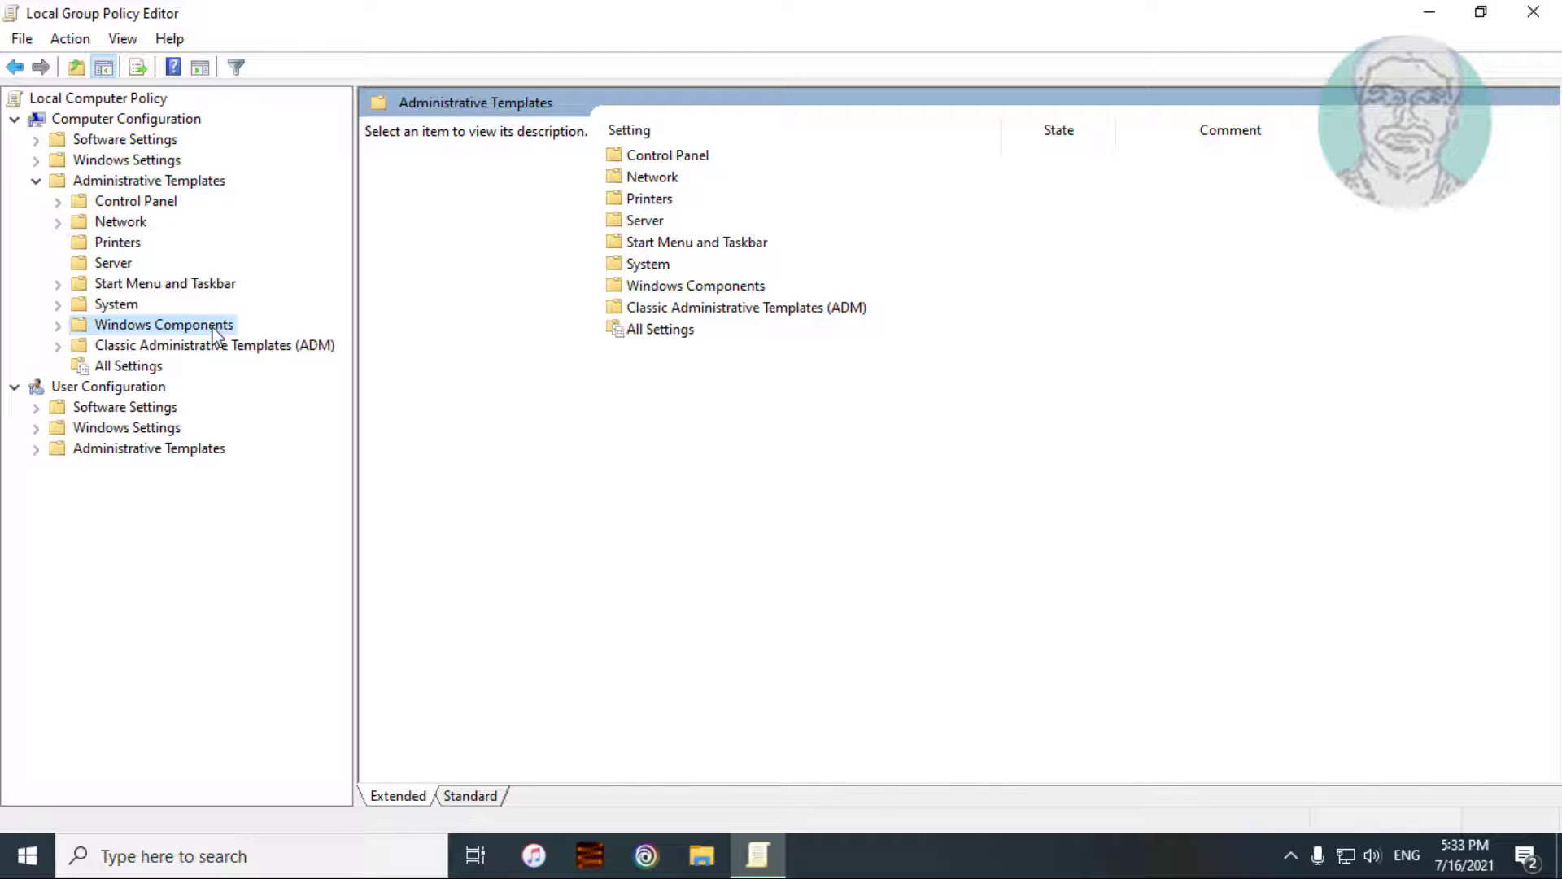
{"action": "left_click", "coordinate": [58, 324]}
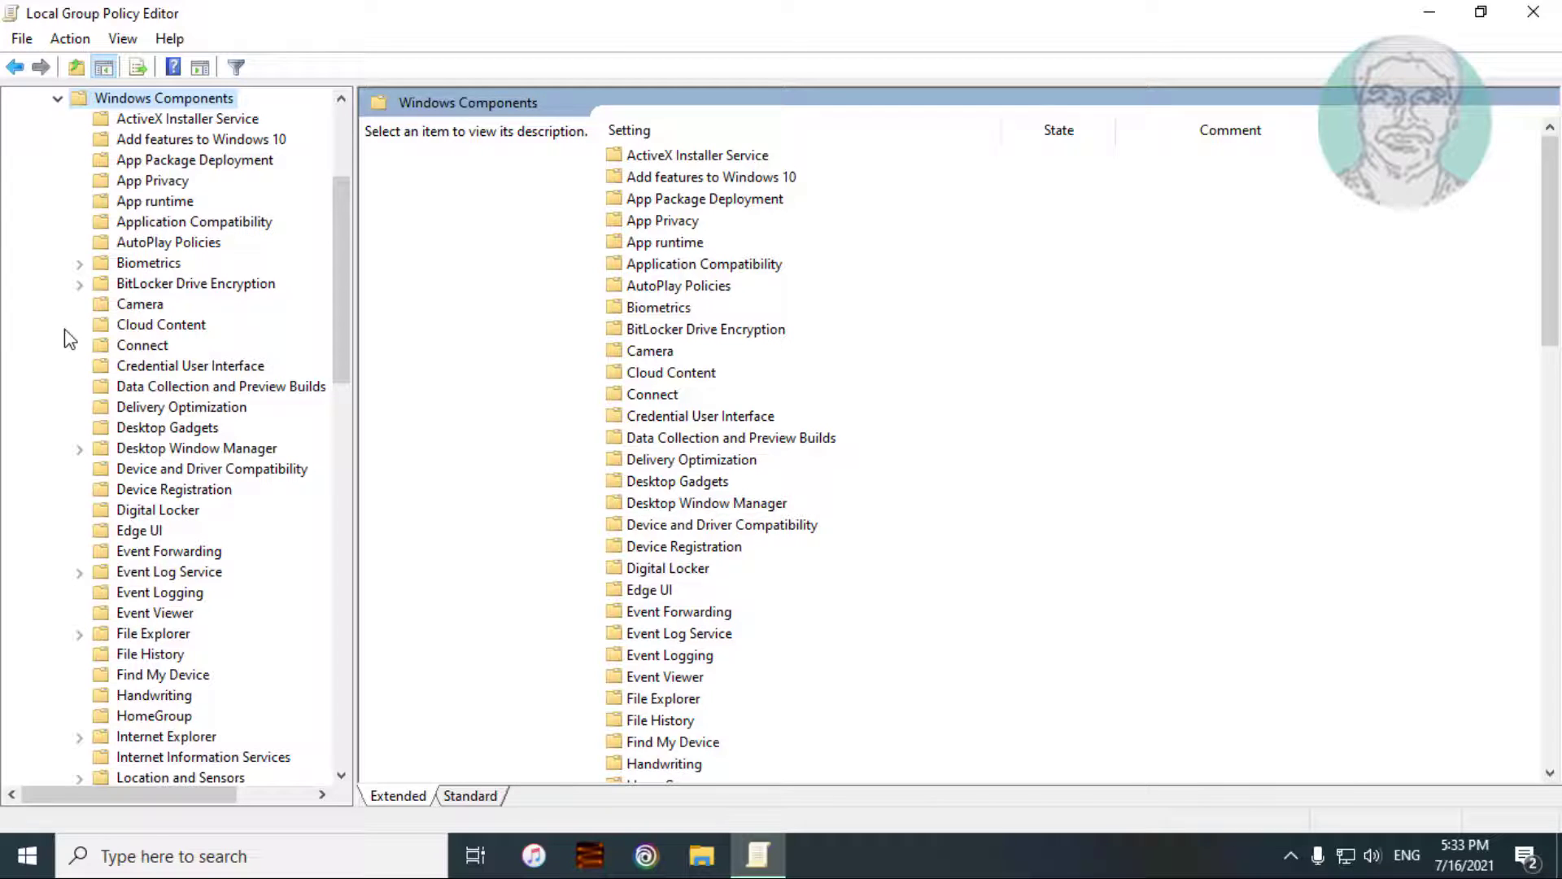
{"action": "left_click", "coordinate": [148, 262]}
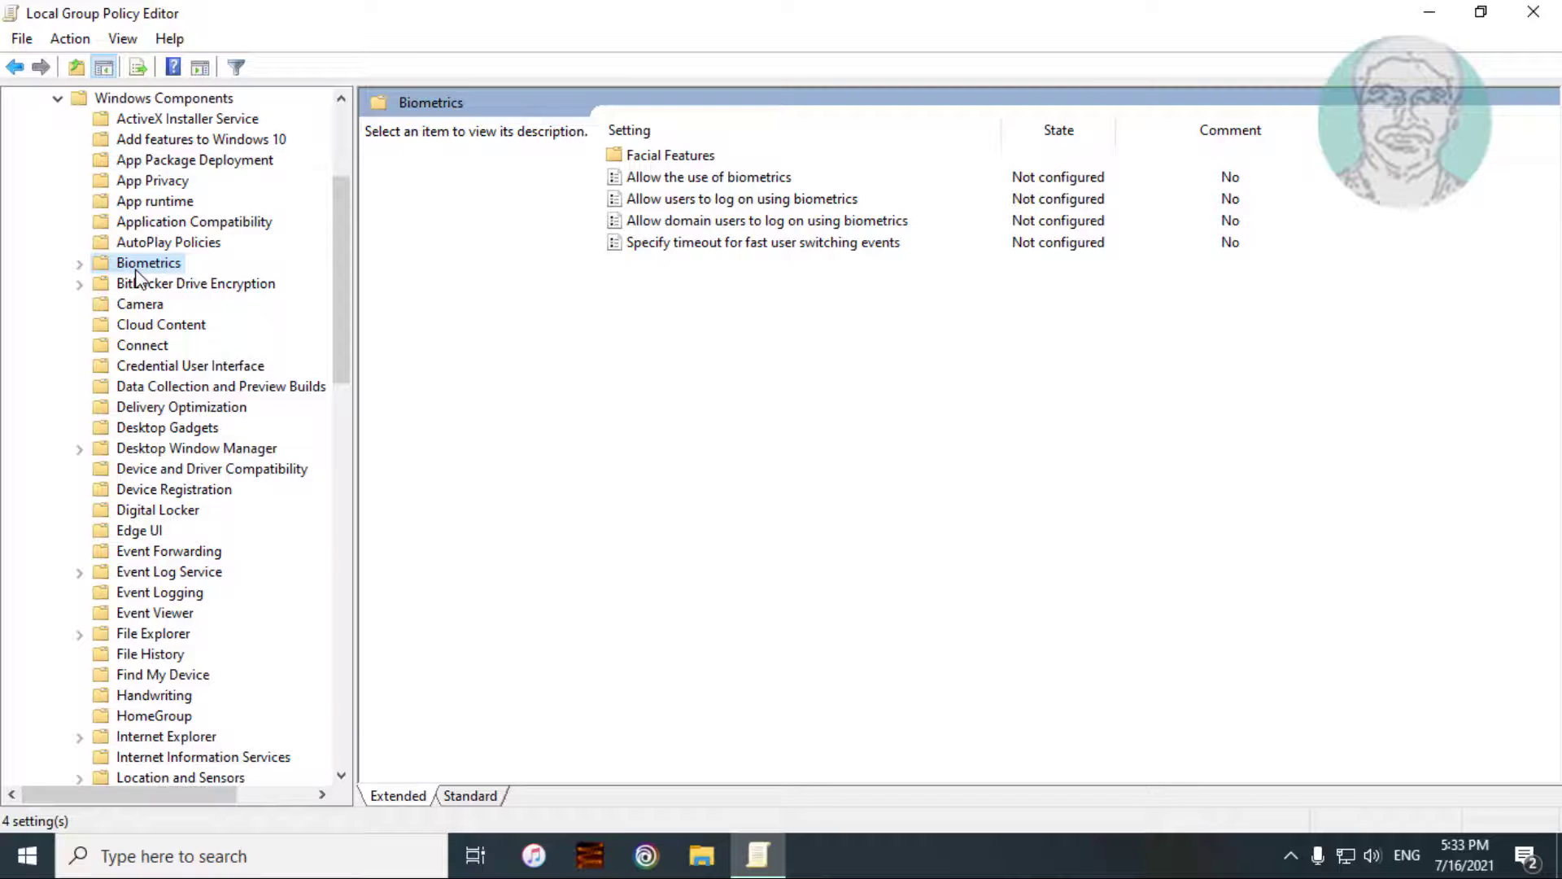
{"action": "left_click", "coordinate": [709, 177]}
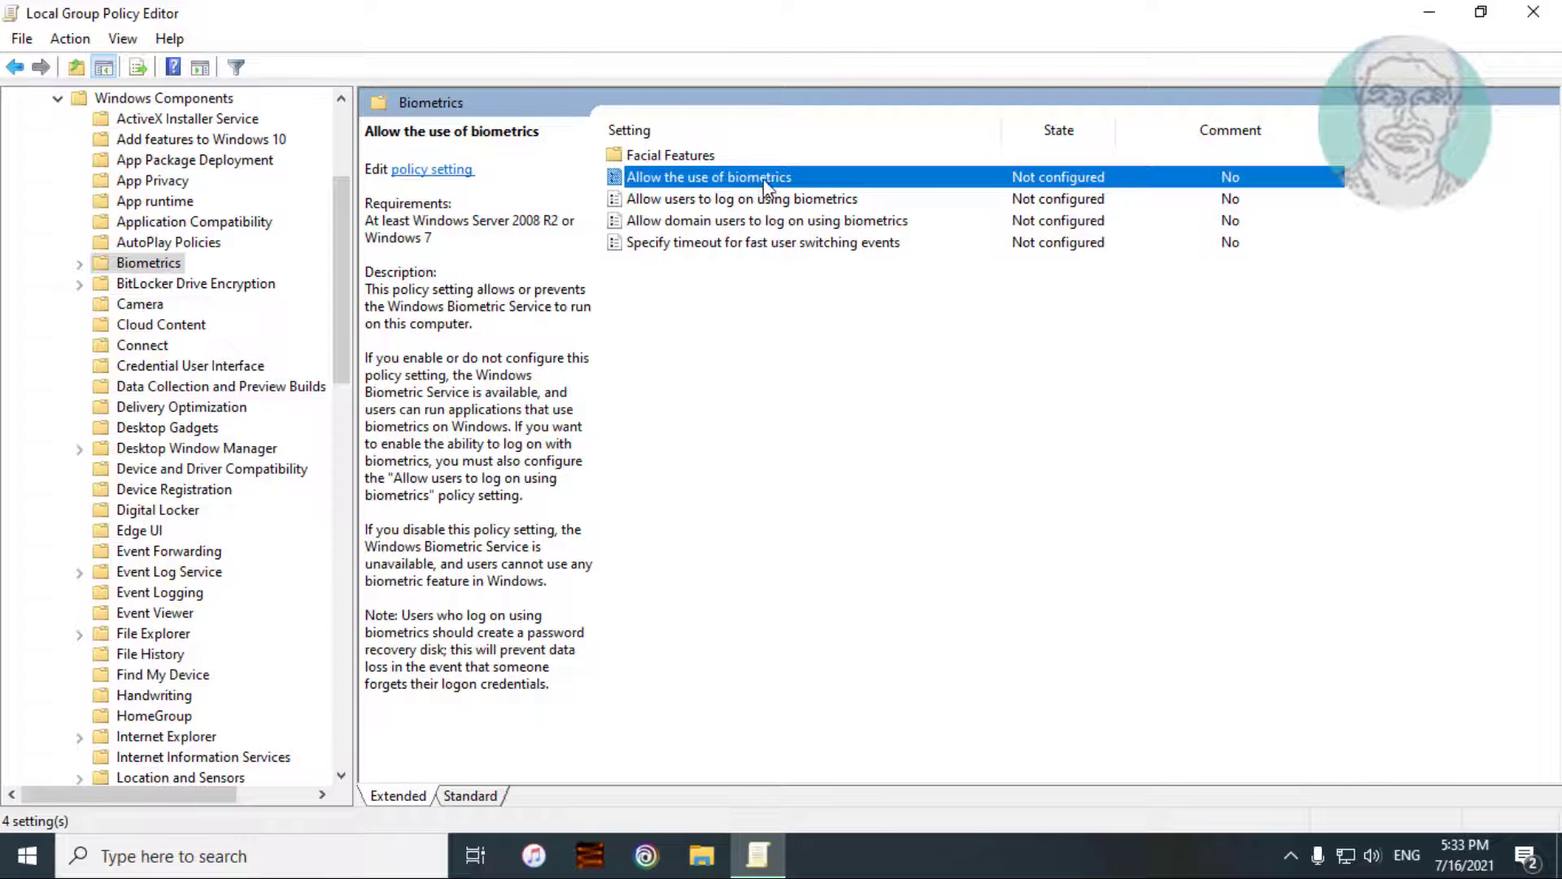
{"action": "mouse_move", "coordinate": [805, 190]}
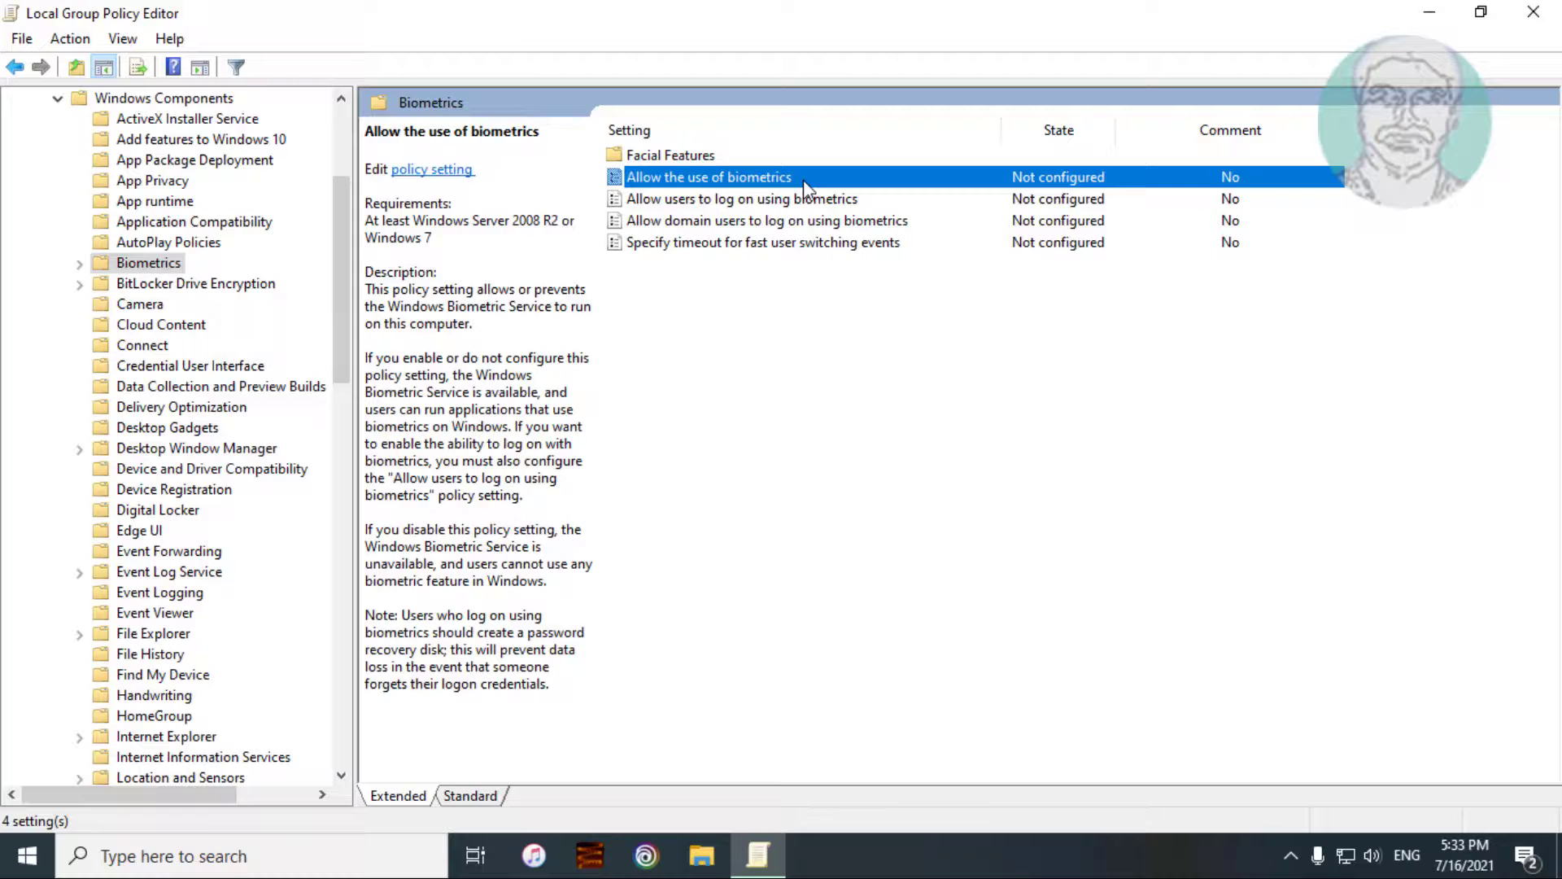
- Enable the 'Allow the use of biometrics' policy and confirm it
{"action": "double_click", "coordinate": [709, 176]}
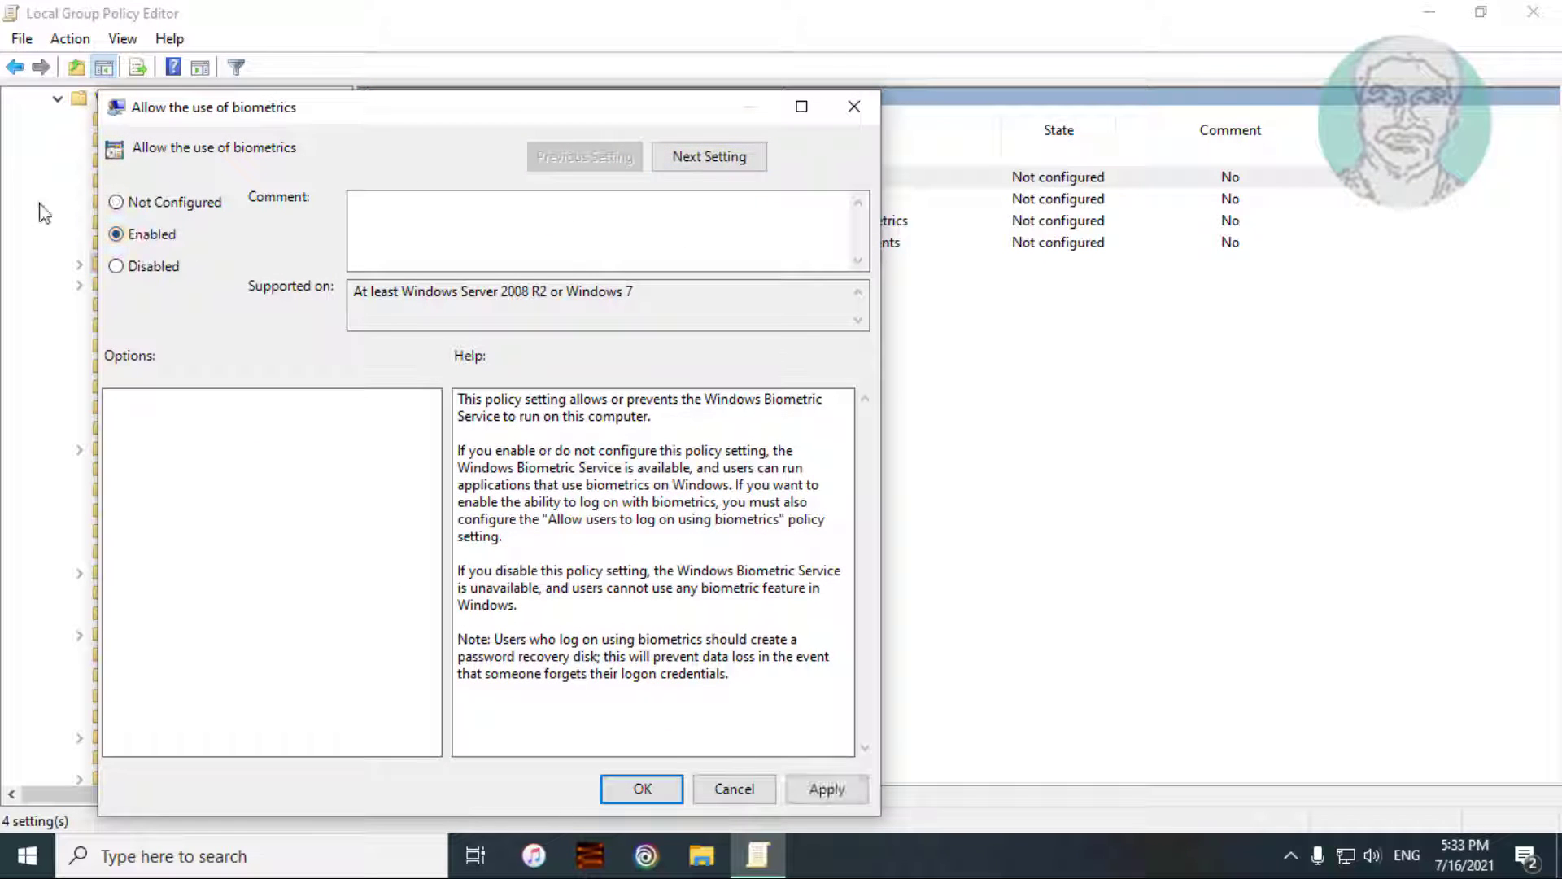
{"action": "left_click", "coordinate": [826, 789]}
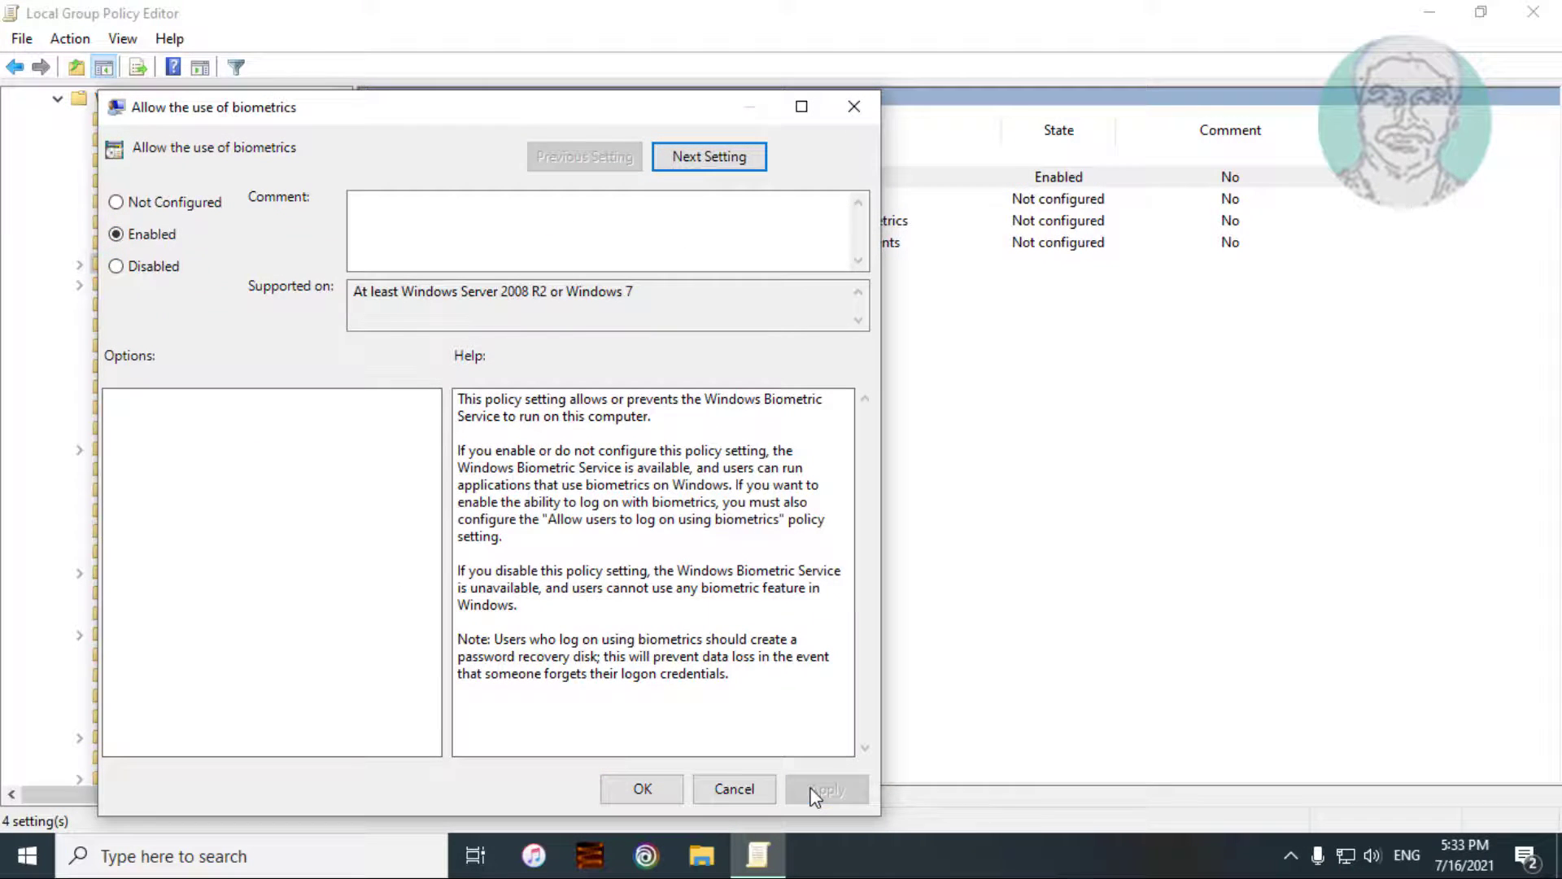
{"action": "left_click", "coordinate": [641, 789]}
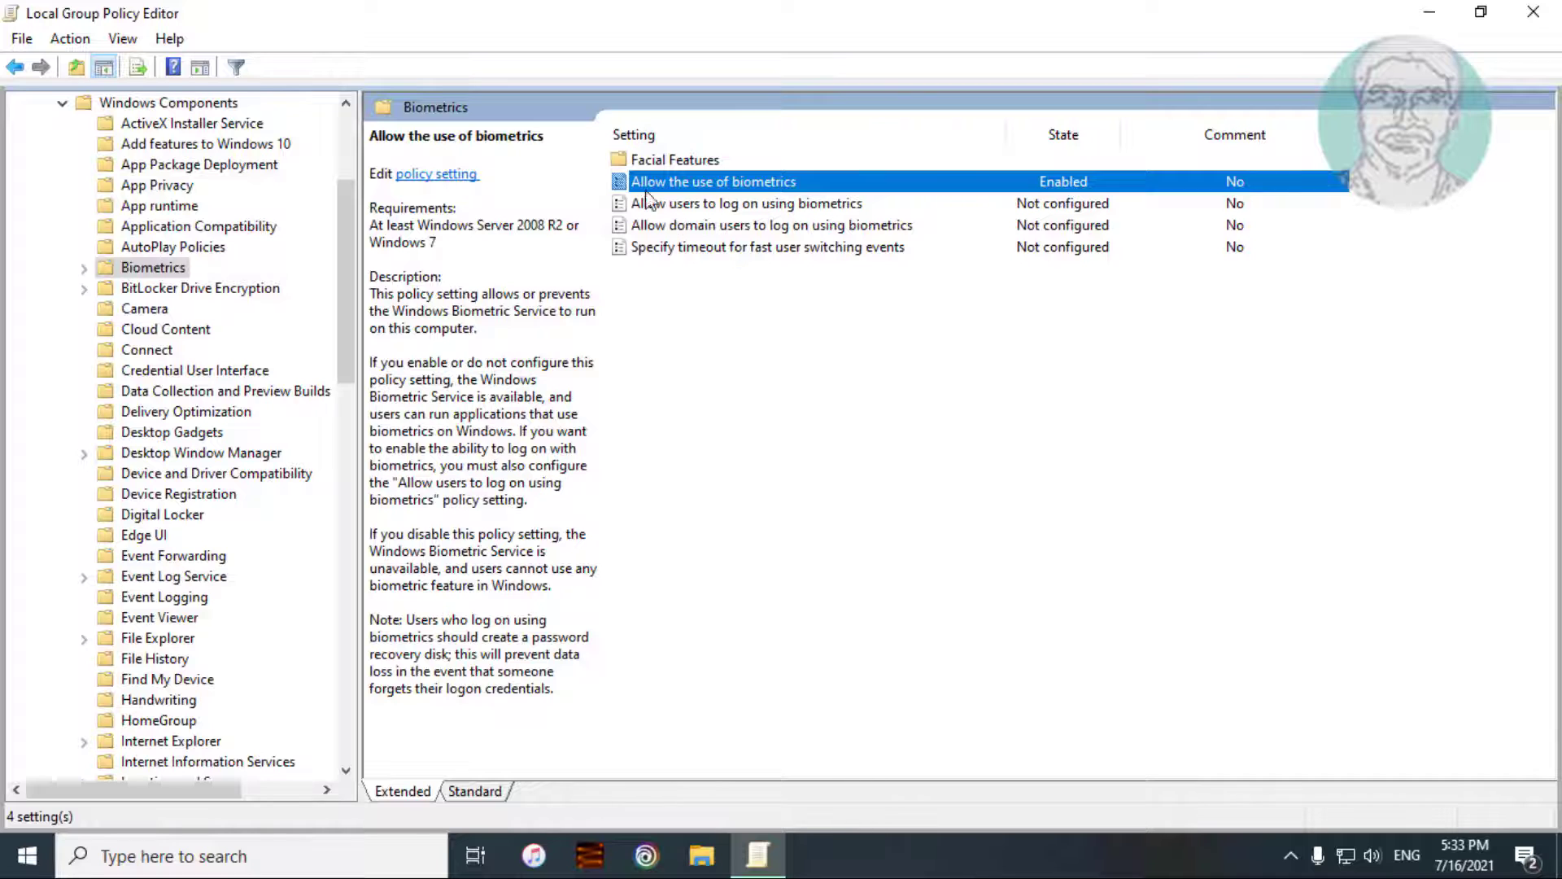
- Enable the 'Allow users to log on using biometrics' policy
{"action": "left_click", "coordinate": [746, 203]}
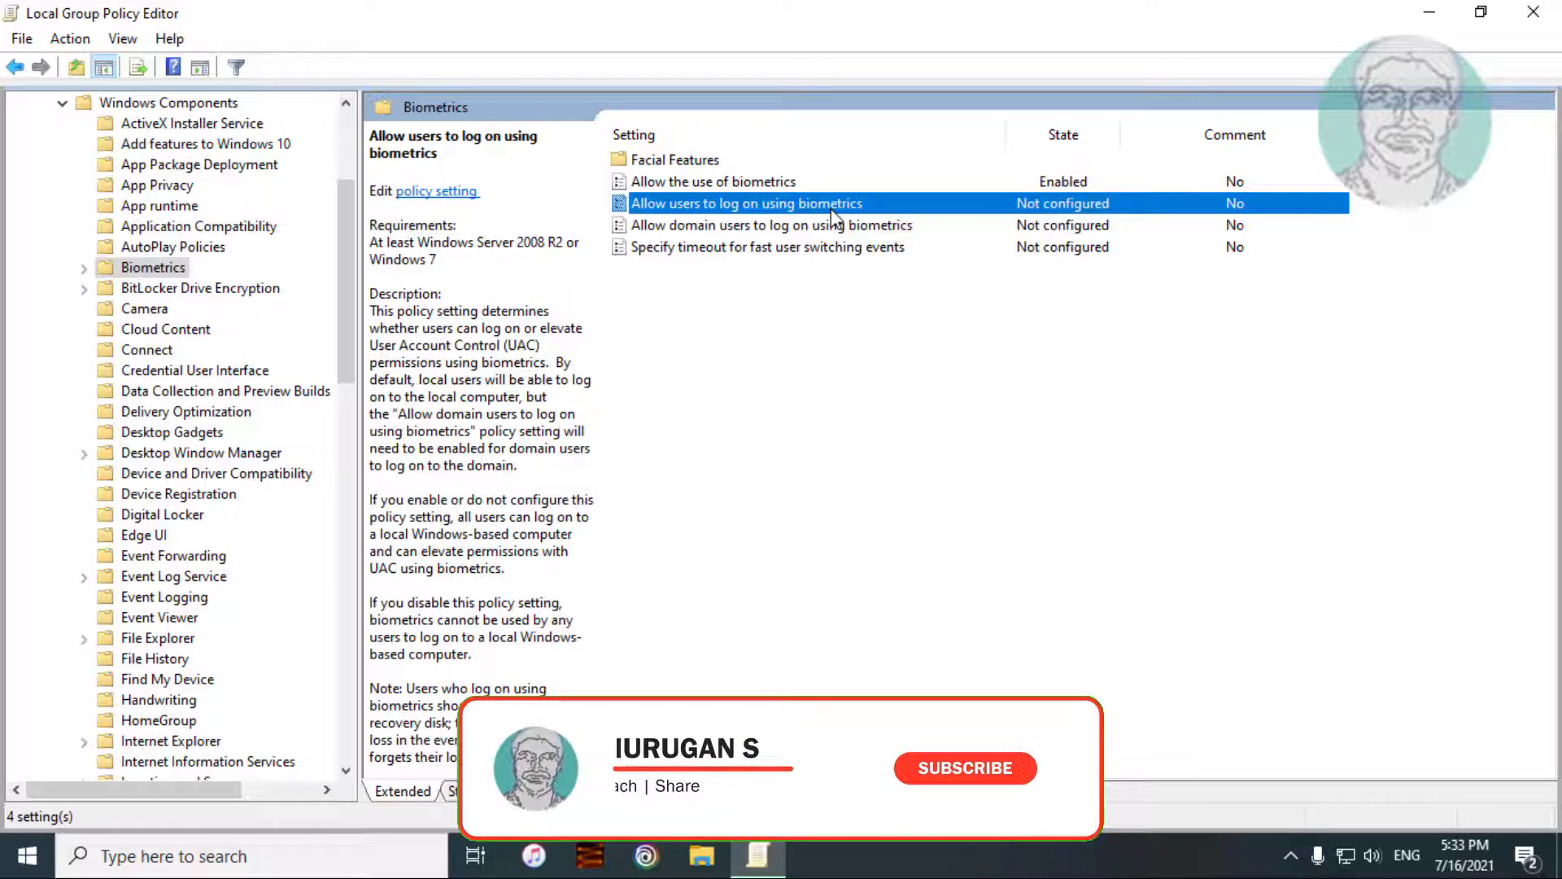
{"action": "double_click", "coordinate": [746, 203]}
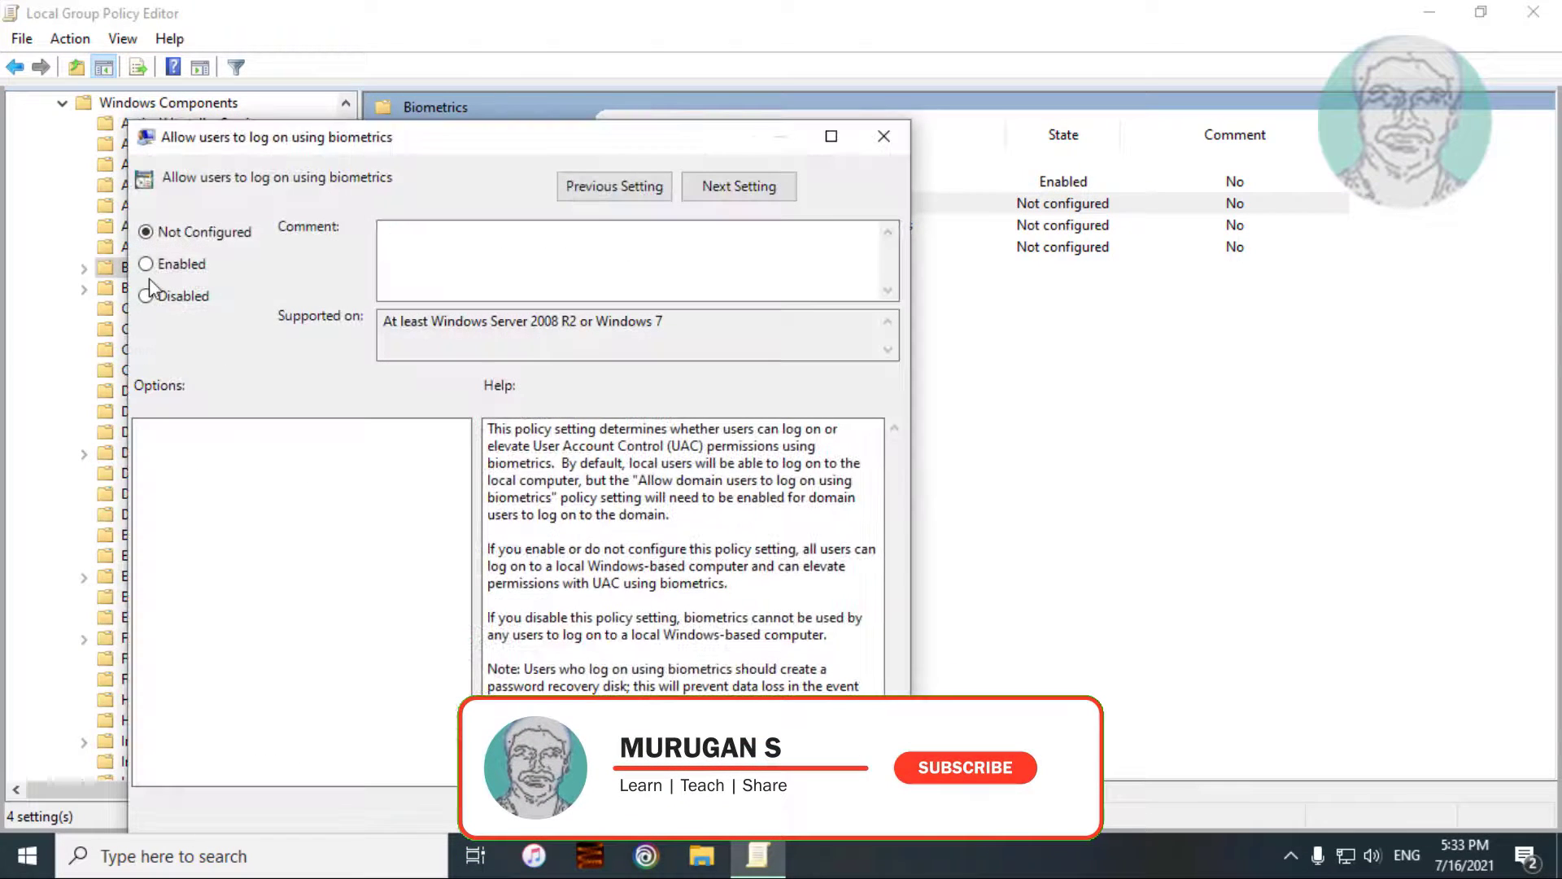
{"action": "left_click", "coordinate": [145, 263]}
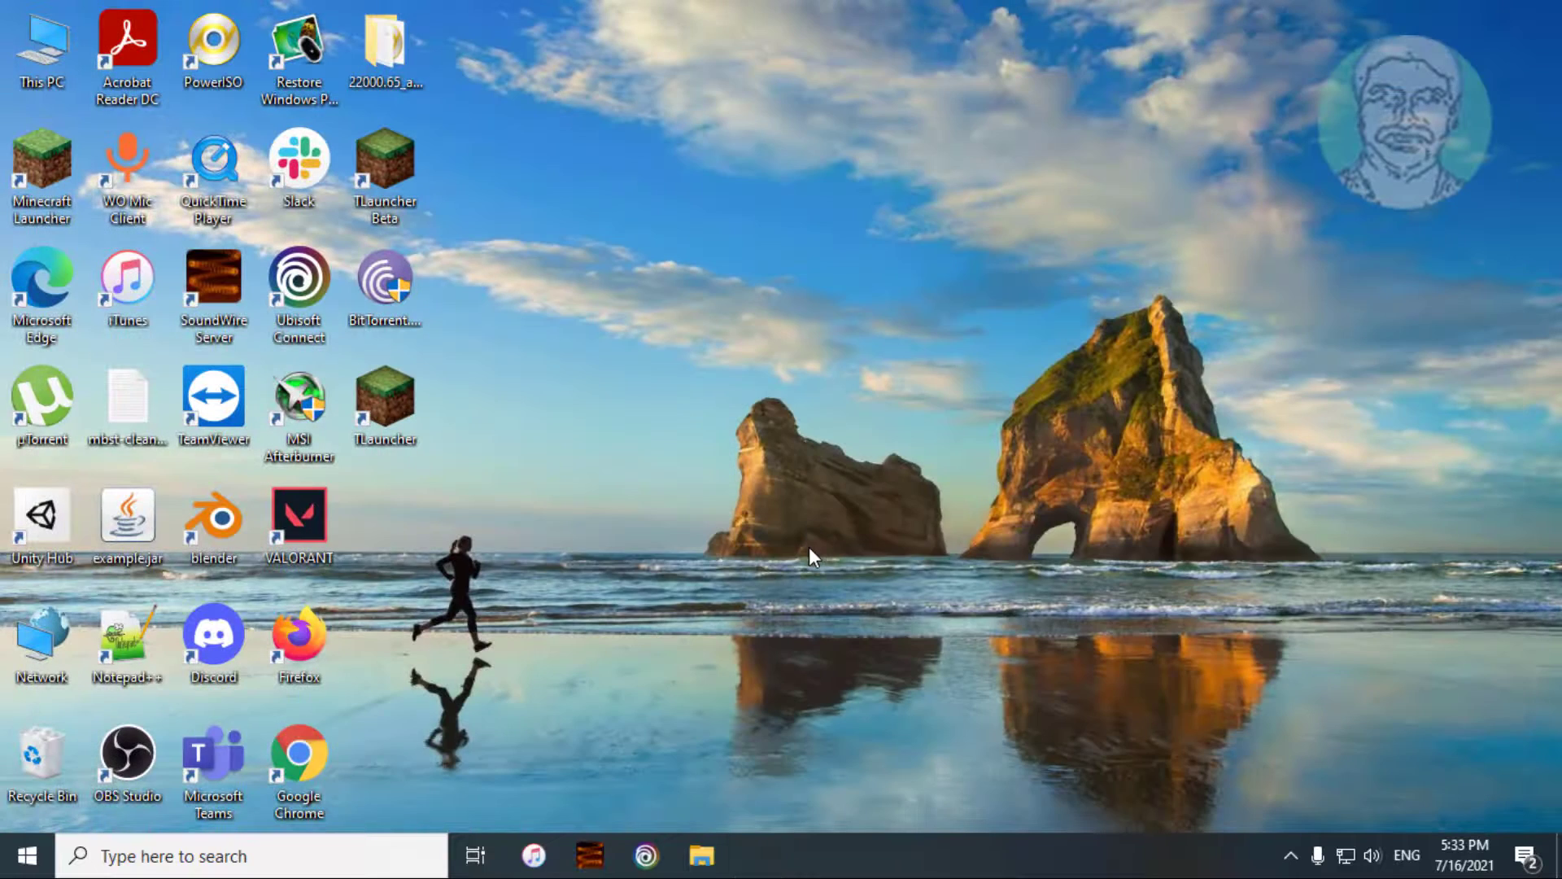
- Restart the computer from the Start menu power options
{"action": "left_click", "coordinate": [25, 855]}
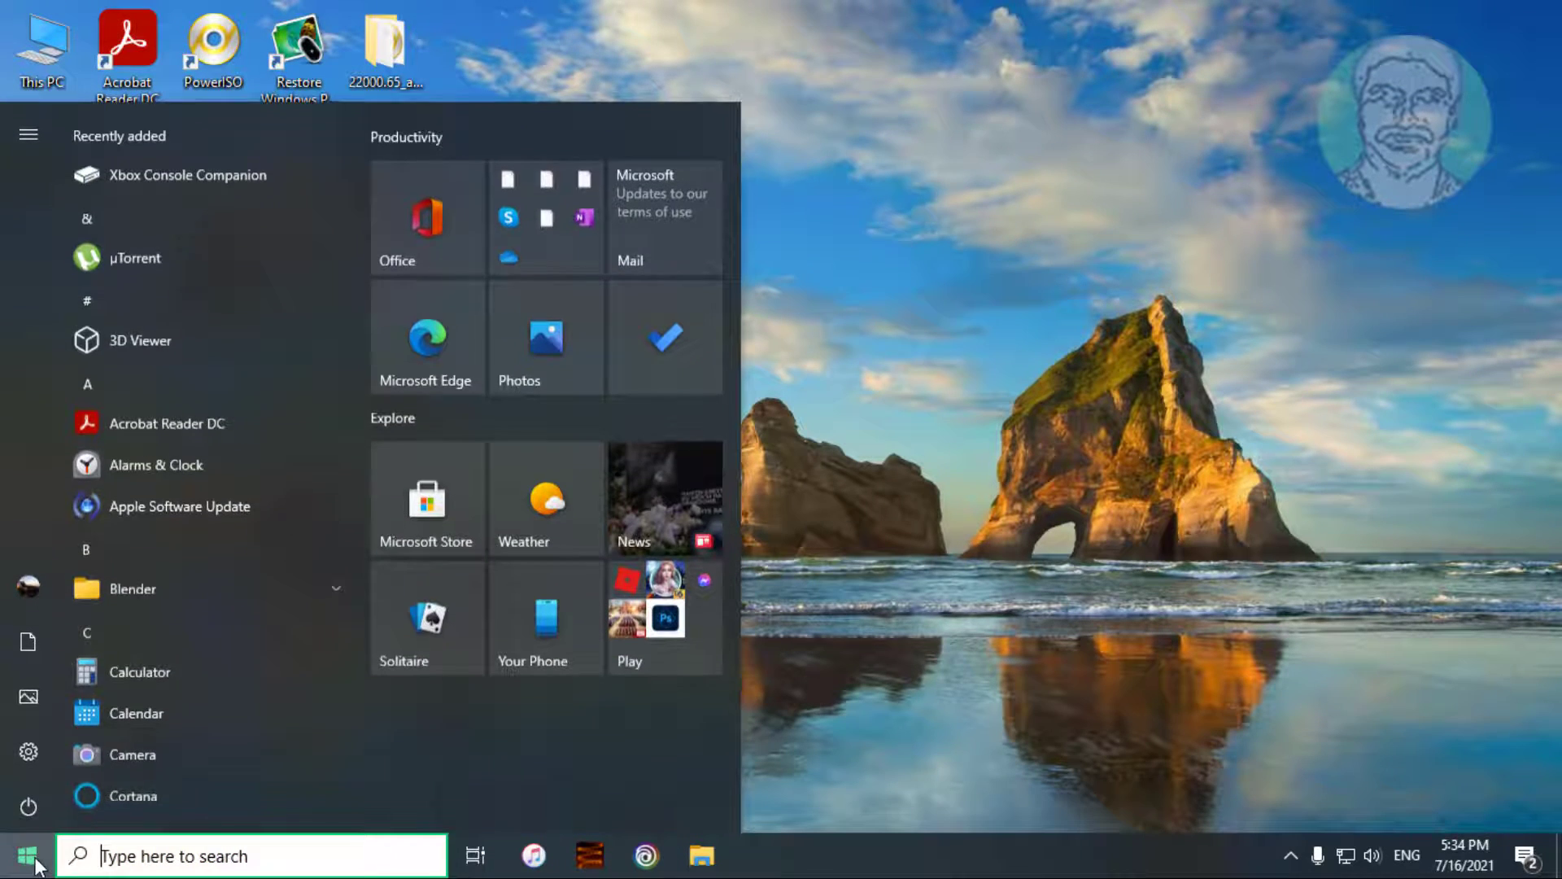
{"action": "left_click", "coordinate": [28, 804]}
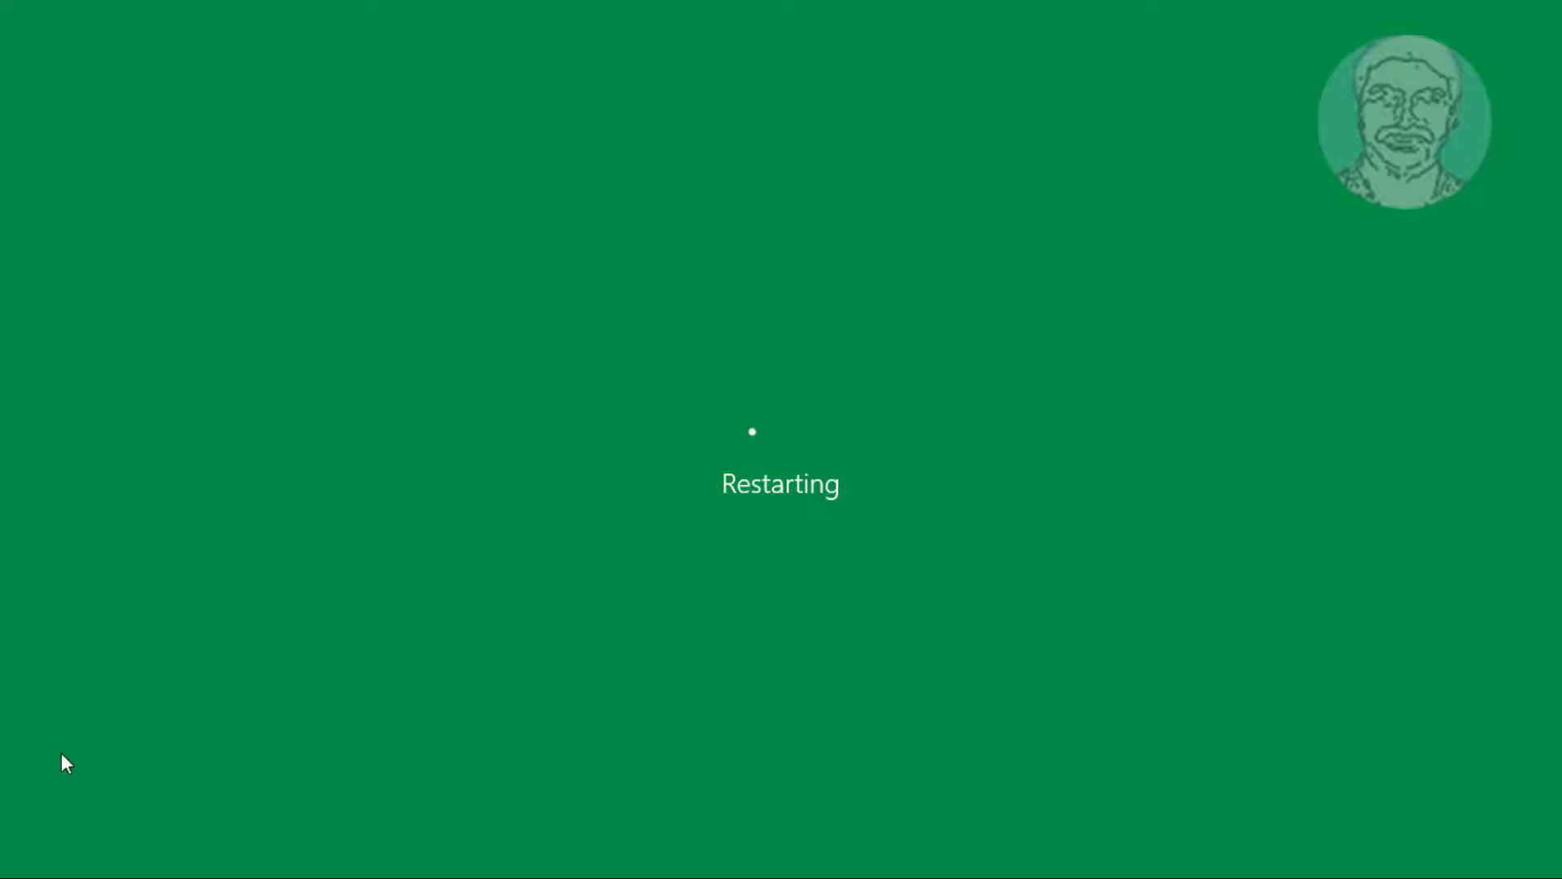